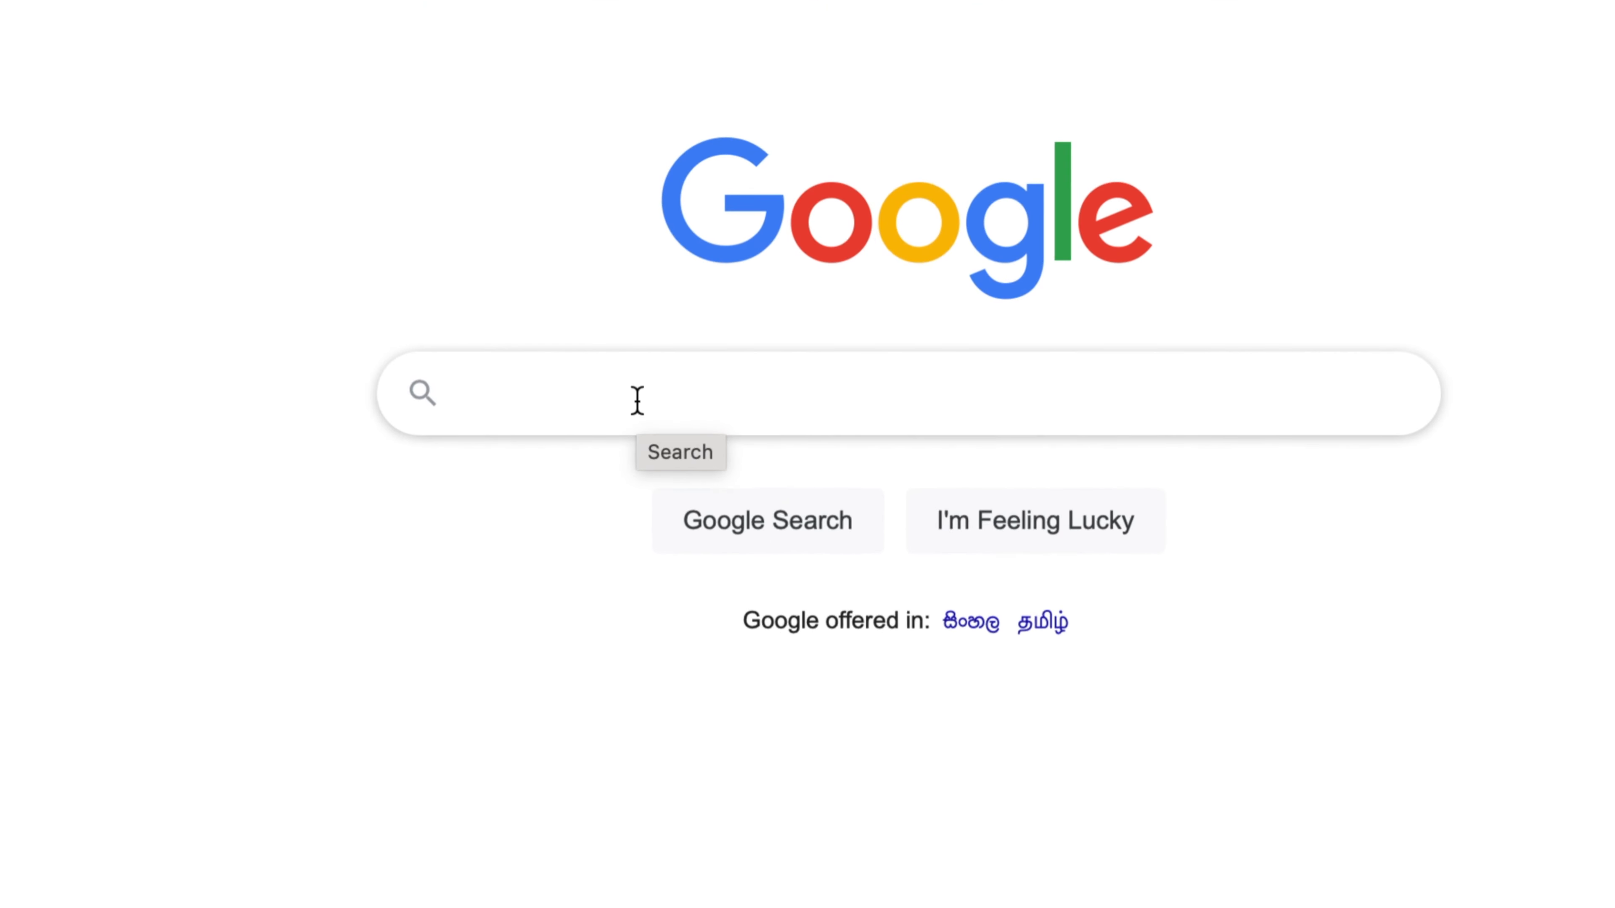
Step: Search Google for 'Capterra' and reach the Capterra home page
{"action": "type", "text": "Capterra"}
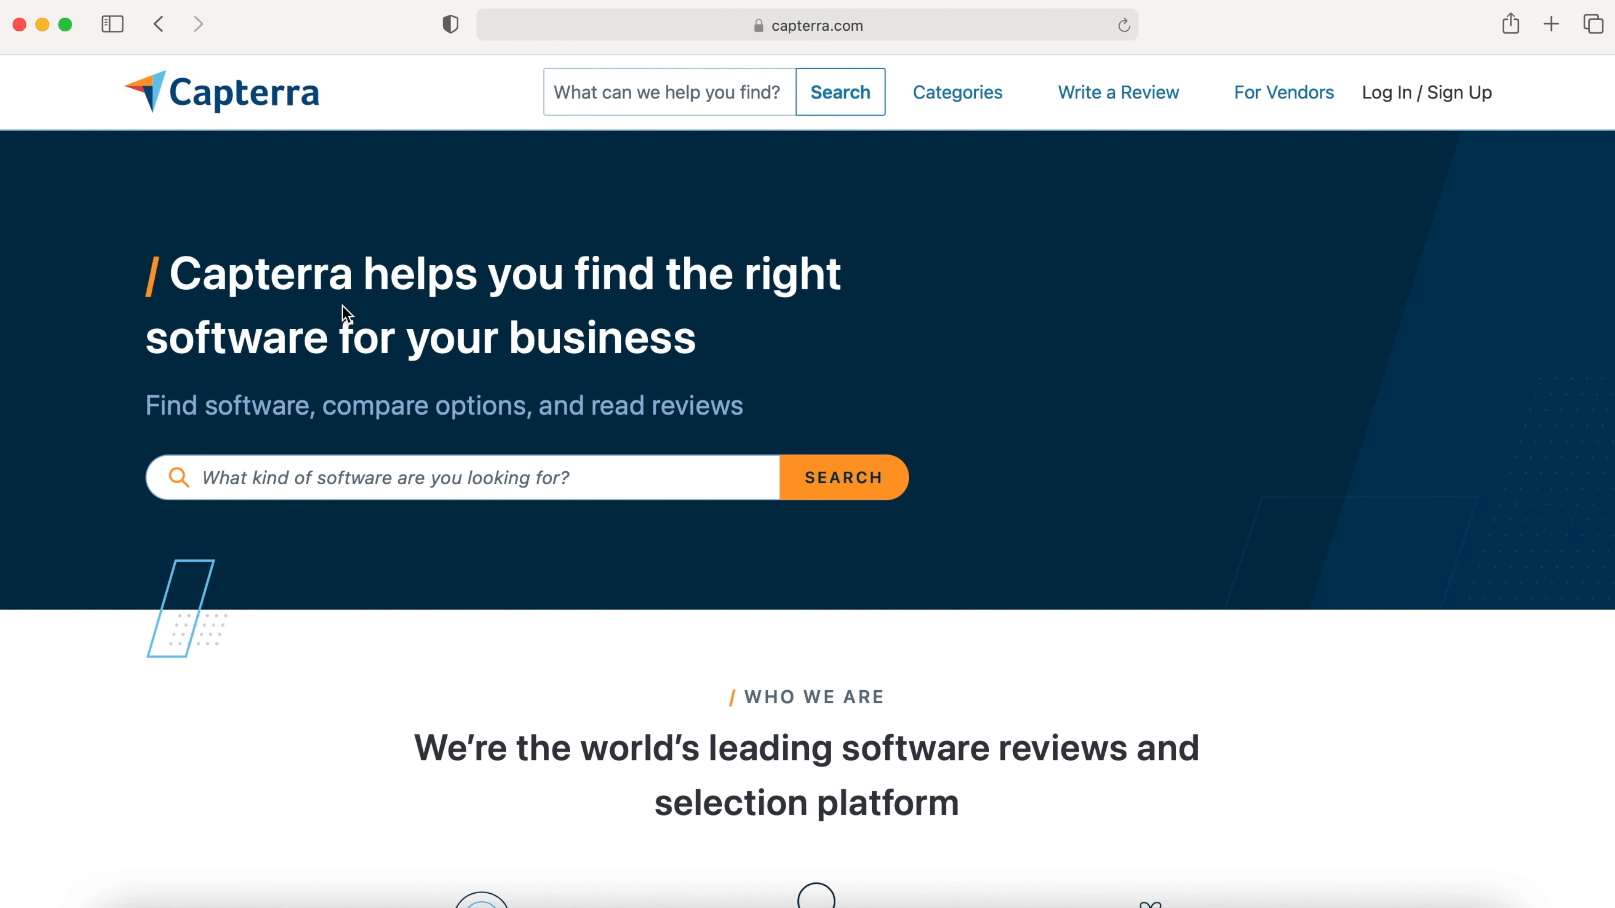
{"action": "scroll", "scroll_direction": "down", "scroll_amount": 3}
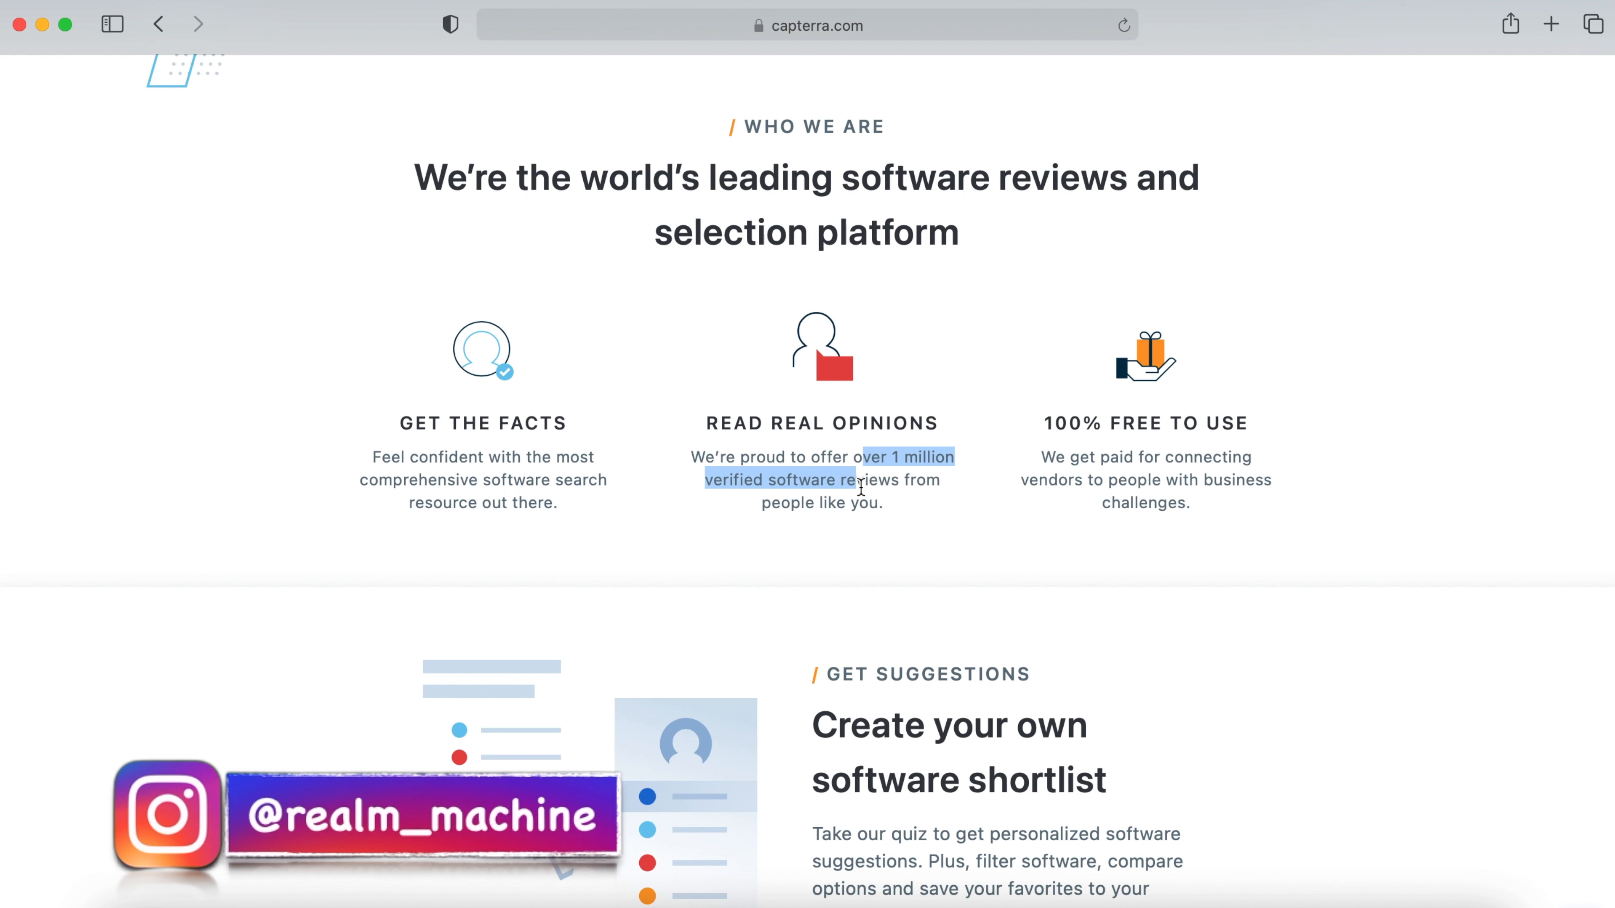
{"action": "left_click_drag", "start_coordinate": [863, 478], "coordinate": [932, 501]}
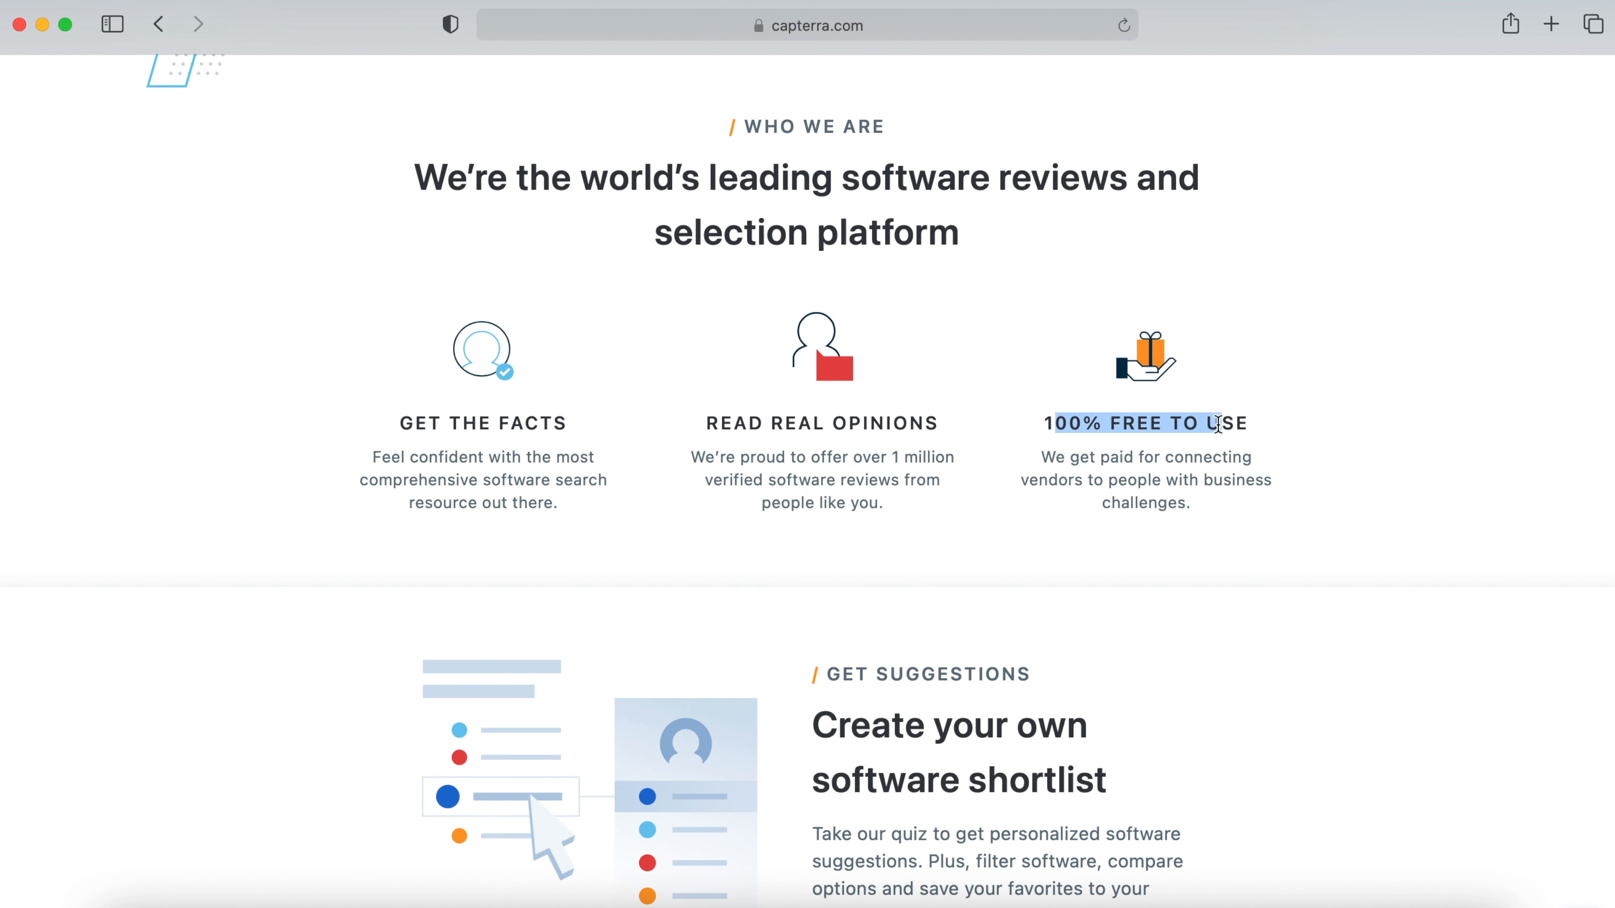
{"action": "scroll", "scroll_direction": "down", "scroll_amount": 3}
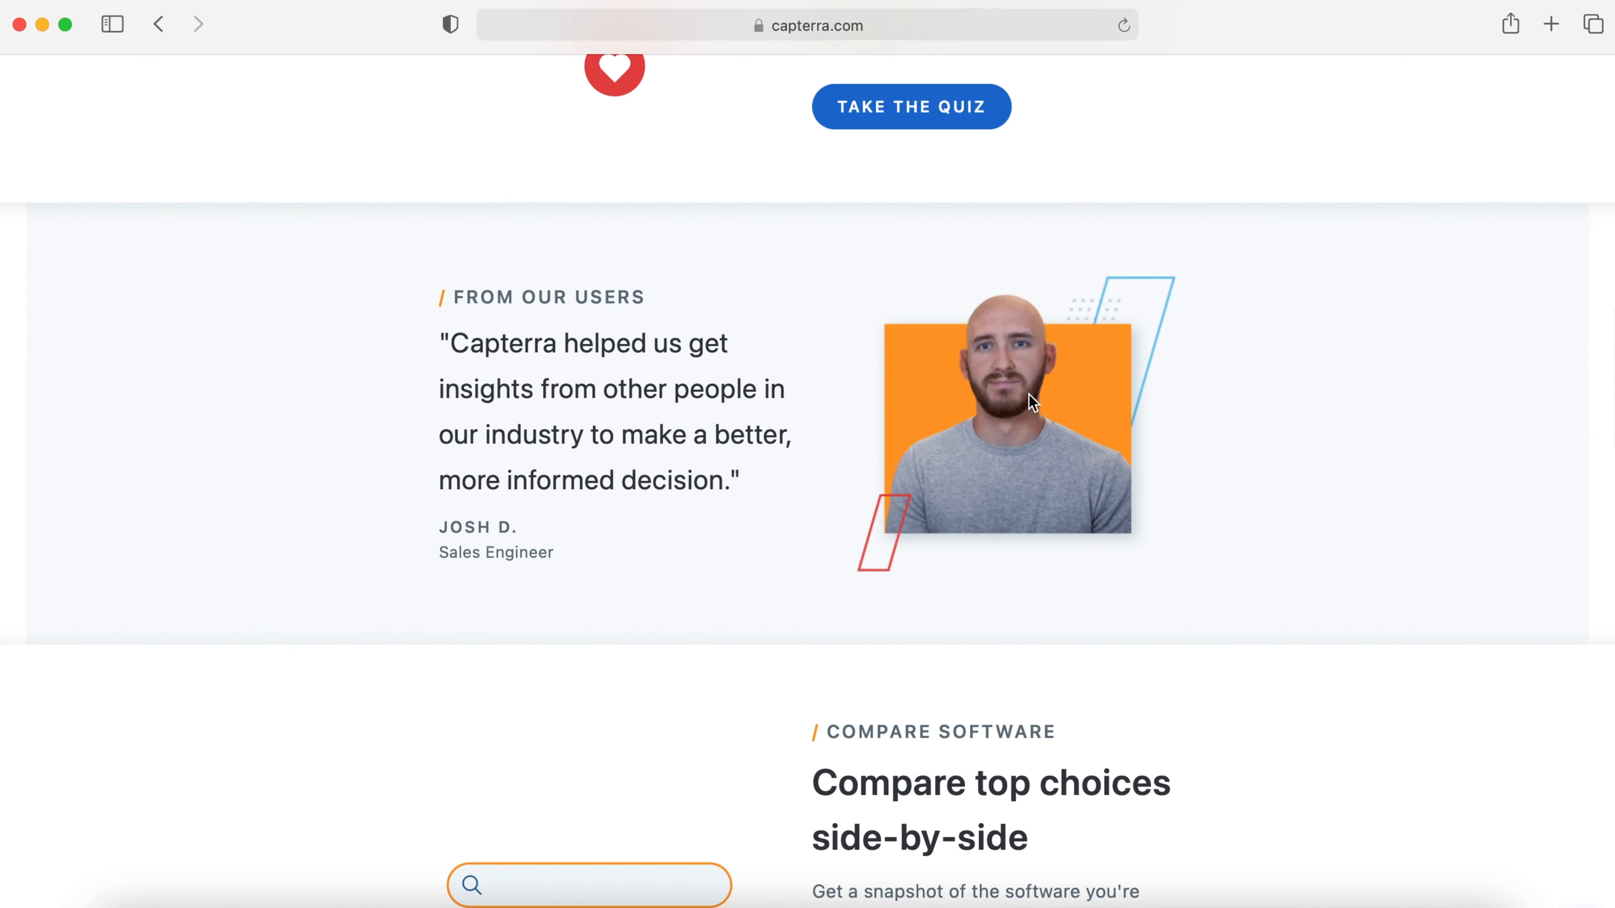
{"action": "scroll", "scroll_direction": "down", "scroll_amount": 3}
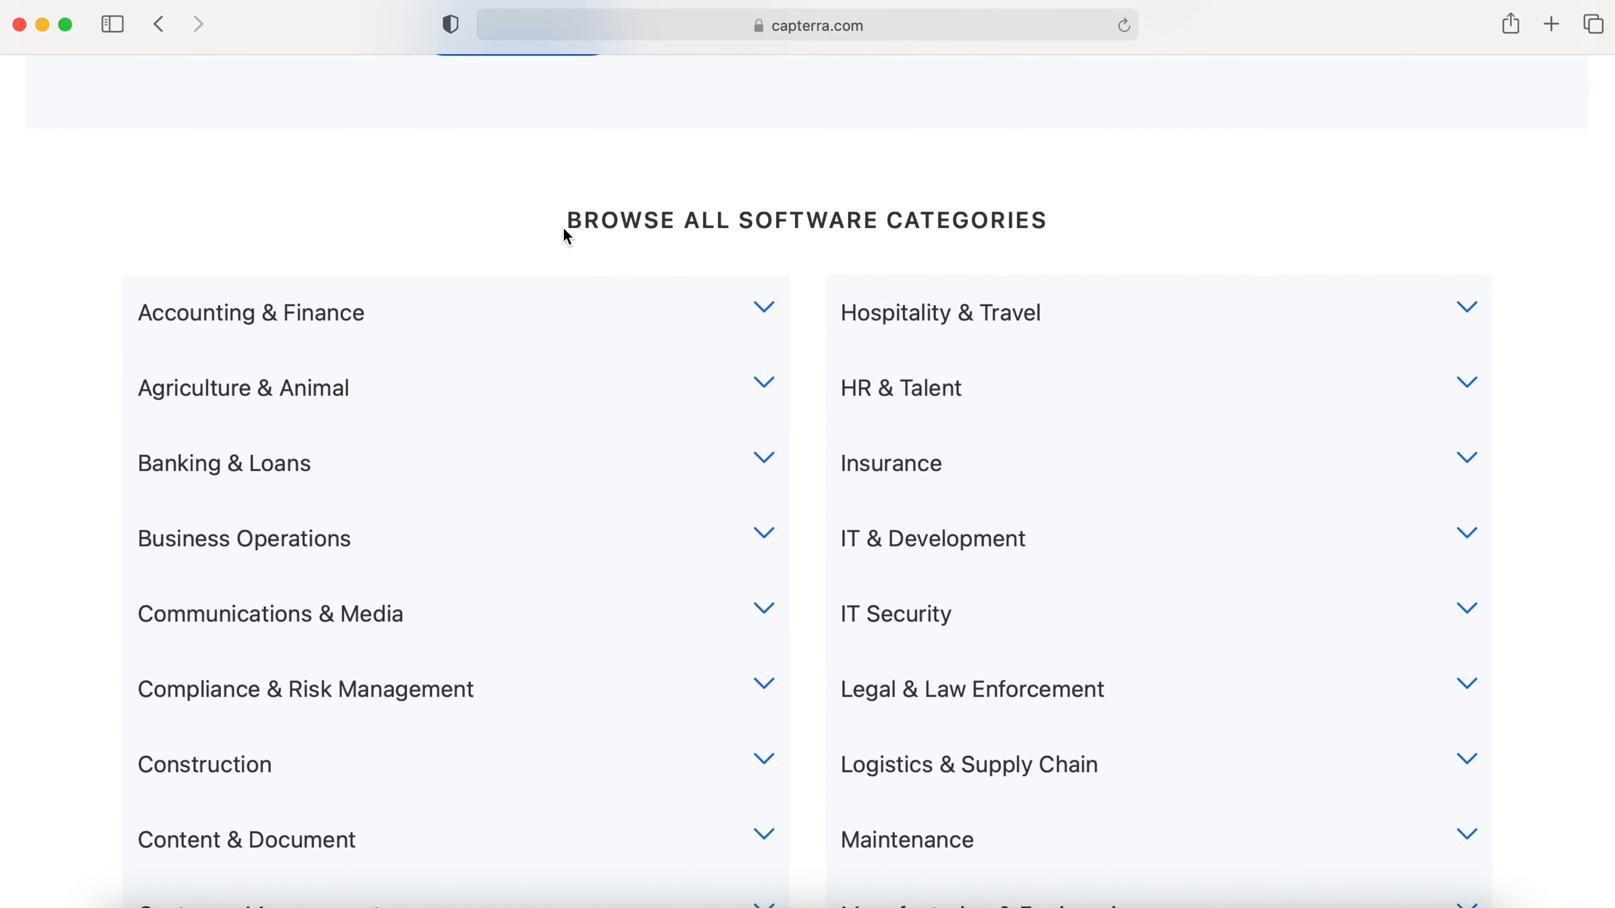
{"action": "mouse_move", "coordinate": [802, 208]}
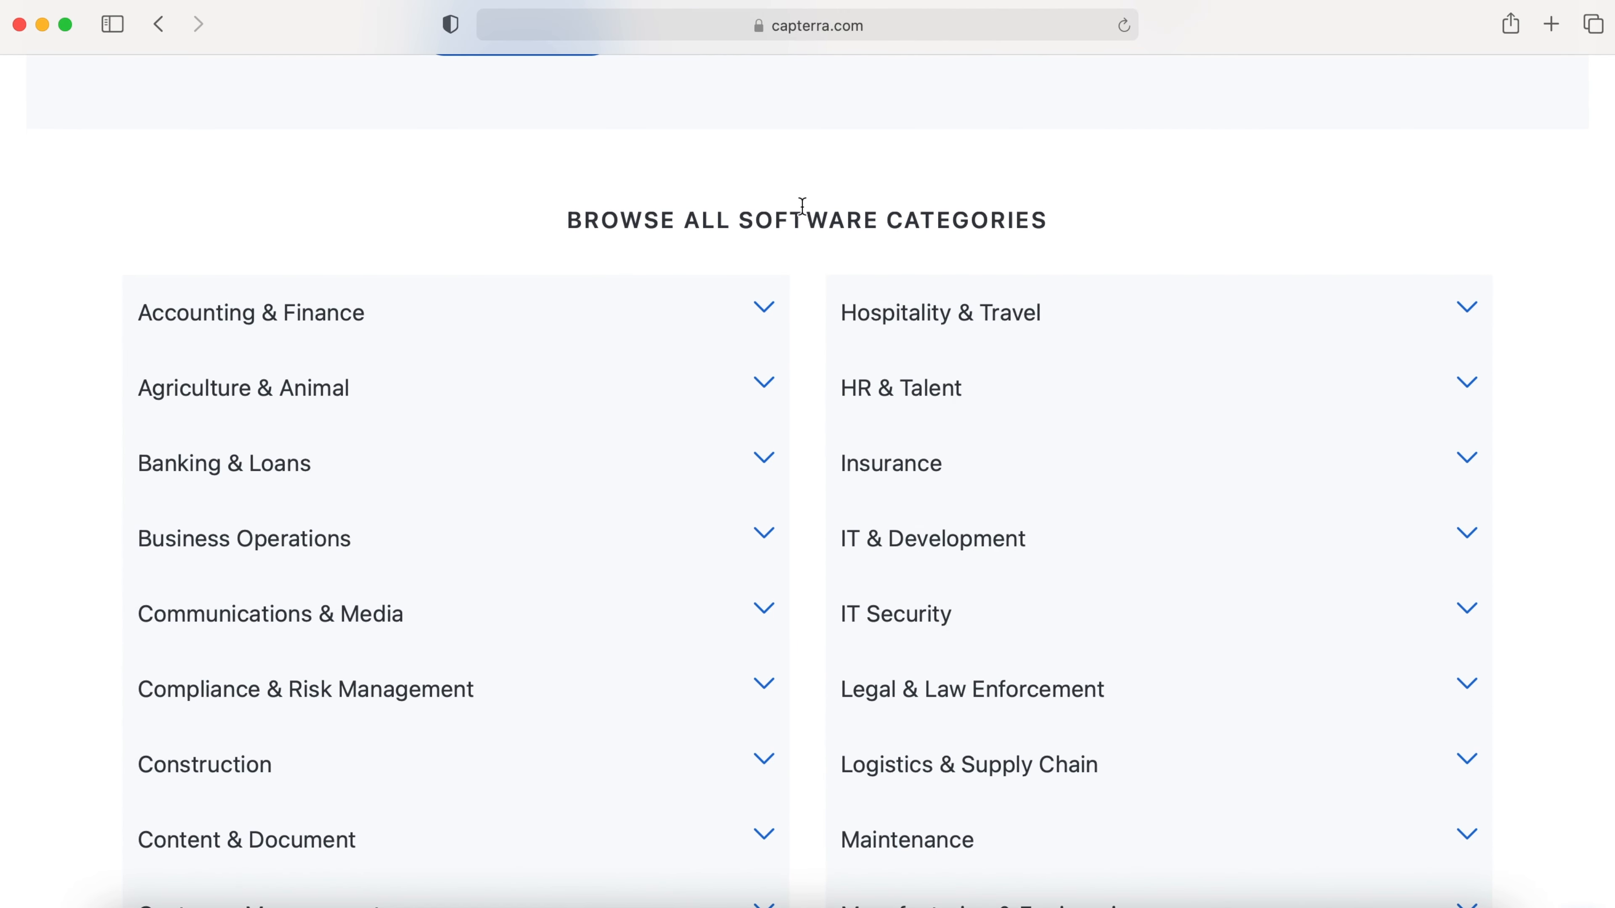
{"action": "scroll", "scroll_direction": "down", "scroll_amount": 3}
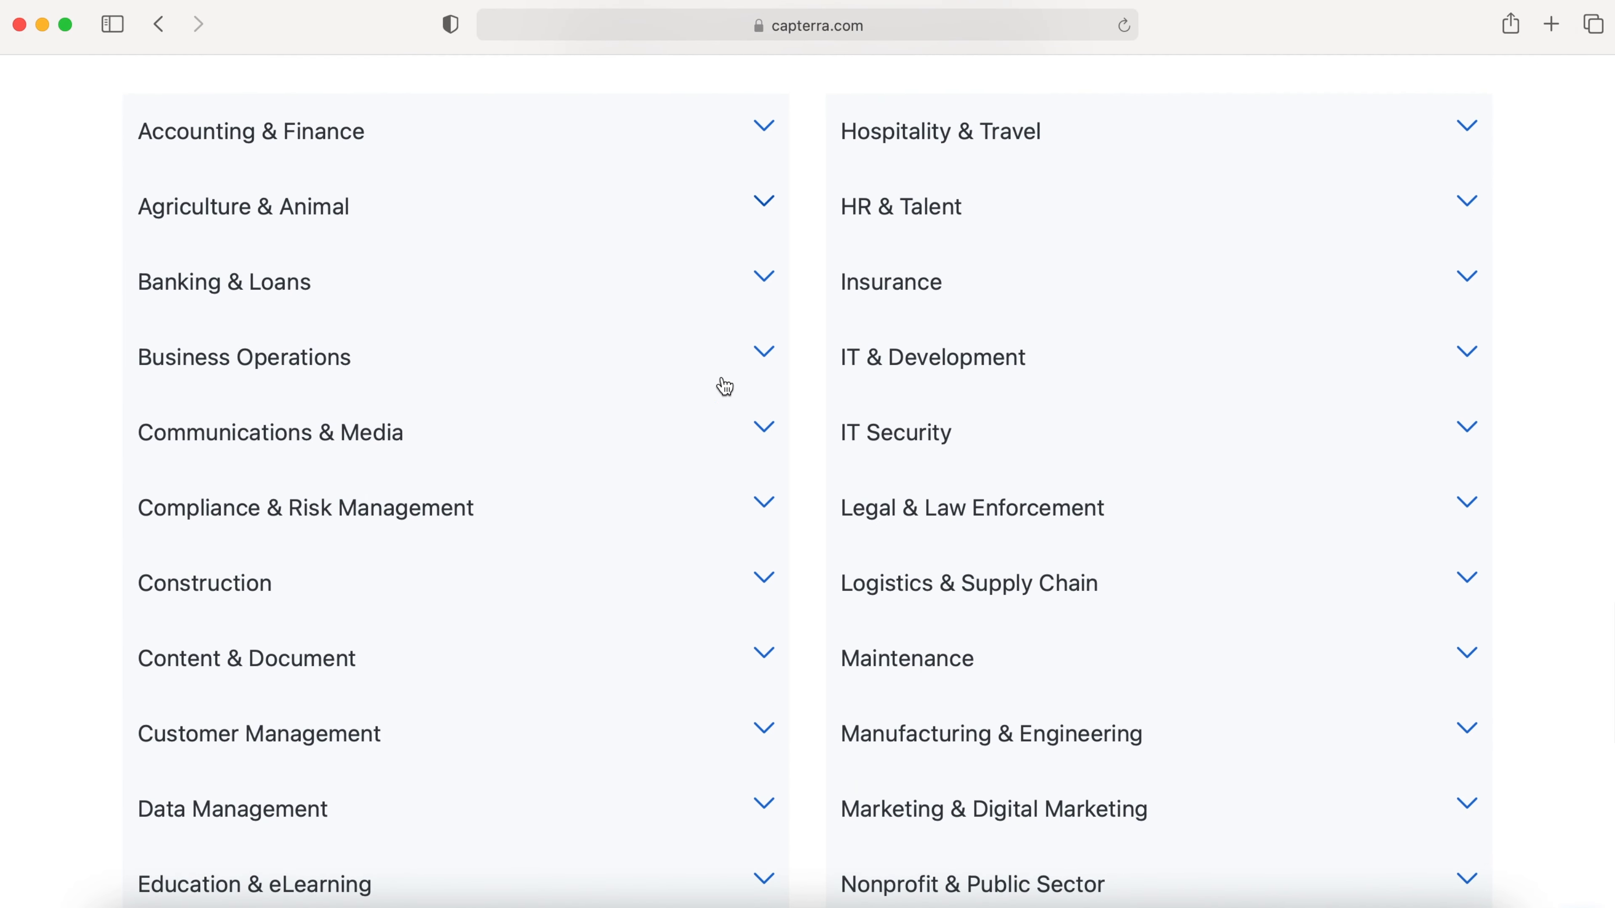
{"action": "scroll", "scroll_direction": "down", "scroll_amount": 3}
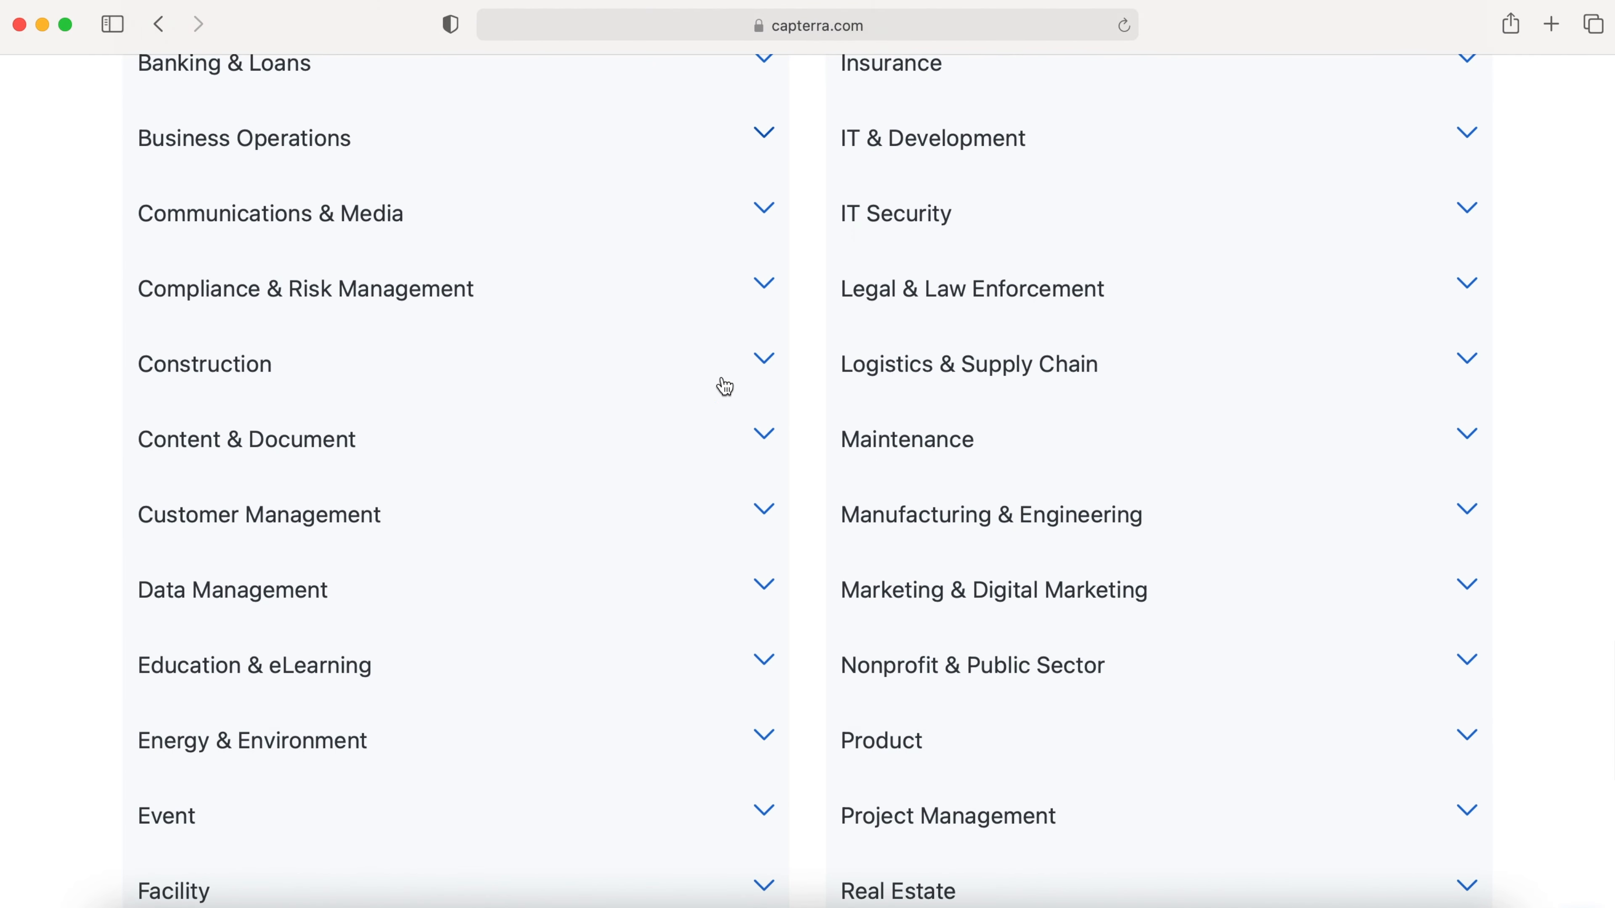
{"action": "scroll", "scroll_direction": "down", "scroll_amount": 3}
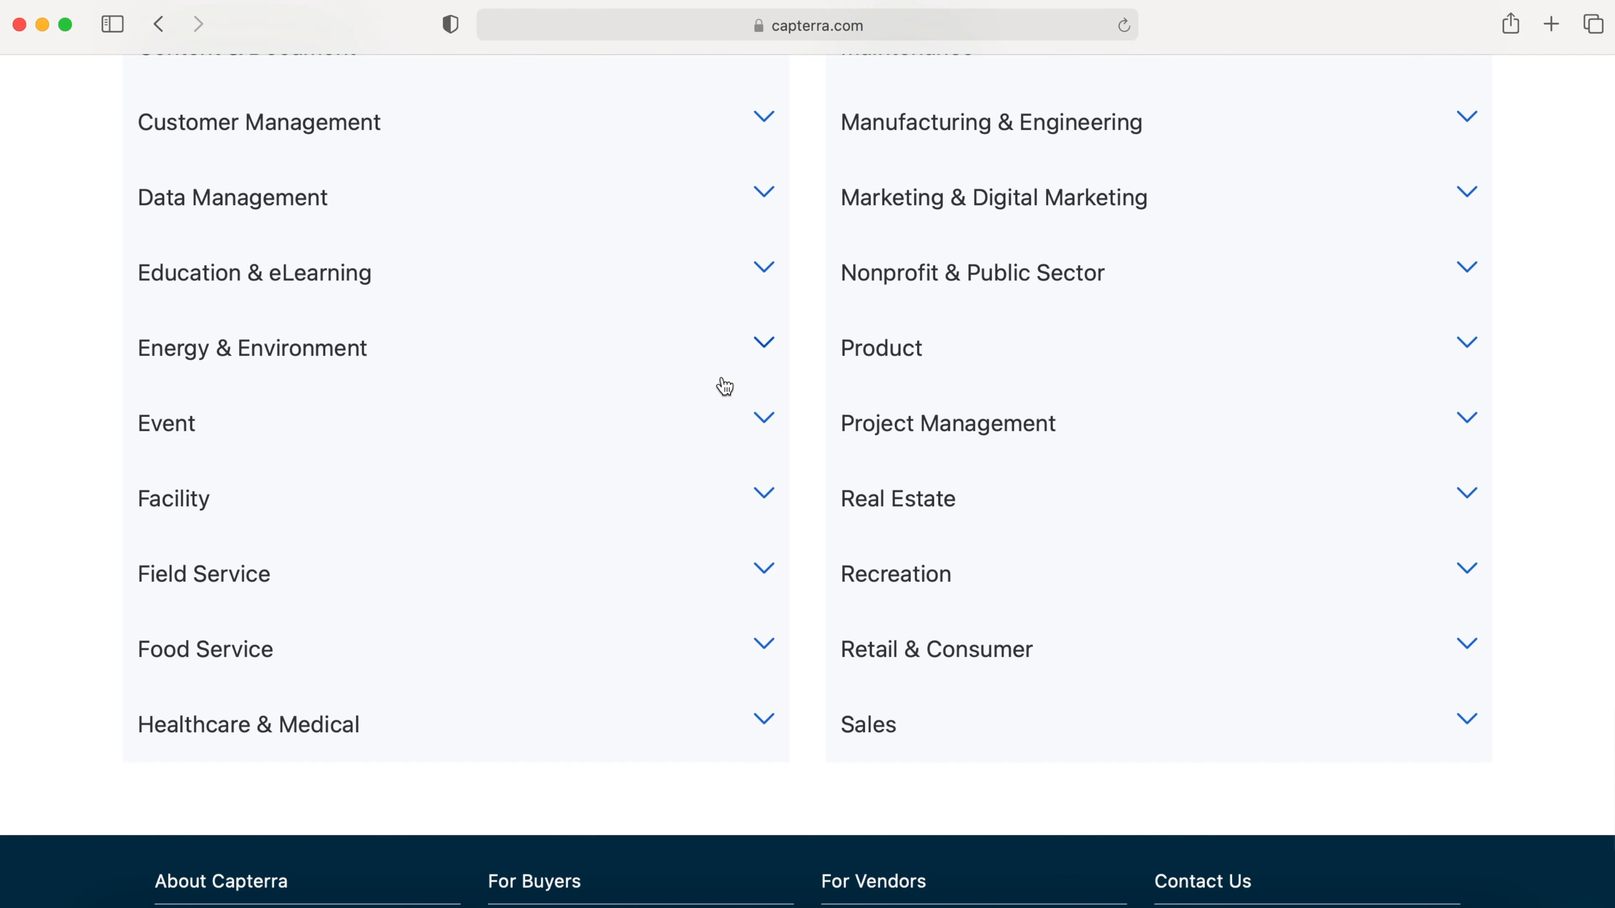
{"action": "left_click", "coordinate": [764, 343]}
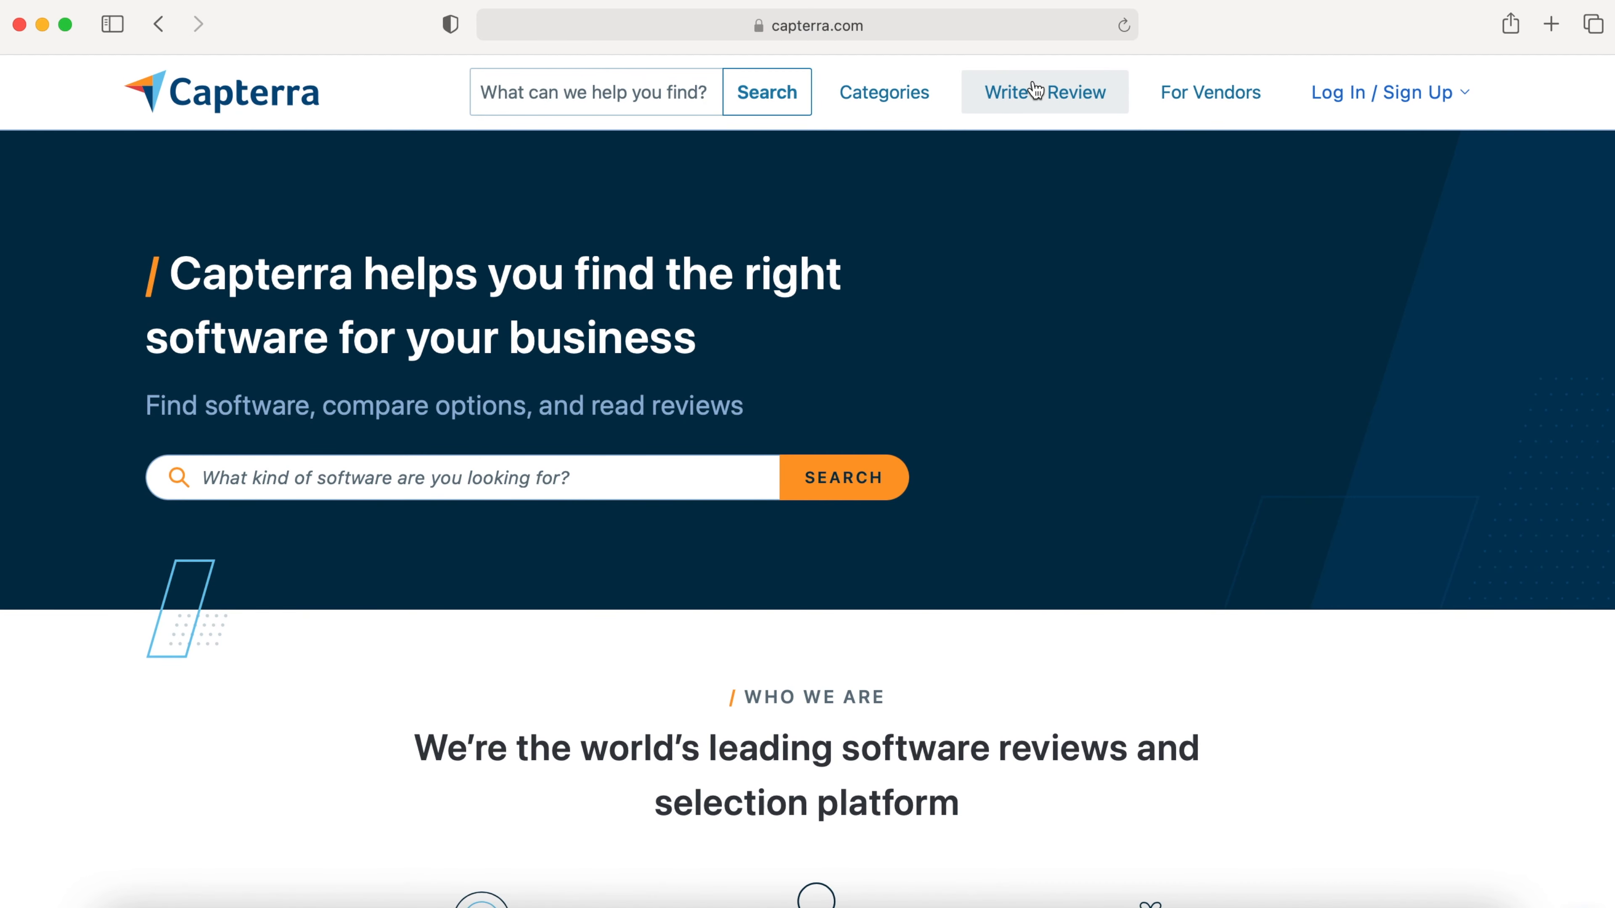
{"action": "mouse_move", "coordinate": [1058, 117]}
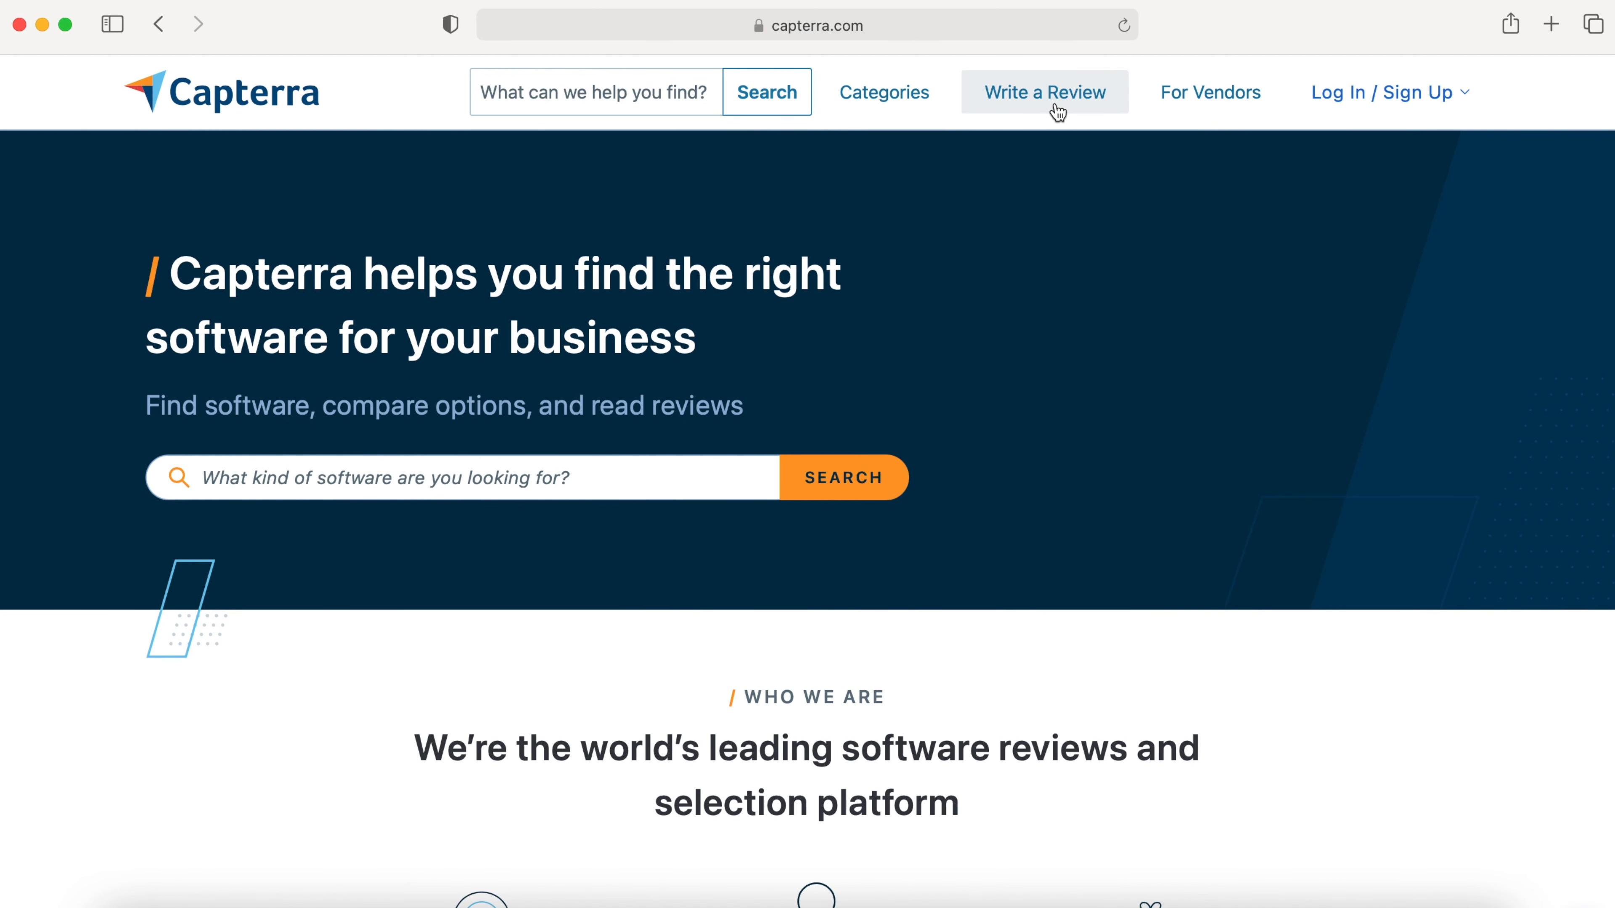
Step: Reach the Review Business Software page via Write a Review and browse its popular products
{"action": "left_click", "coordinate": [1044, 93]}
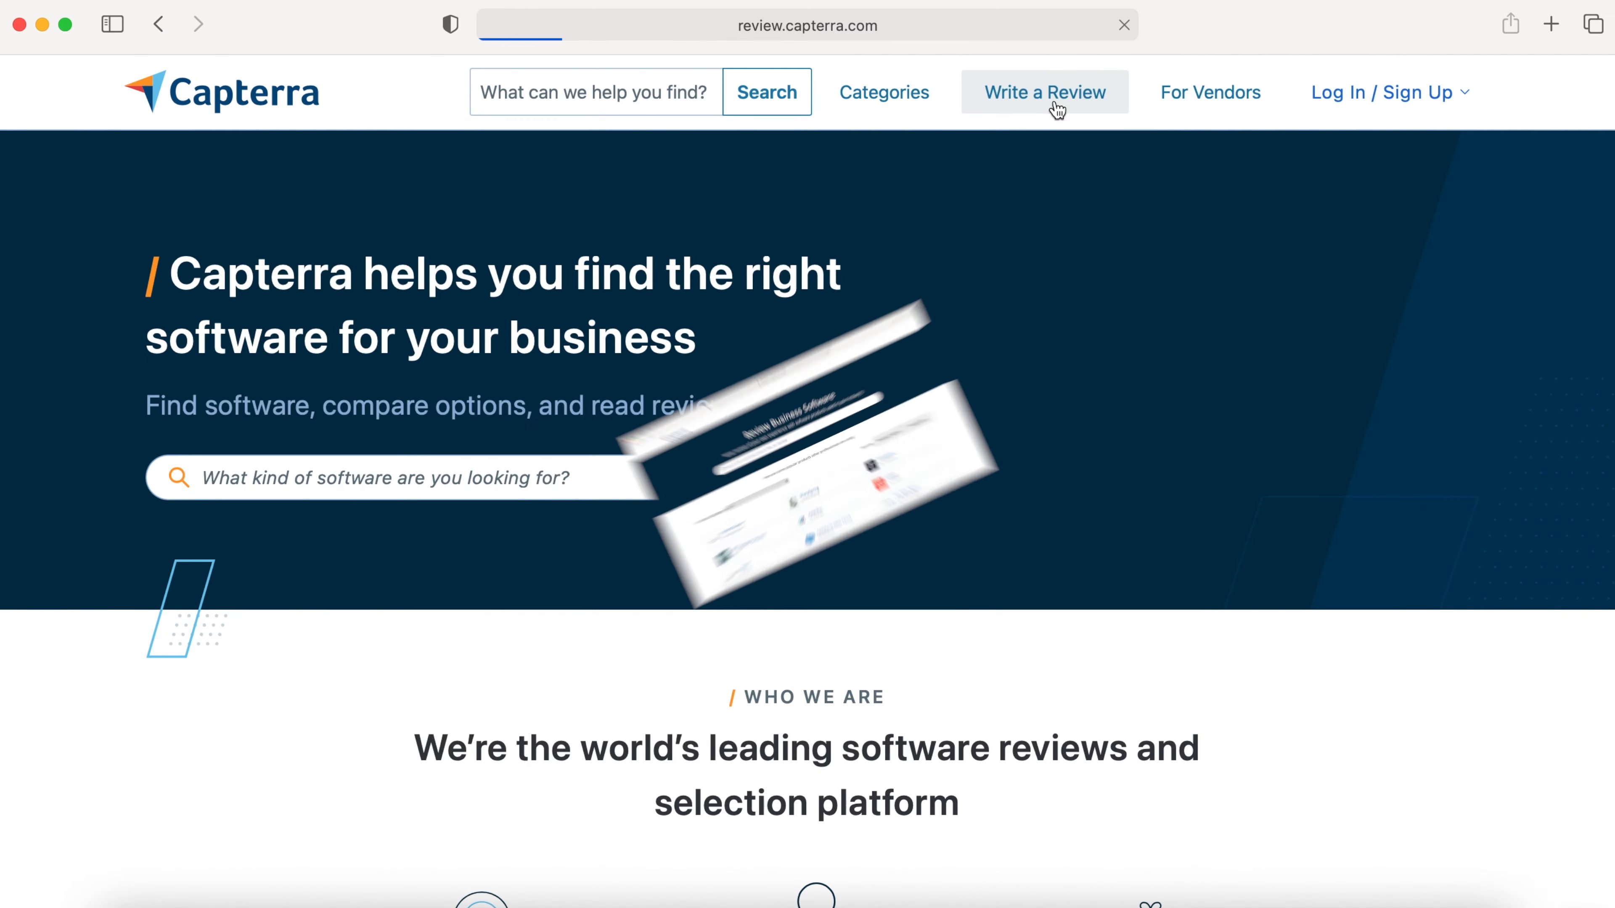
{"action": "left_click", "coordinate": [1044, 92]}
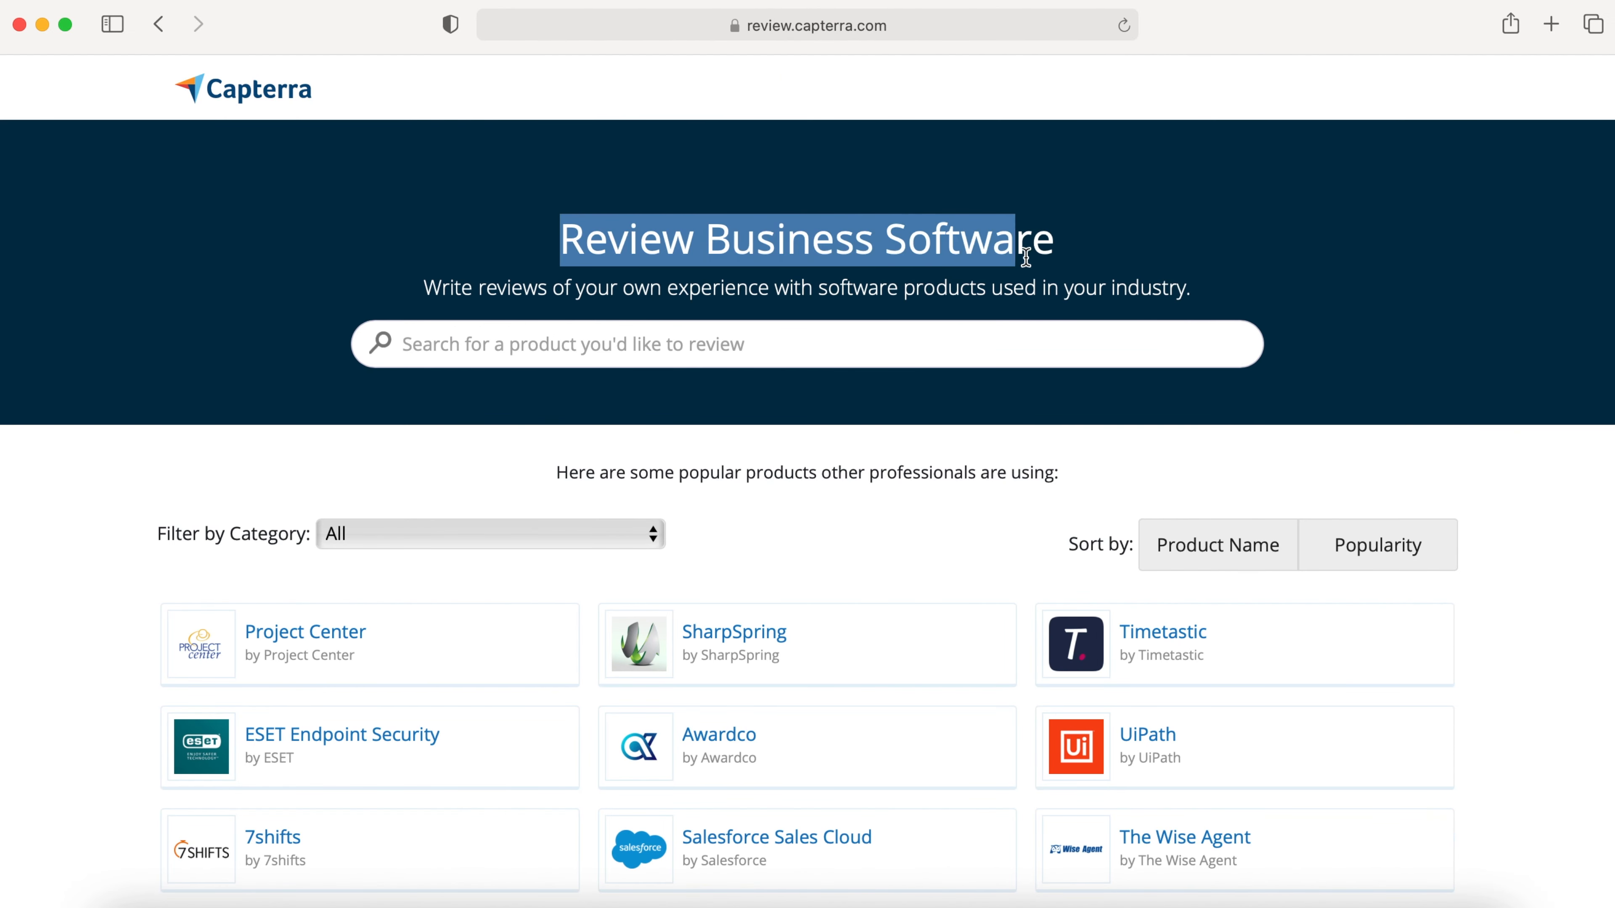
{"action": "left_click", "coordinate": [442, 292]}
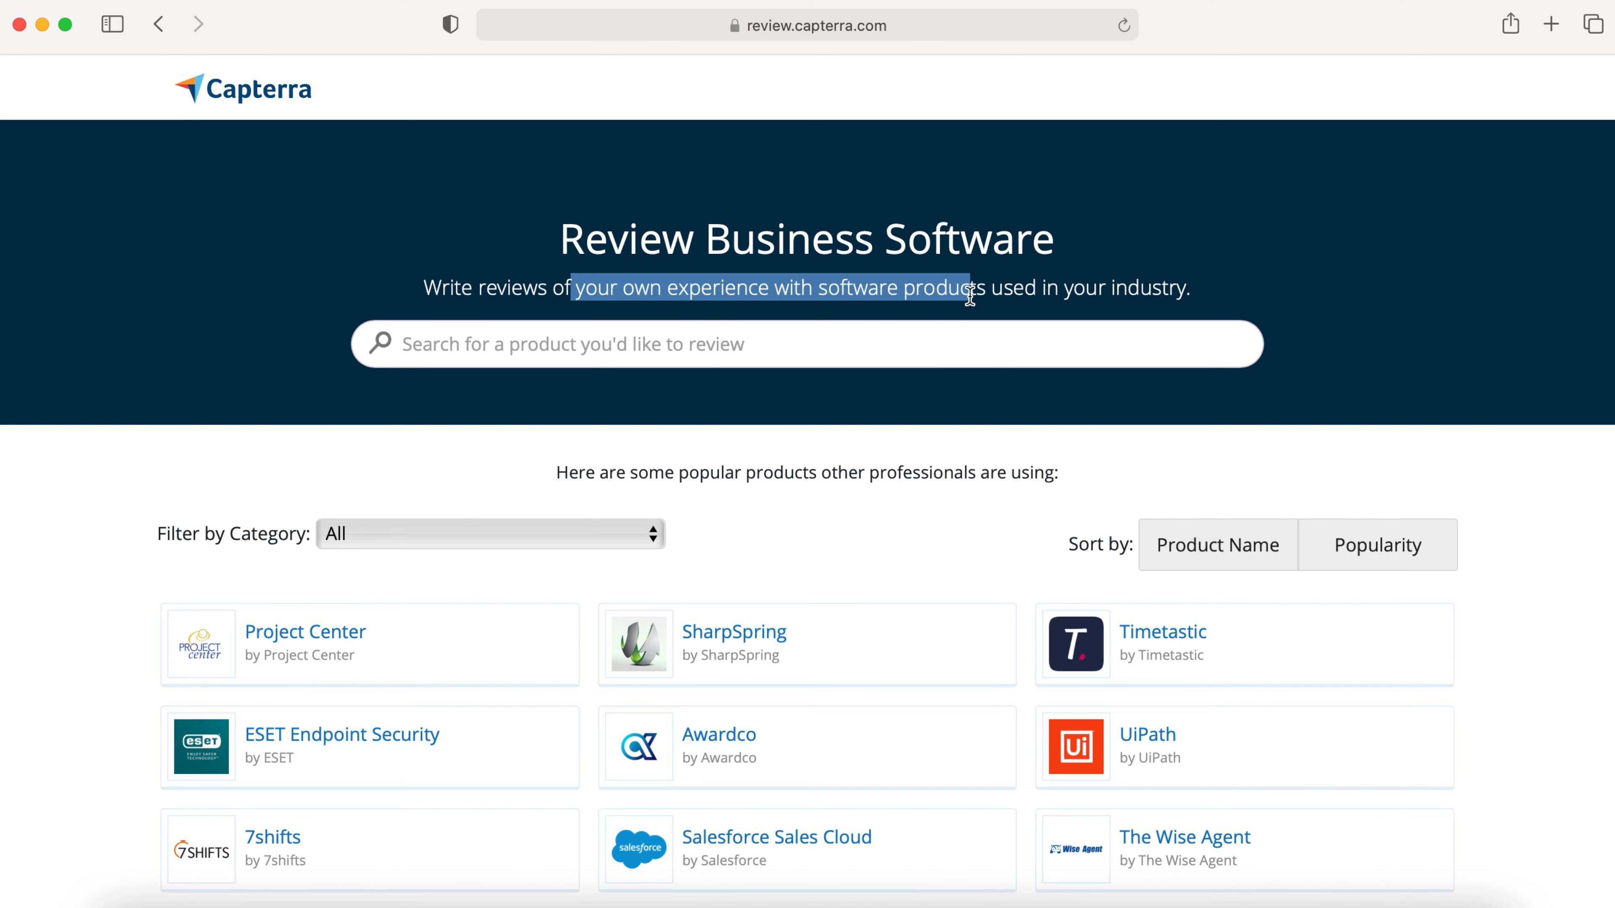
{"action": "mouse_move", "coordinate": [991, 345]}
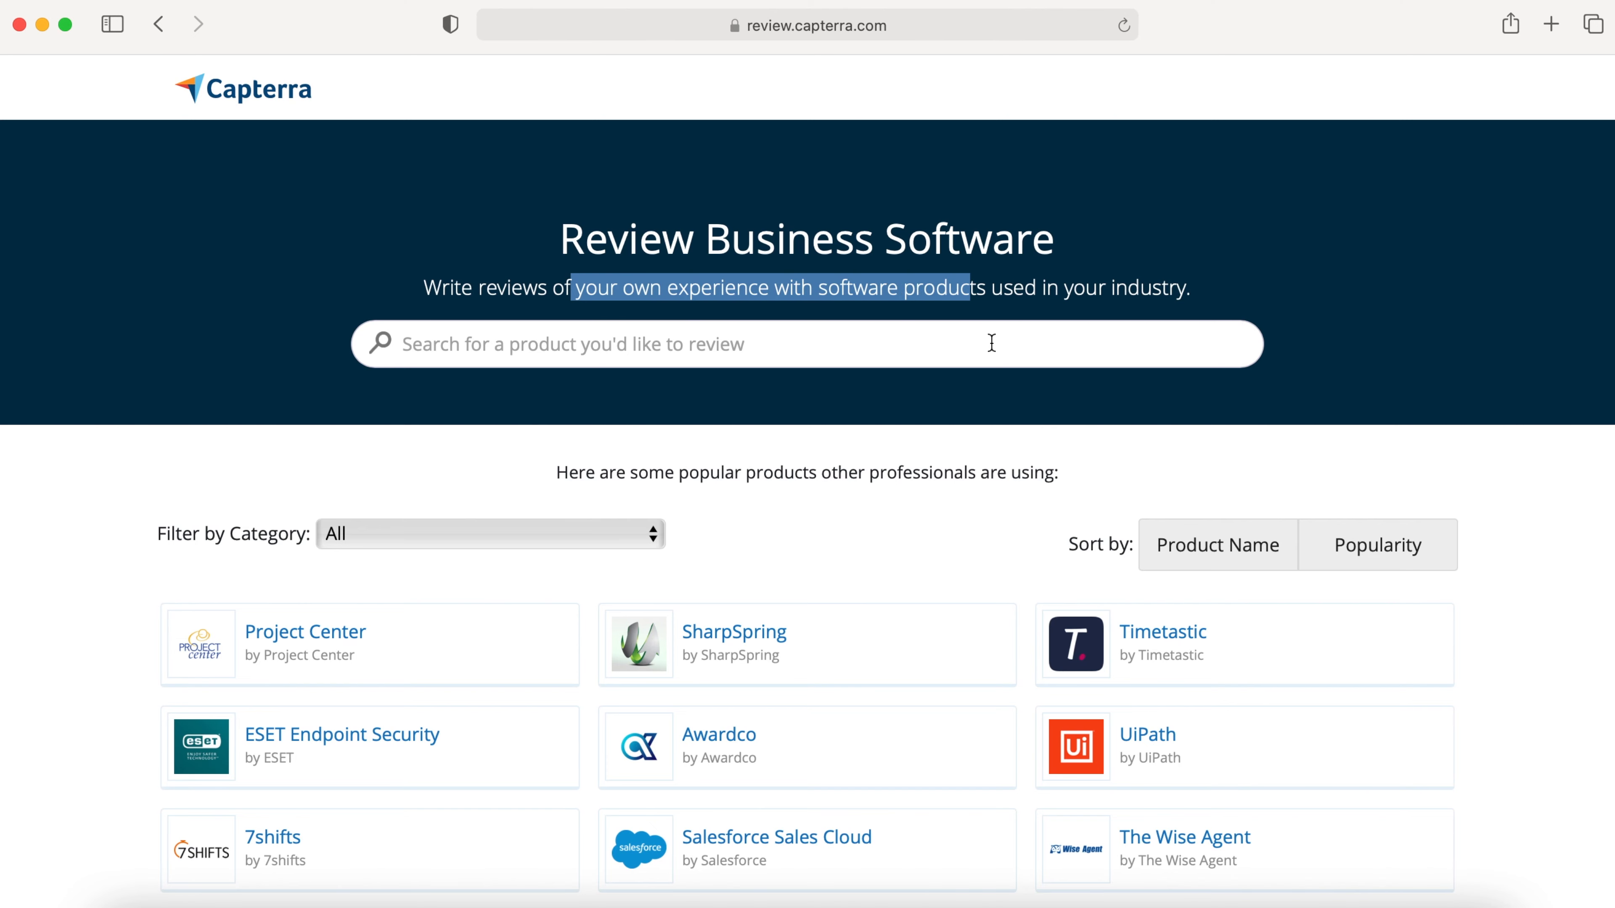
{"action": "scroll", "scroll_direction": "down", "scroll_amount": 3}
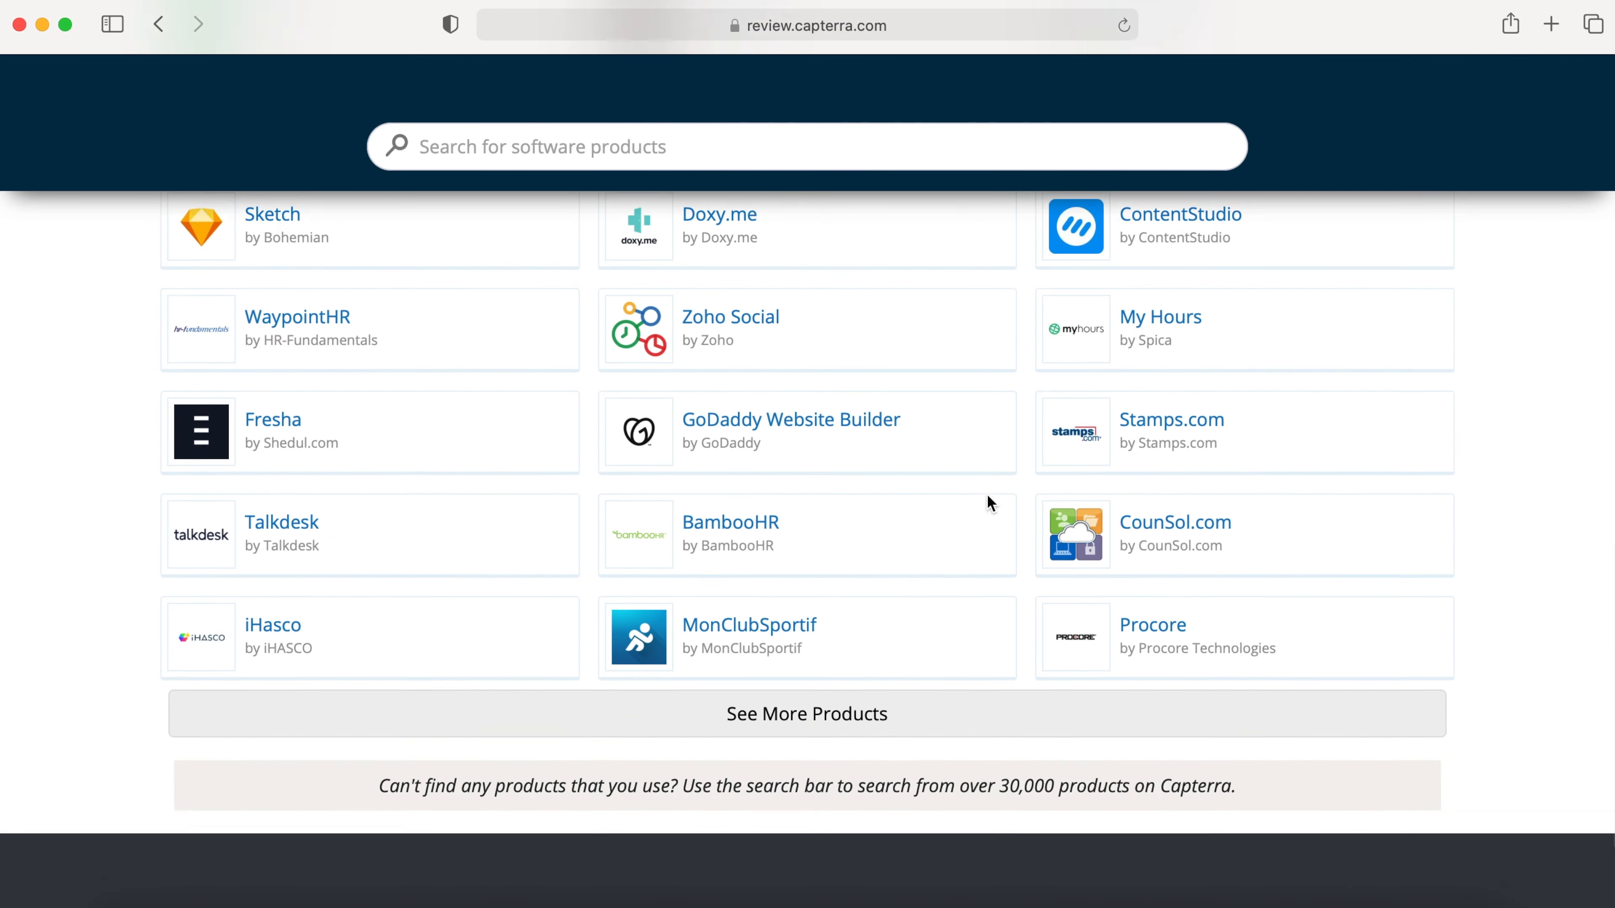
{"action": "scroll", "scroll_direction": "down", "scroll_amount": 3}
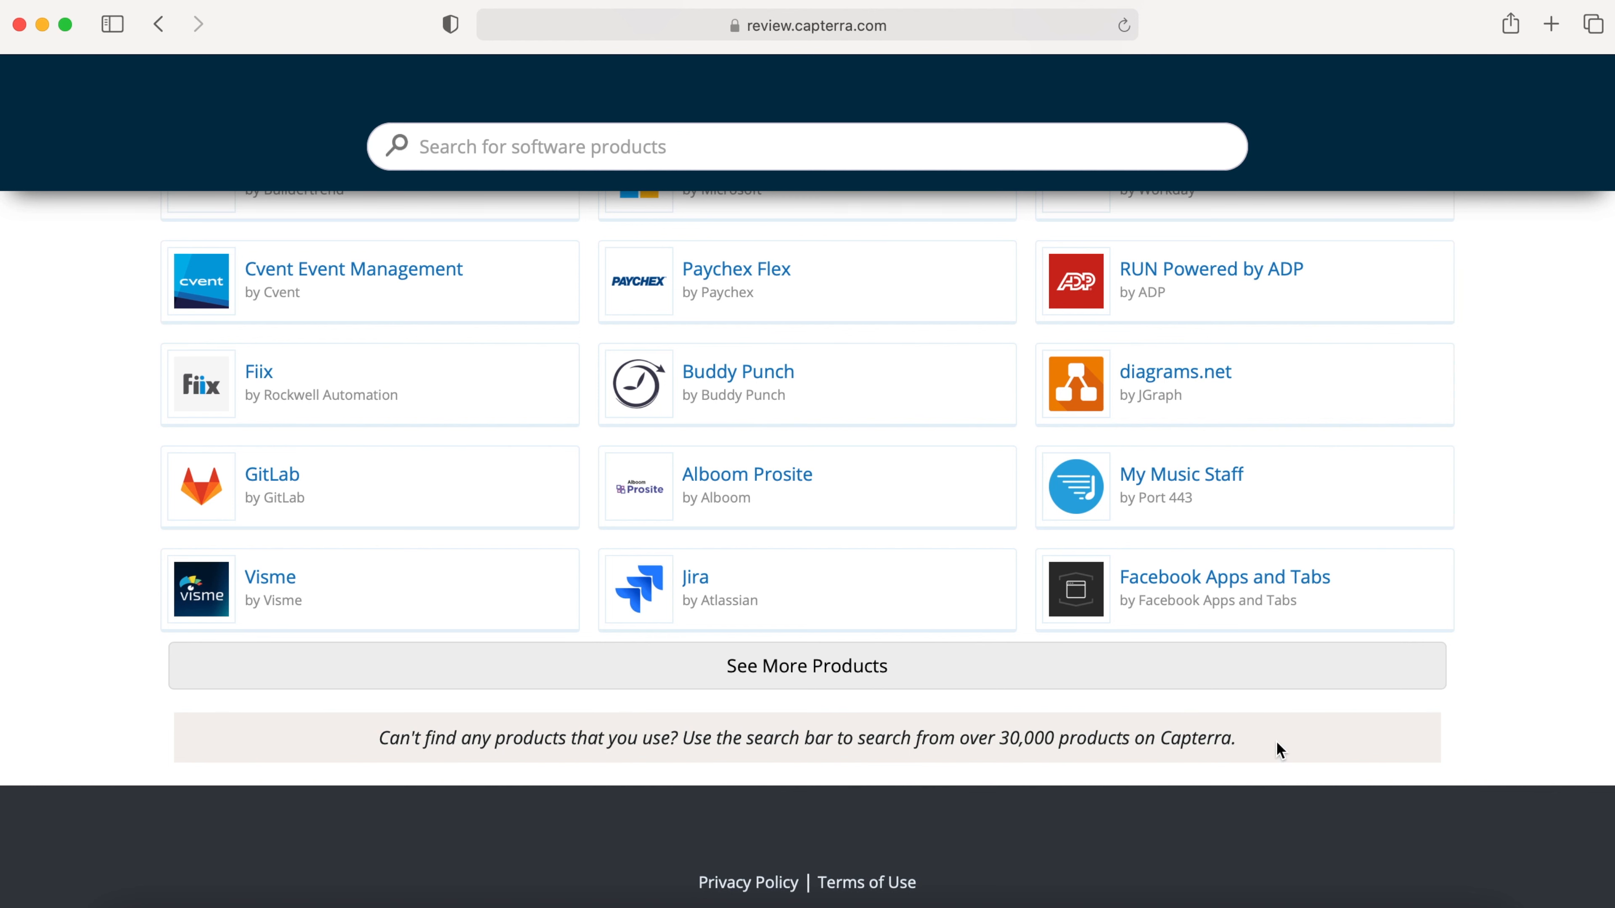
{"action": "scroll", "scroll_direction": "down", "scroll_amount": 3}
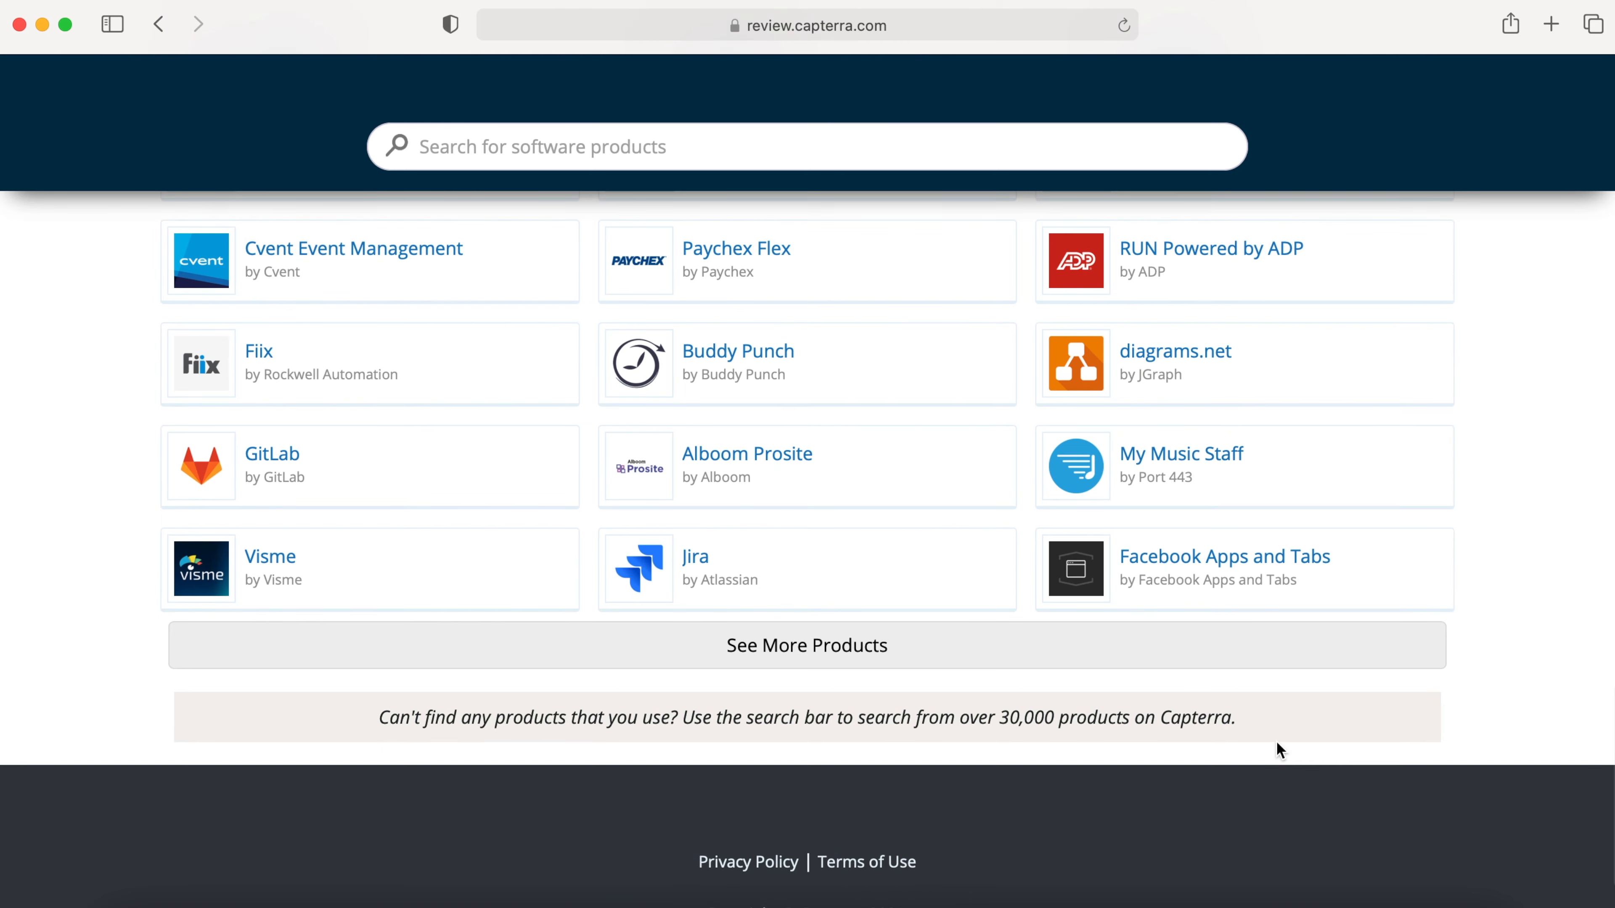
Step: Expand the list with See More Products and browse toward OBS Studio
{"action": "left_click", "coordinate": [807, 646]}
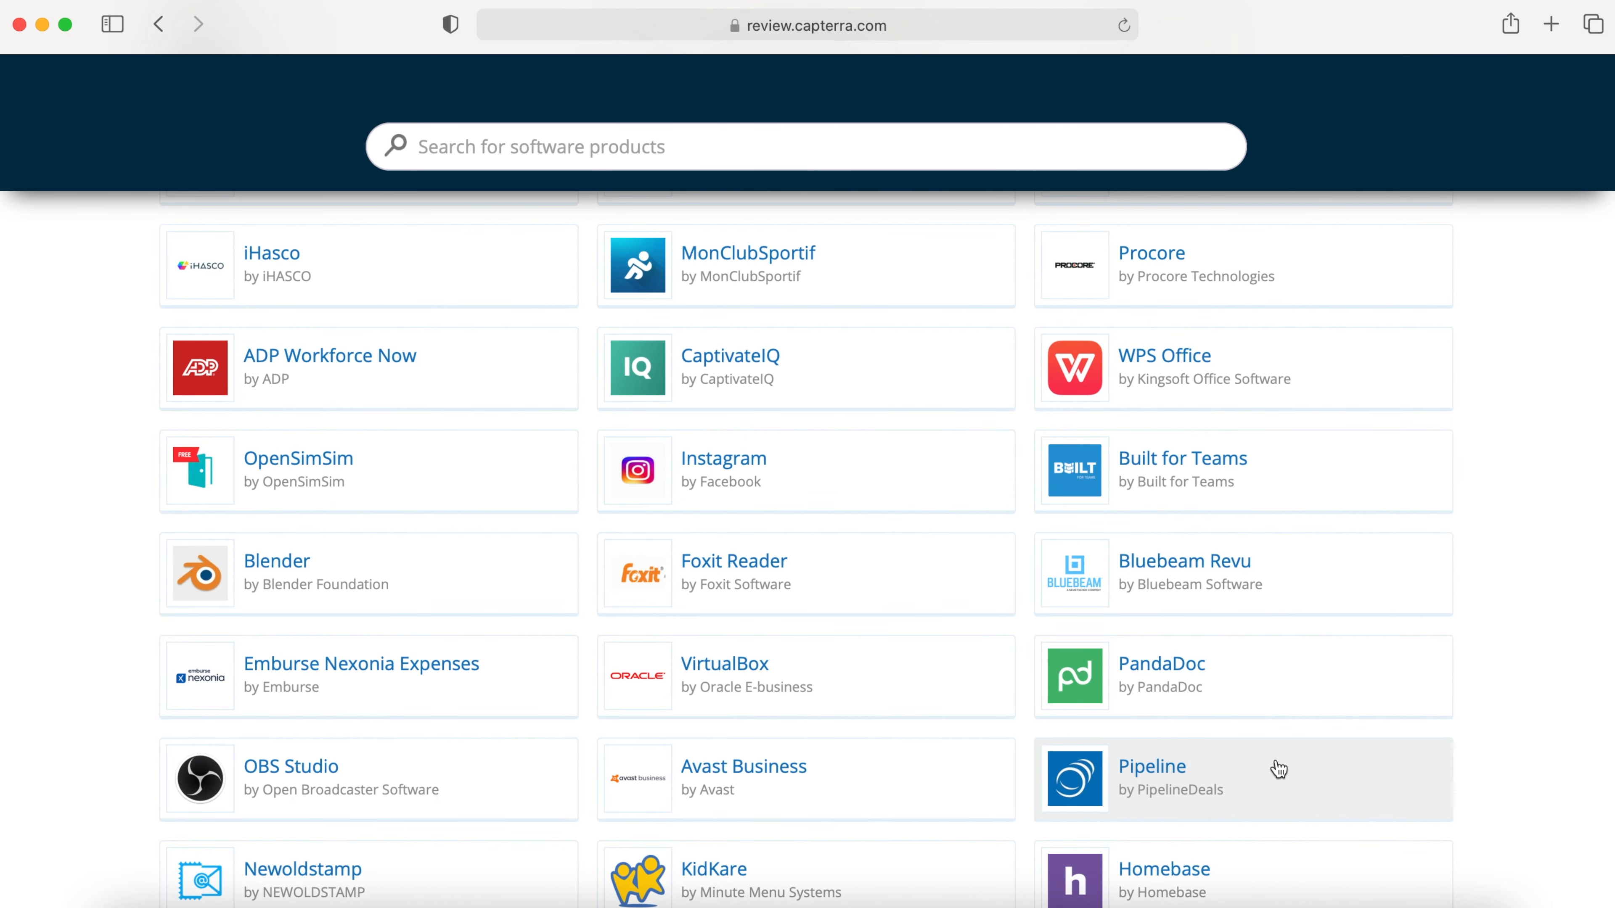
{"action": "scroll", "scroll_direction": "up", "scroll_amount": 3}
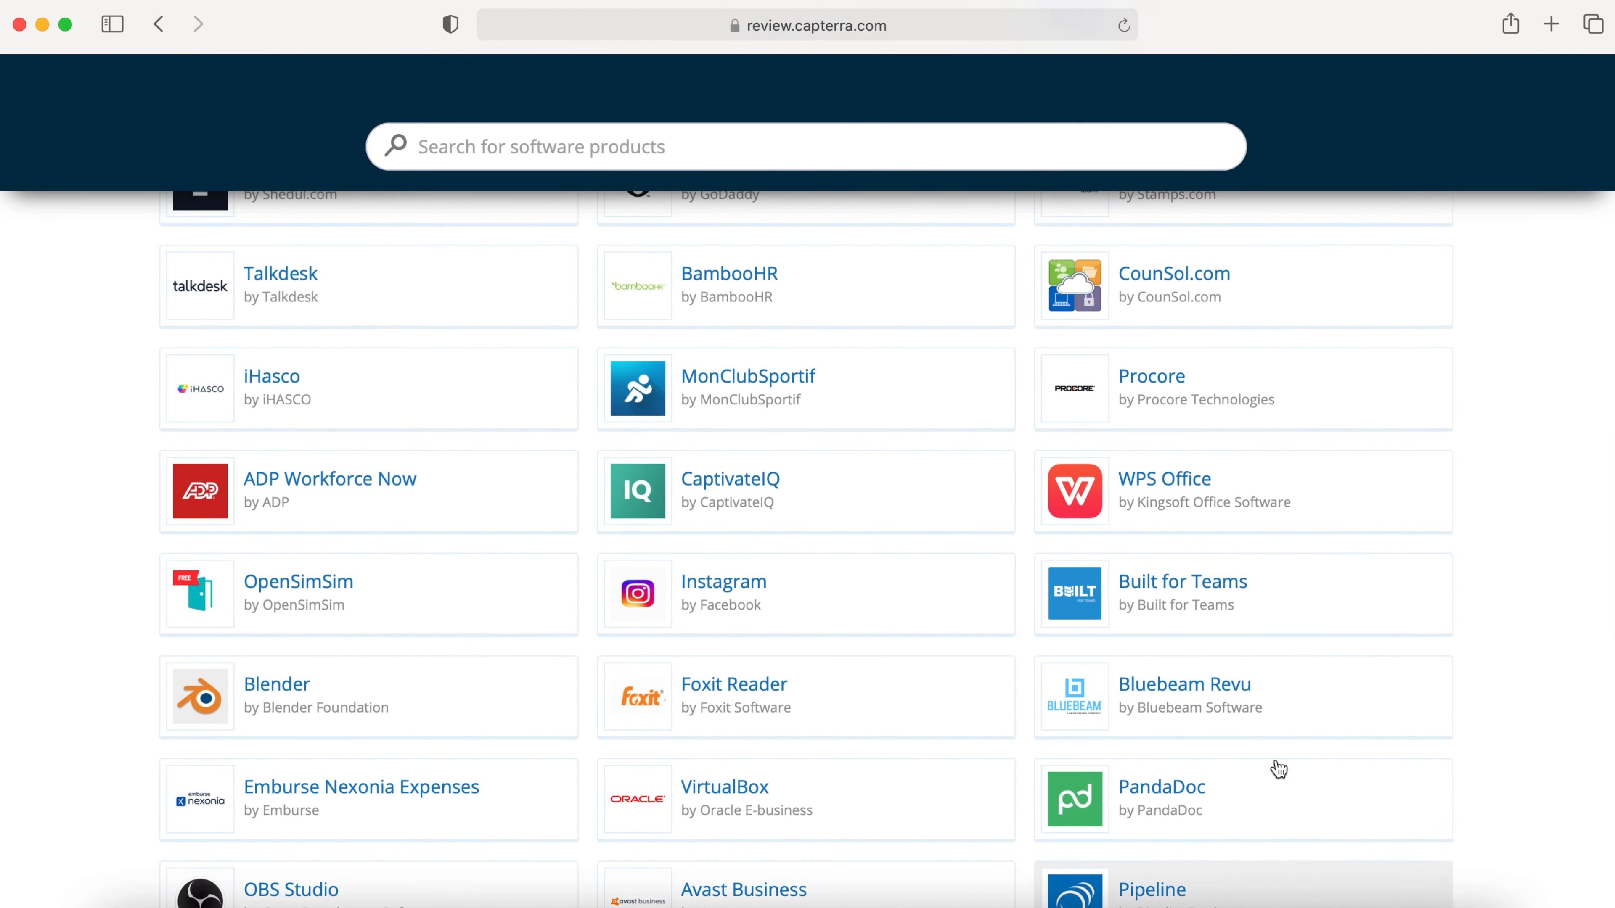
{"action": "scroll", "scroll_direction": "down", "scroll_amount": 3}
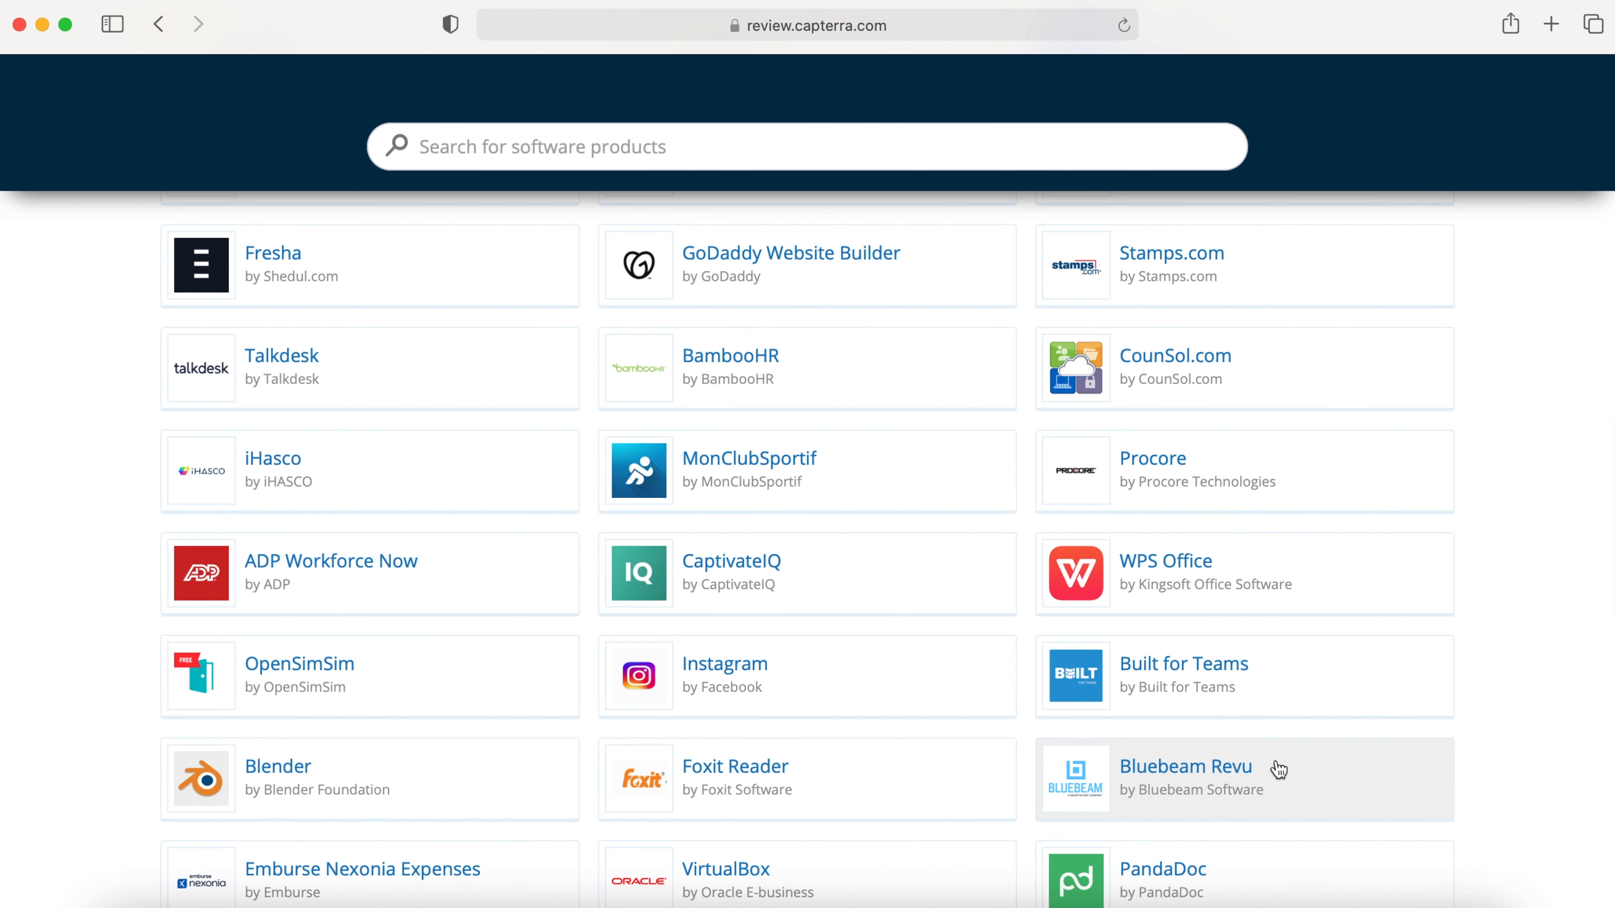
{"action": "scroll", "scroll_direction": "down", "scroll_amount": 3}
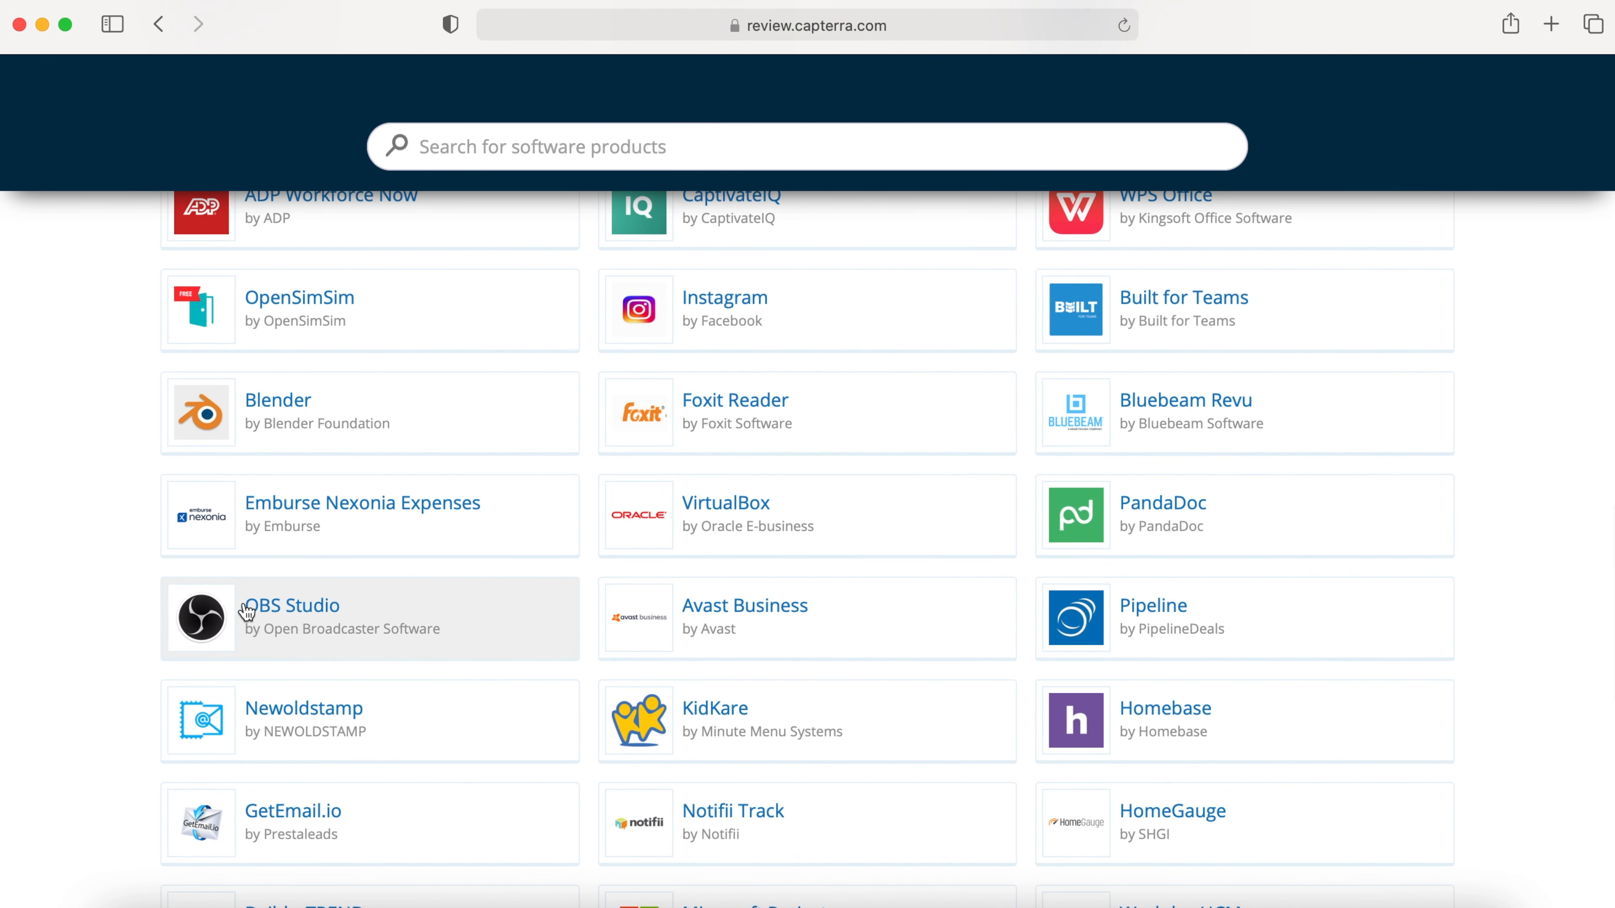
{"action": "mouse_move", "coordinate": [258, 647]}
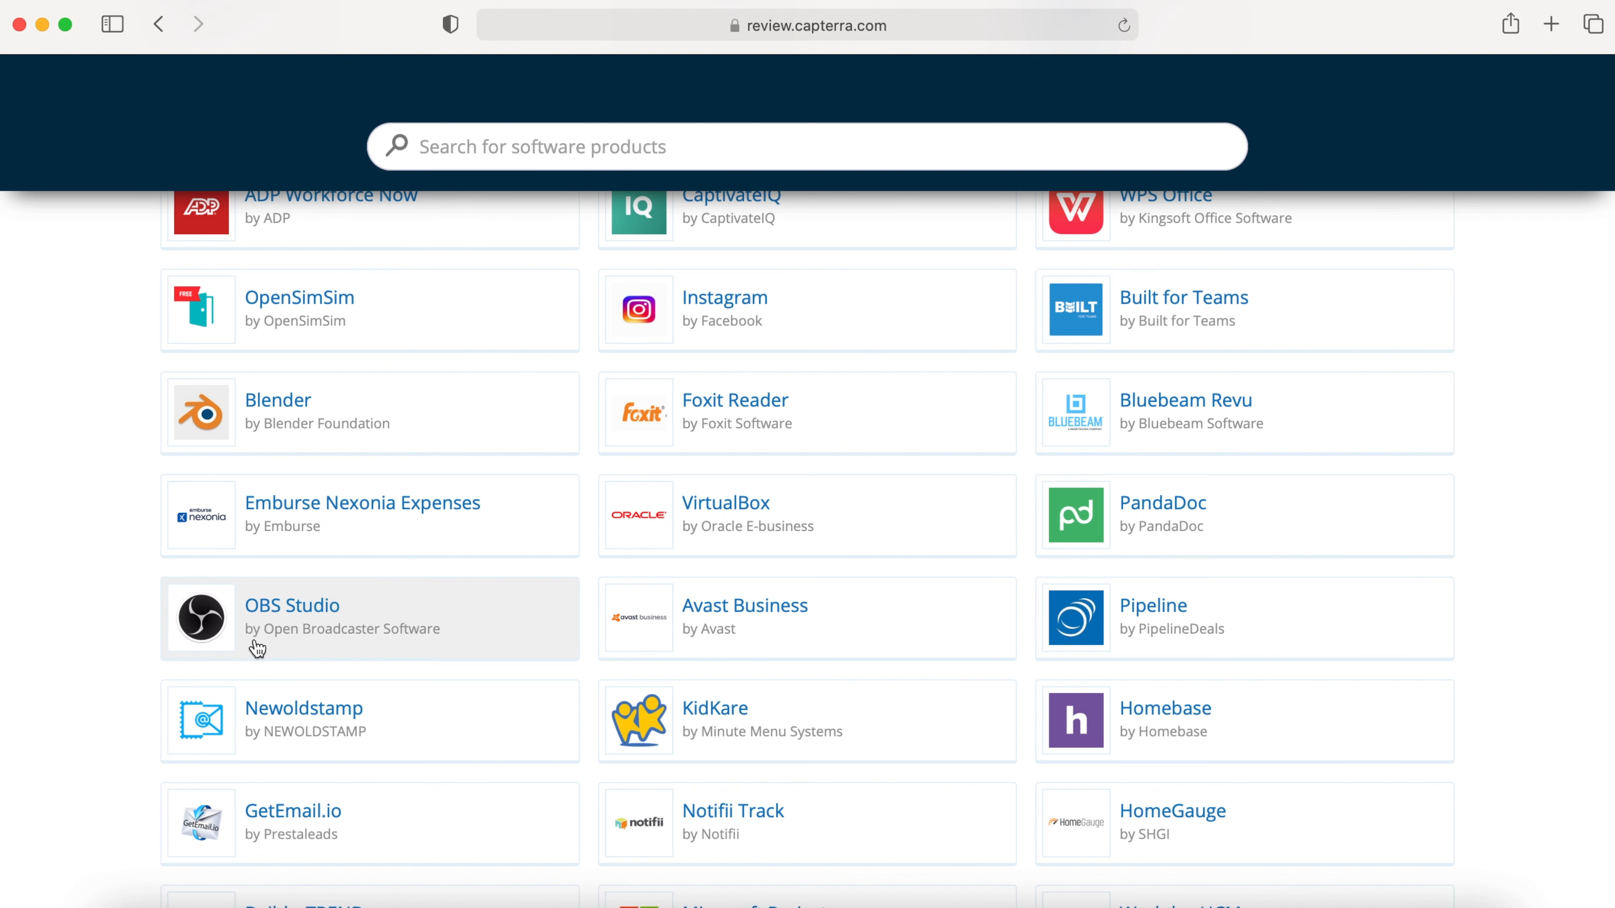
{"action": "mouse_move", "coordinate": [248, 654]}
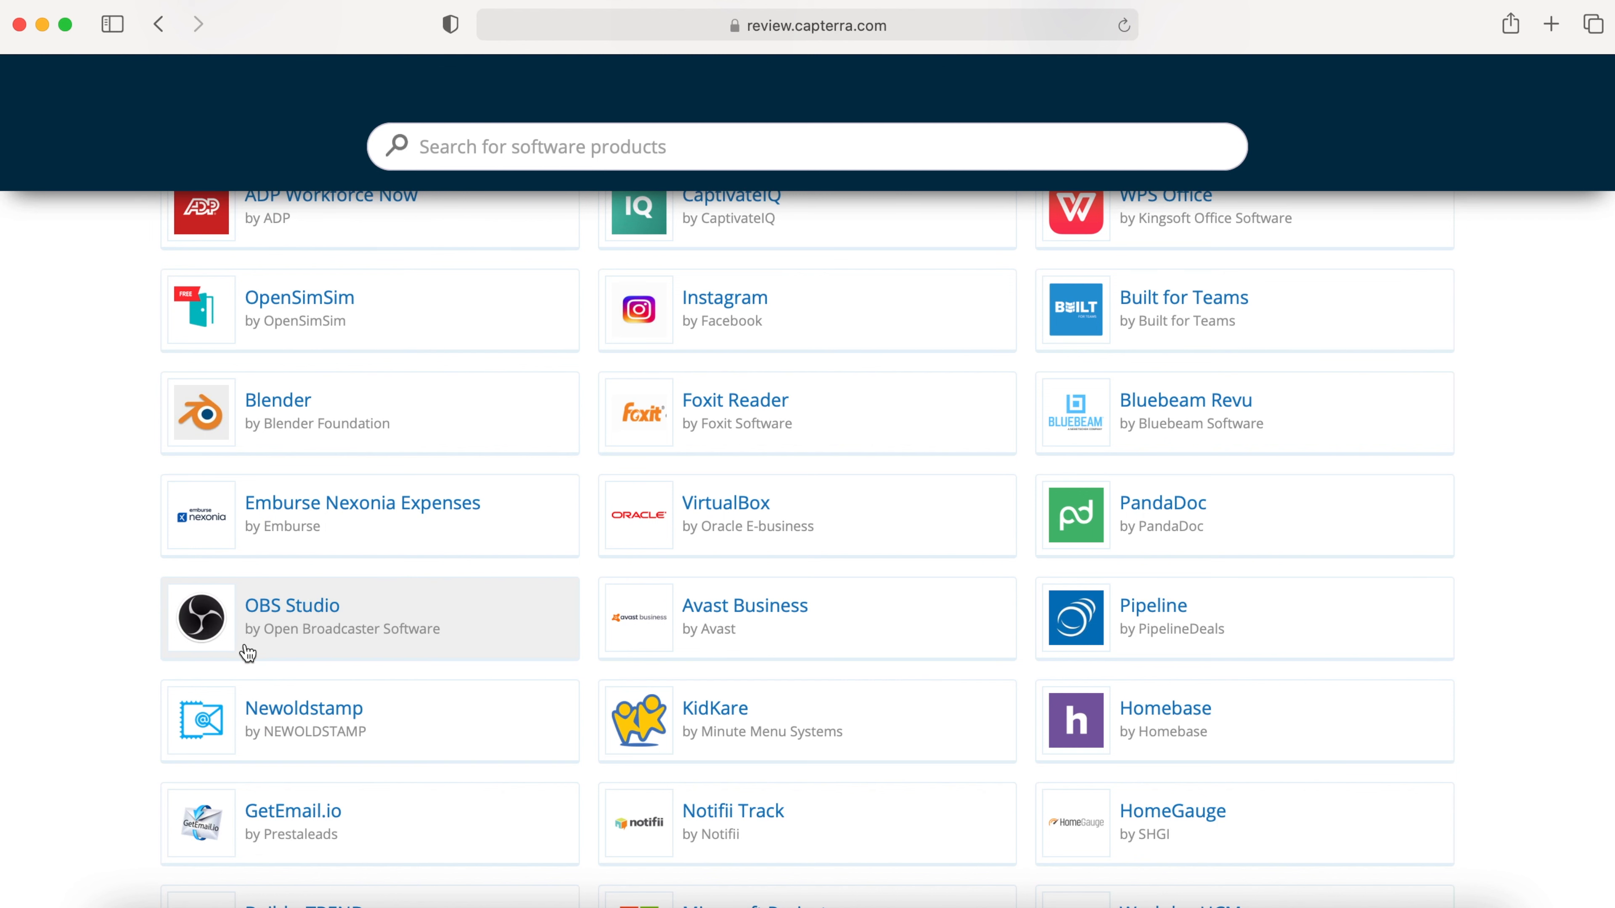
{"action": "mouse_move", "coordinate": [241, 653]}
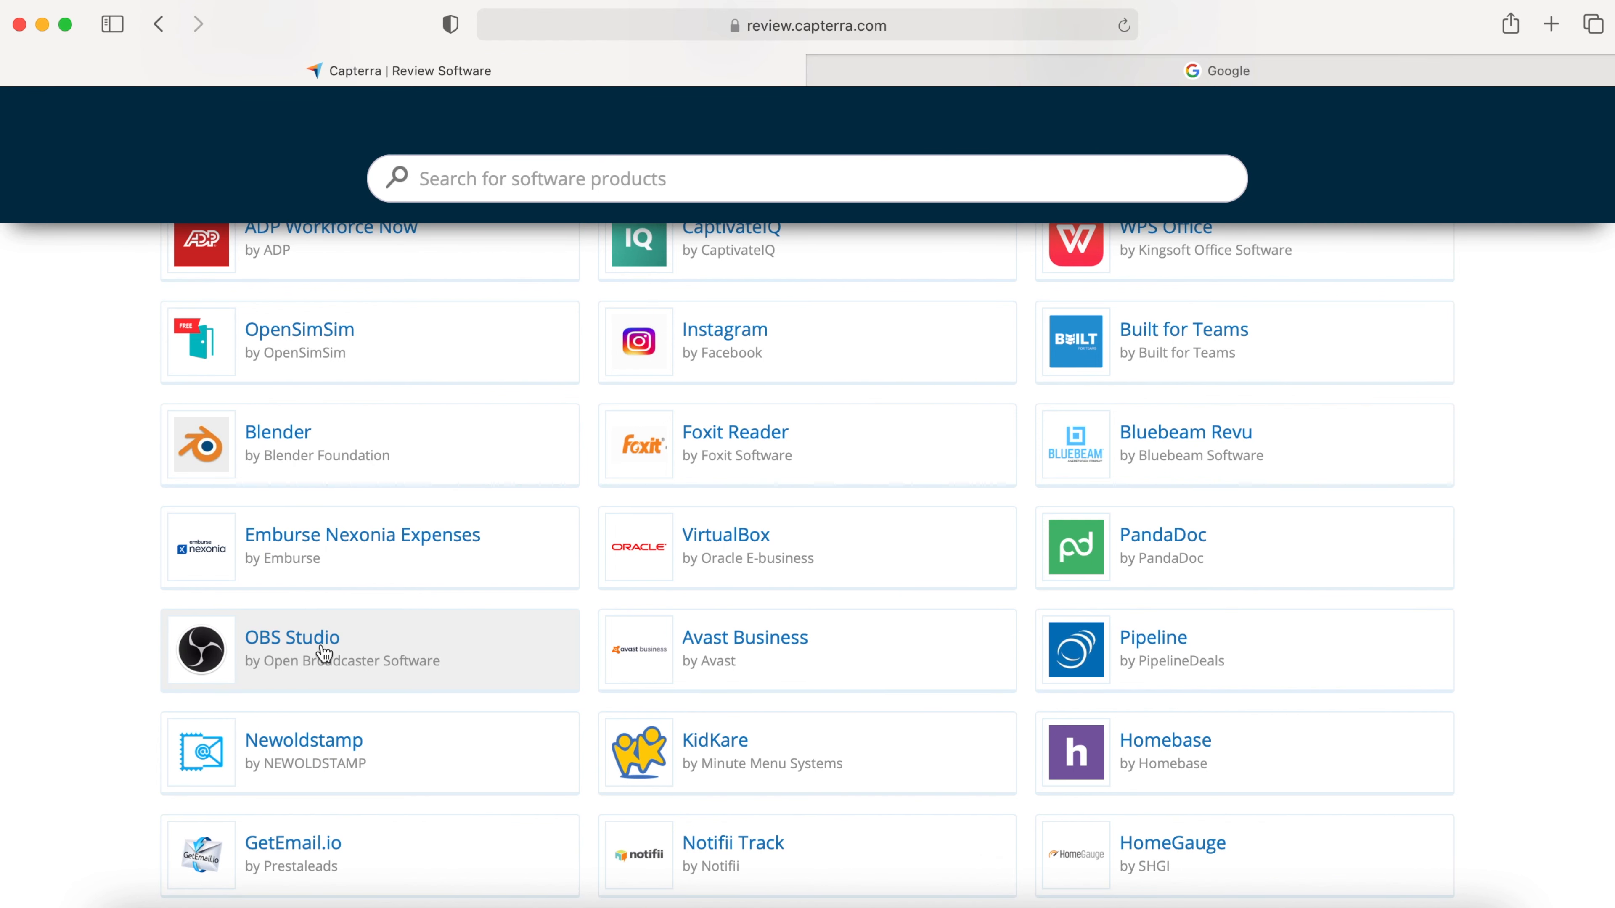
{"action": "mouse_move", "coordinate": [1039, 104]}
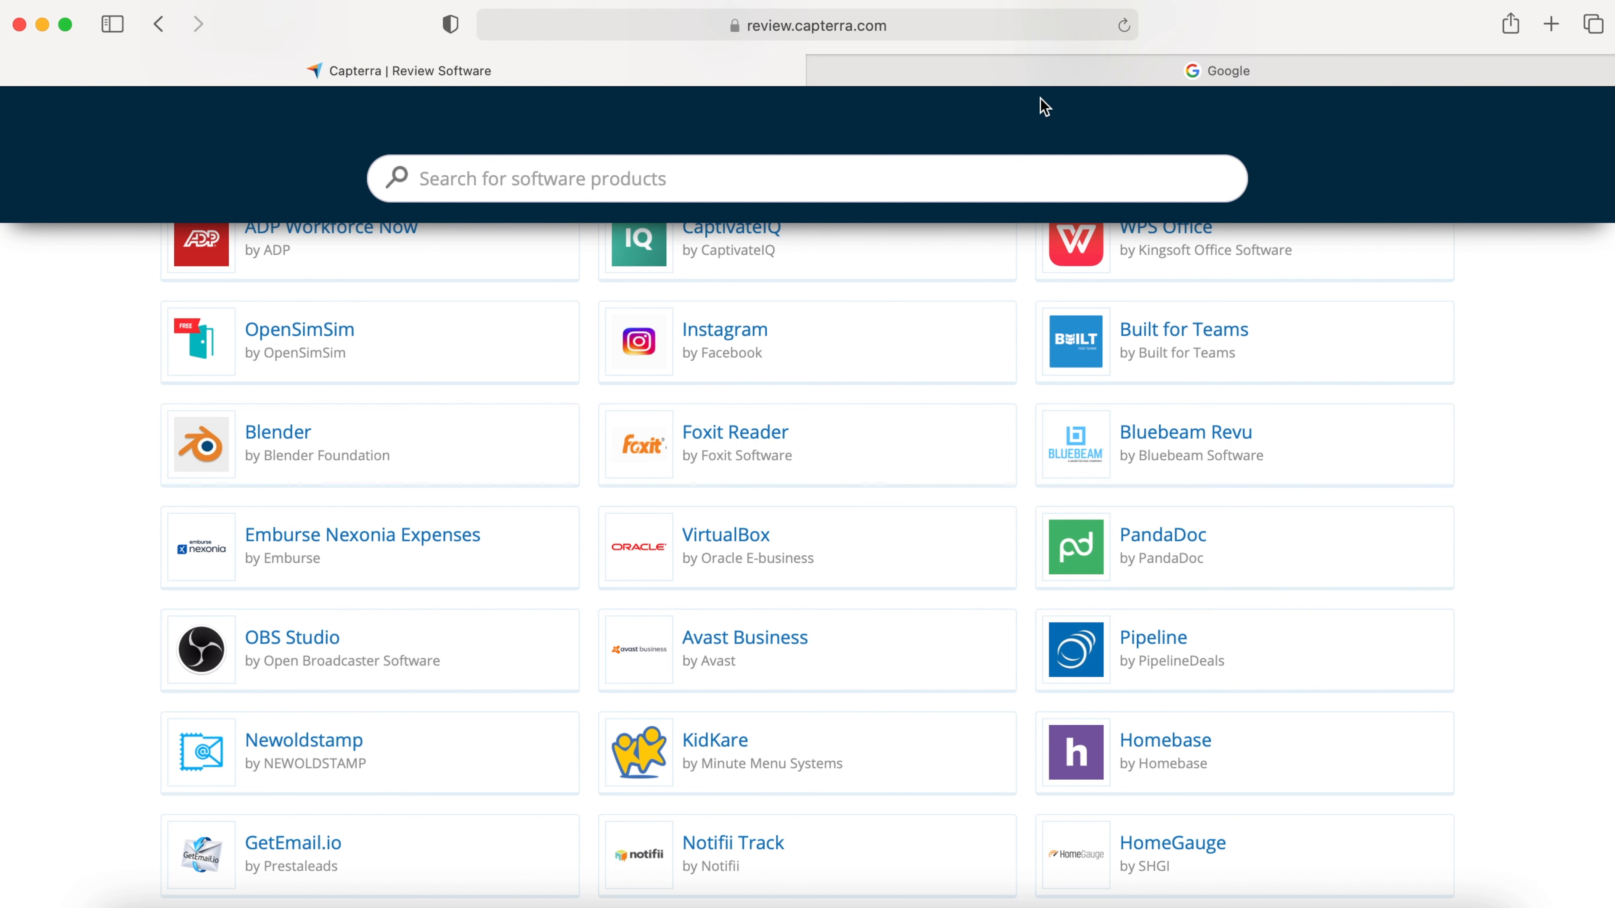
Step: Search Google for 'OBS Studio Reviews' and browse the results for the Capterra listing
{"action": "left_click", "coordinate": [1227, 70]}
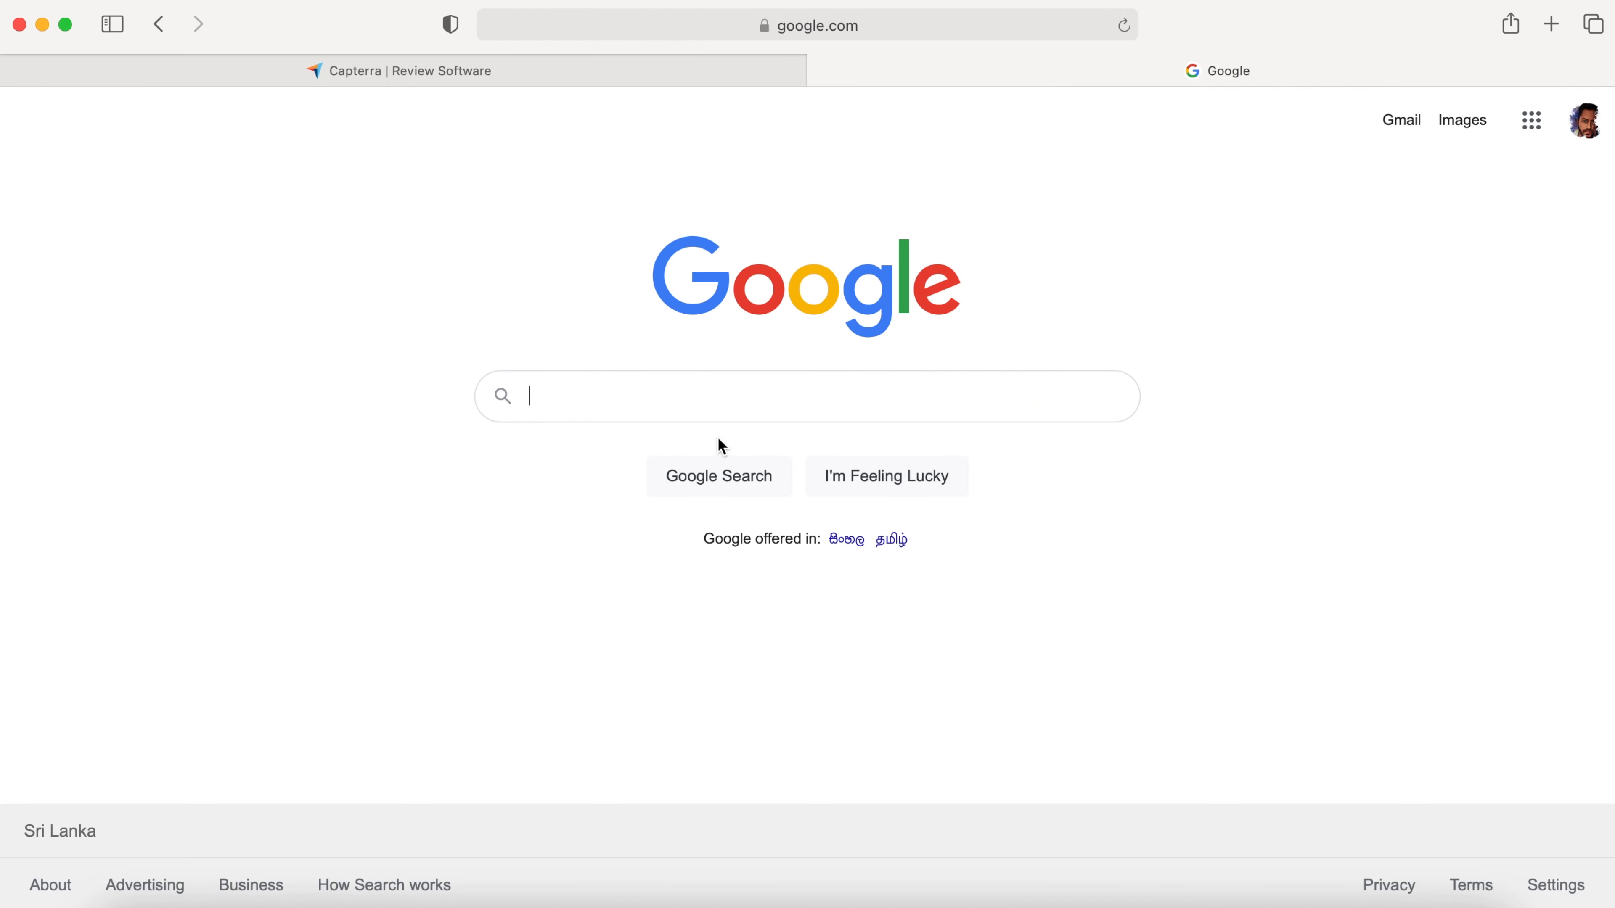
{"action": "type", "text": "OBS Studio Reviews"}
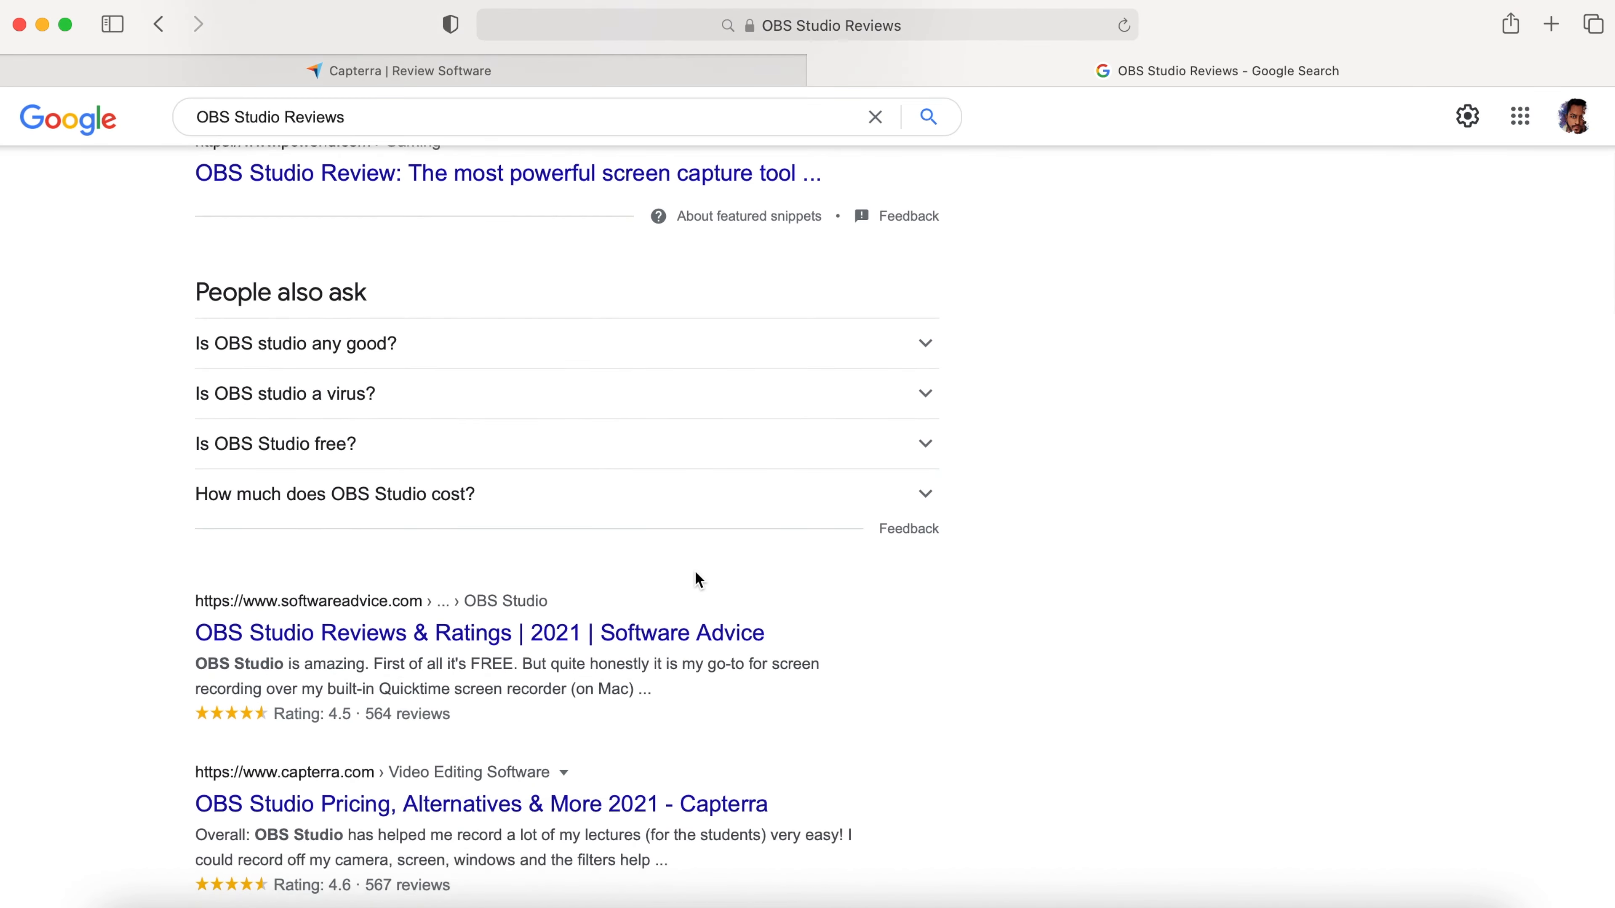
{"action": "scroll", "scroll_direction": "down", "scroll_amount": 3}
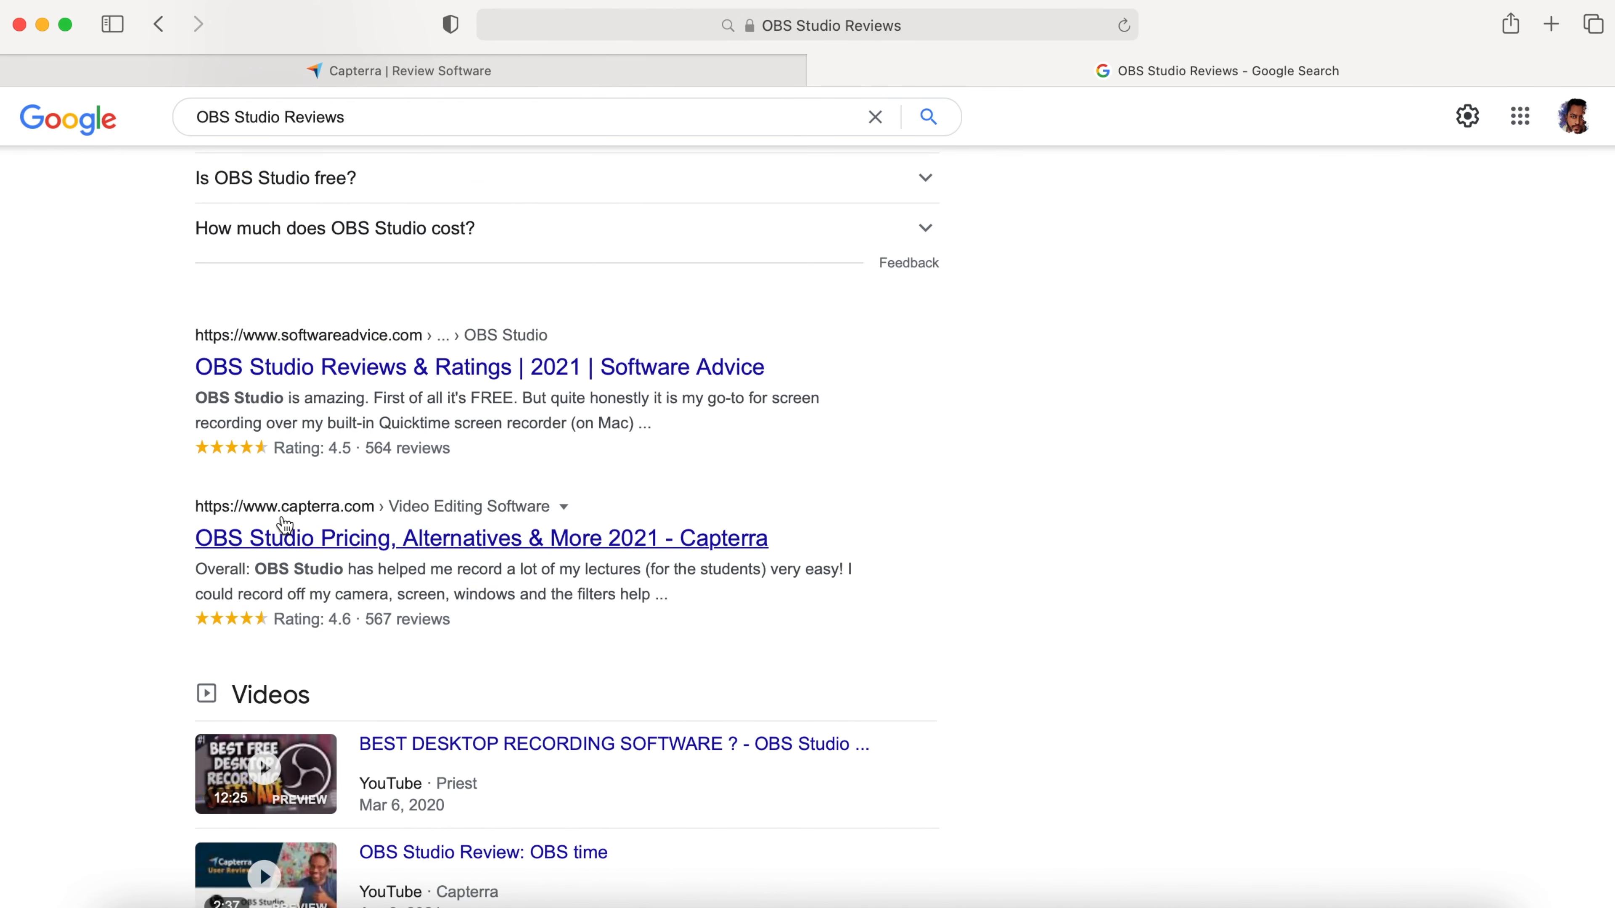
{"action": "mouse_move", "coordinate": [413, 526]}
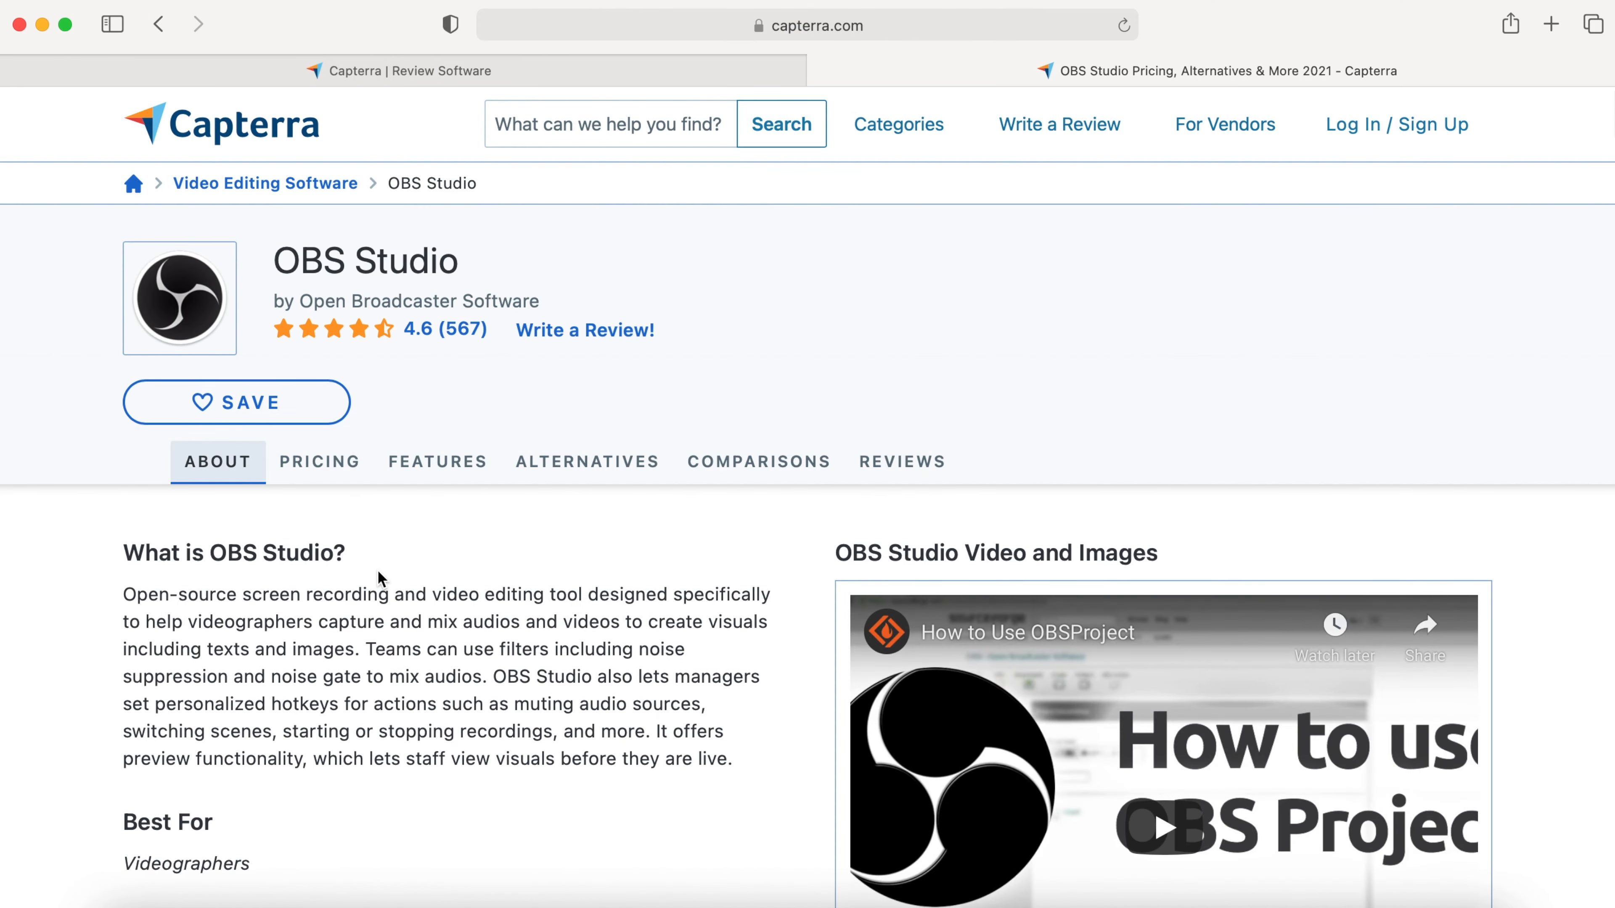
Step: Go to the Reviews section of the OBS Studio page and begin reading reviews
{"action": "left_click", "coordinate": [587, 461]}
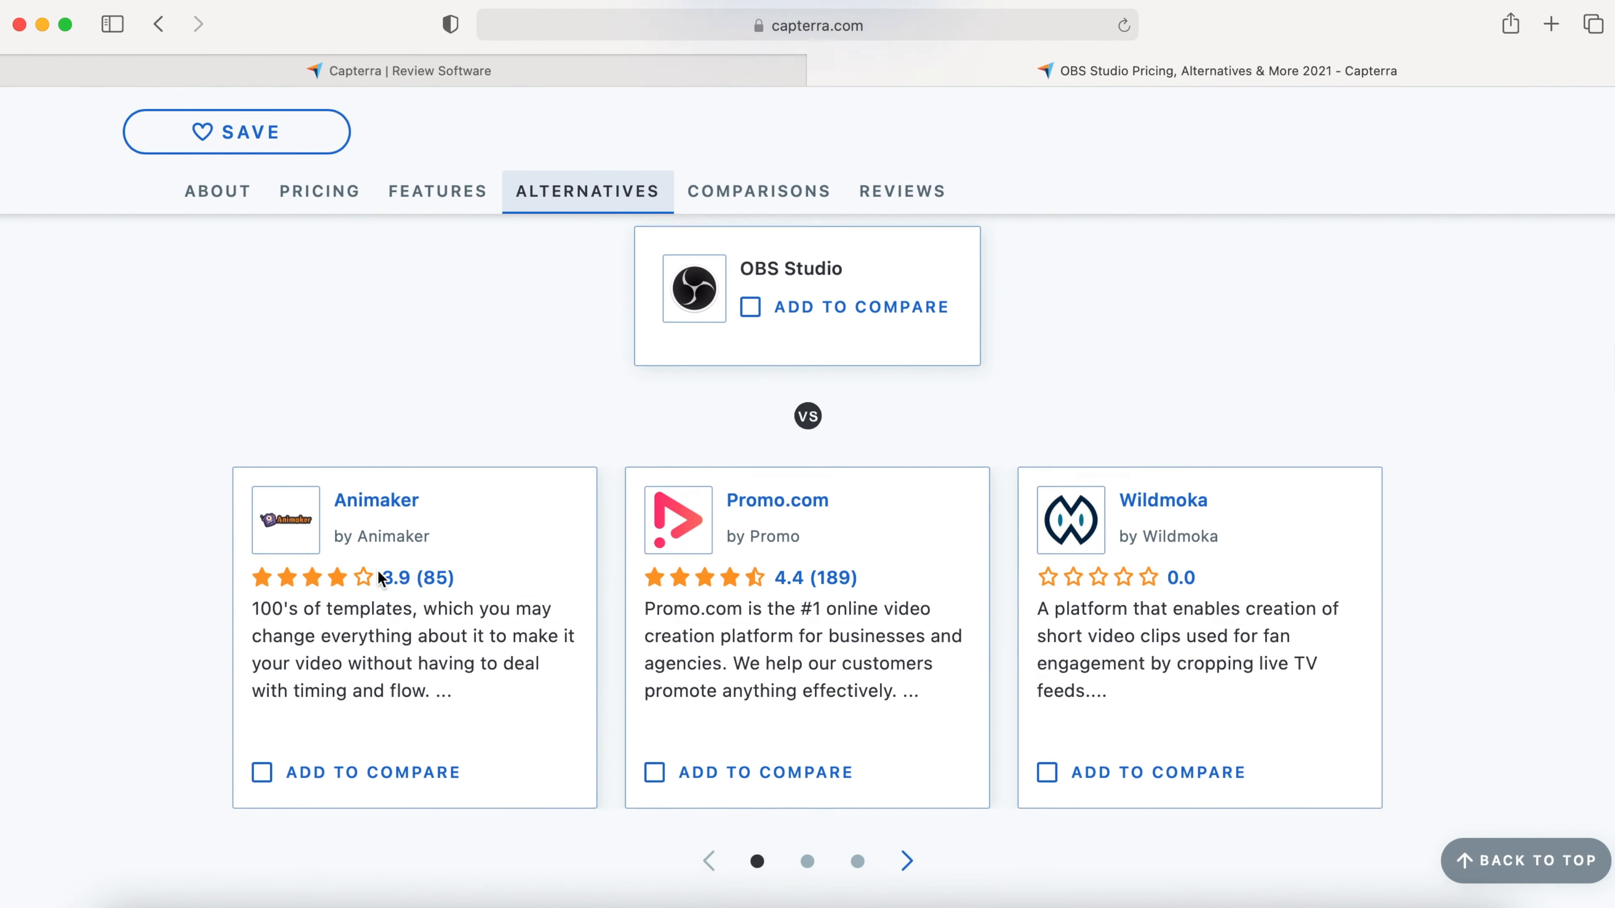
{"action": "left_click", "coordinate": [902, 191]}
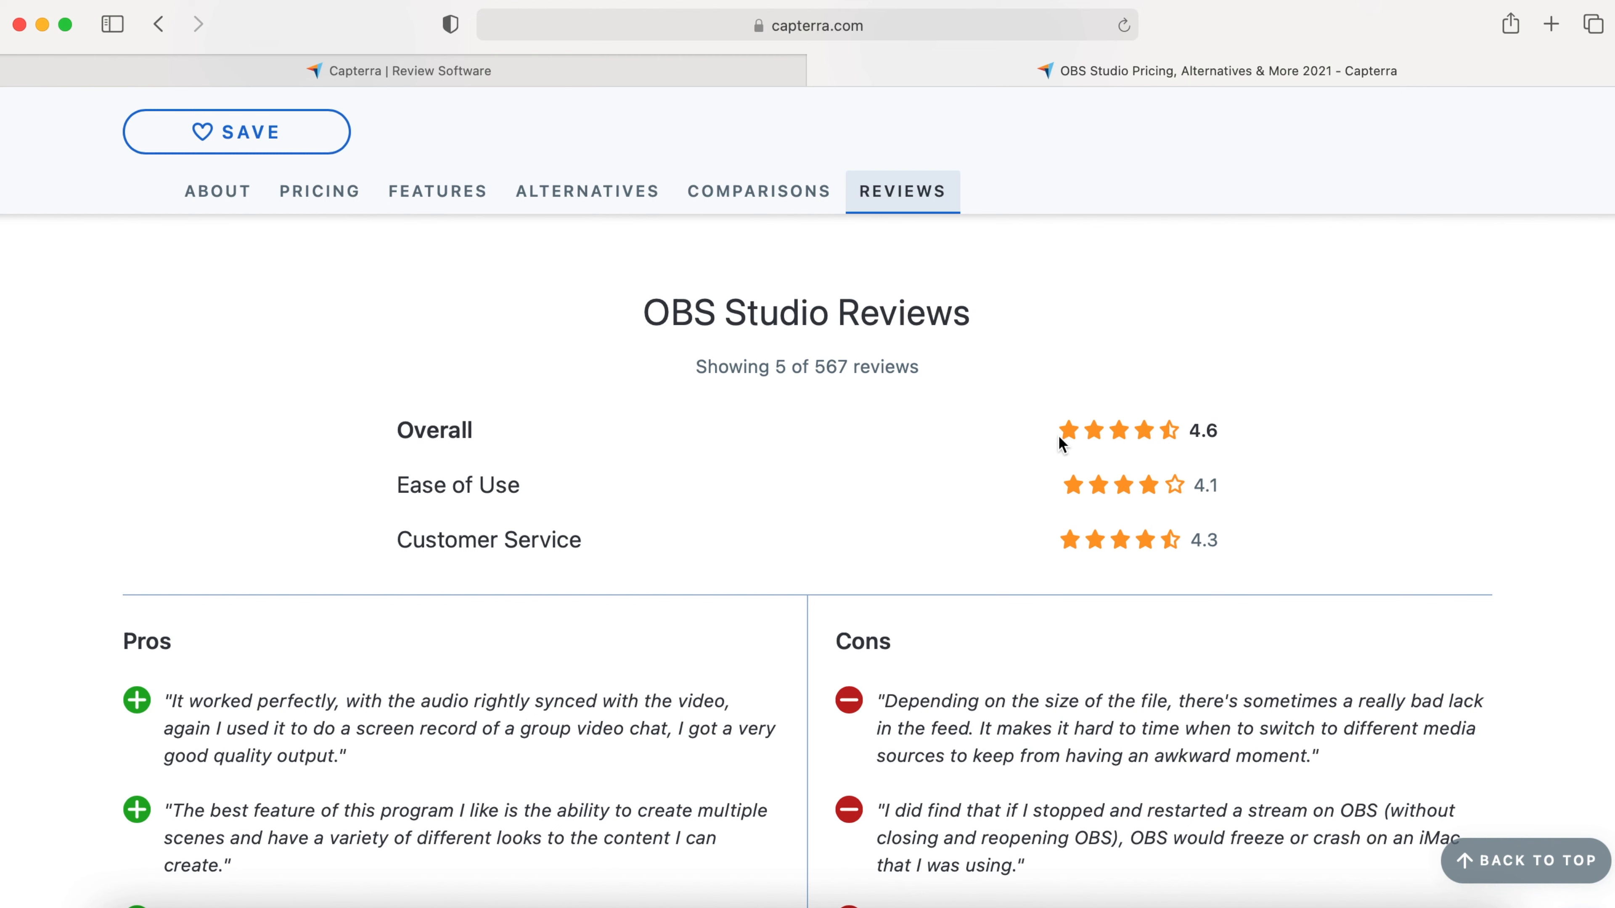
{"action": "scroll", "scroll_direction": "down", "scroll_amount": 3}
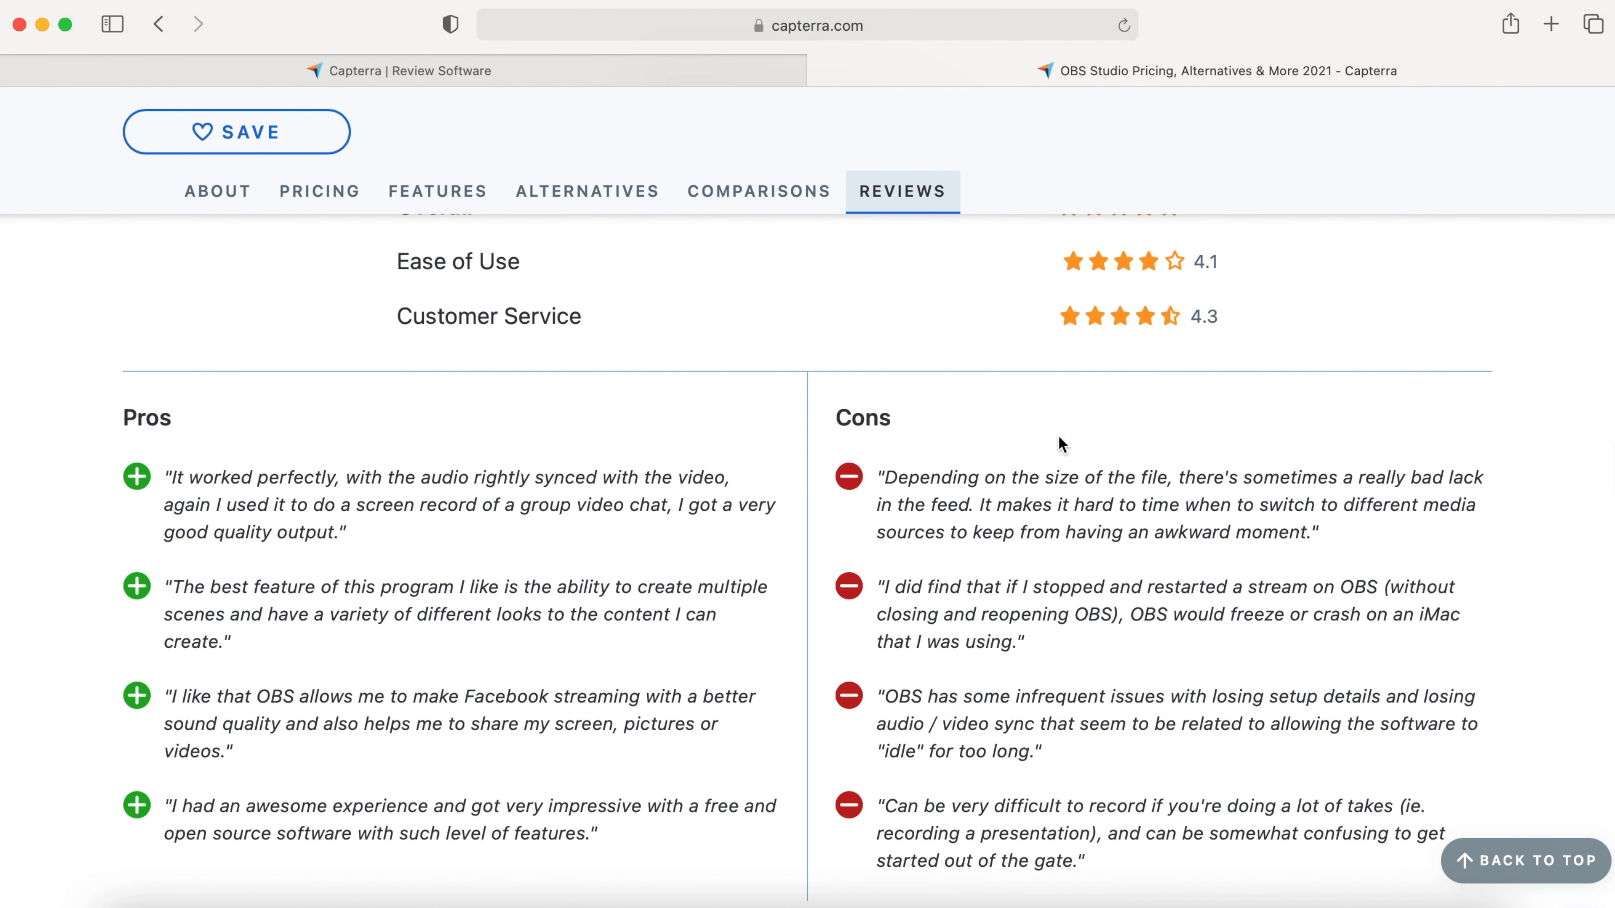
{"action": "scroll", "scroll_direction": "down", "scroll_amount": 3}
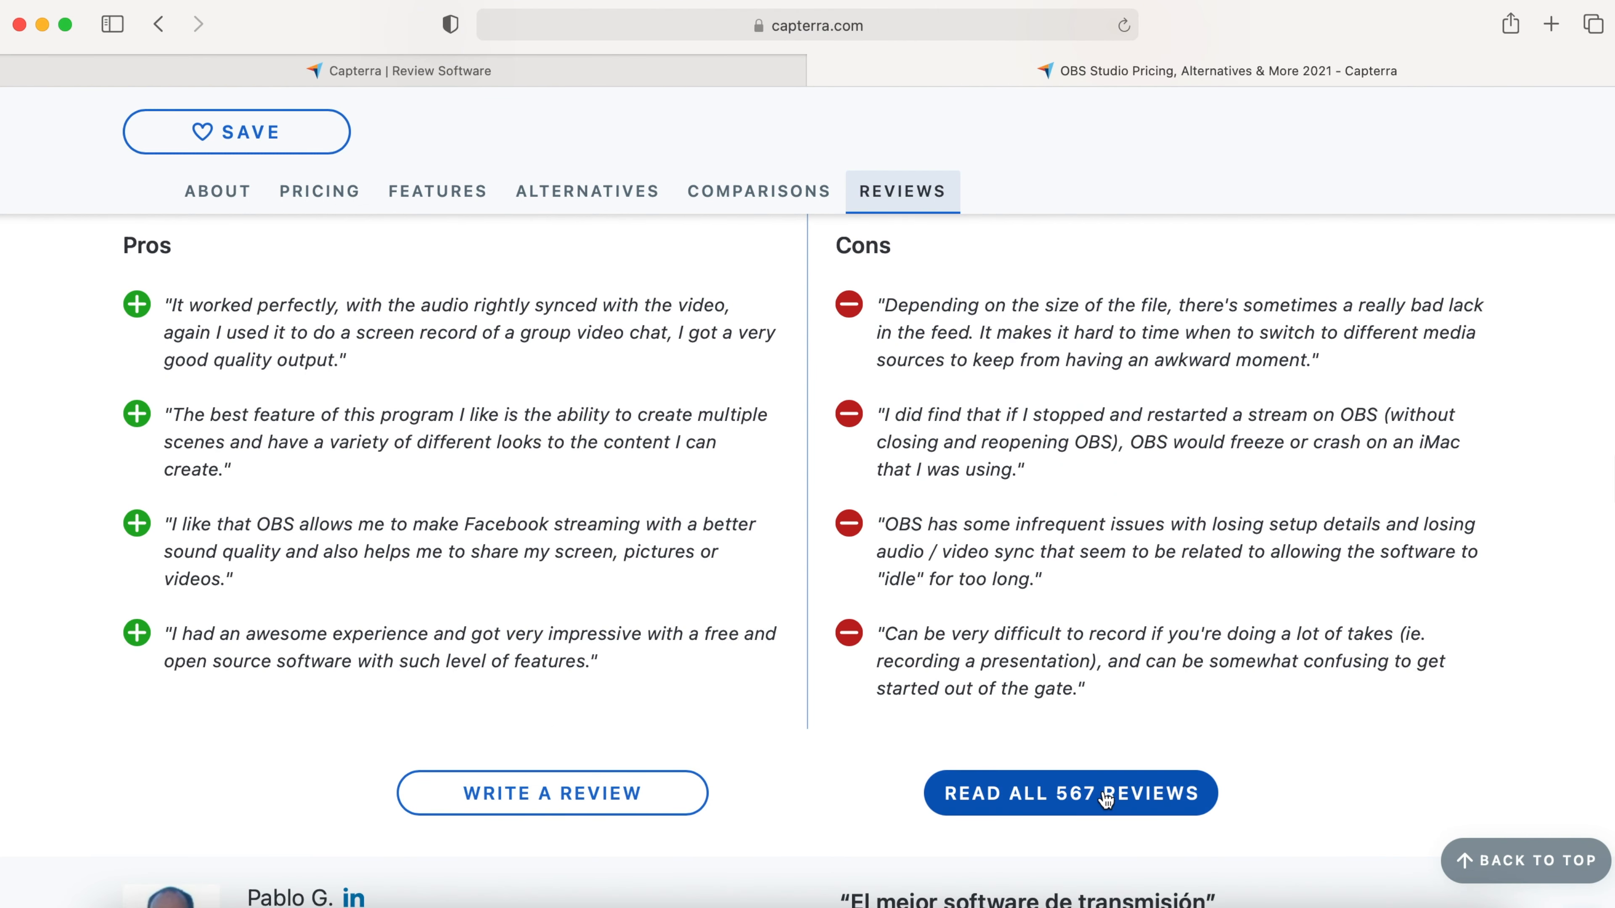
{"action": "mouse_move", "coordinate": [1075, 817]}
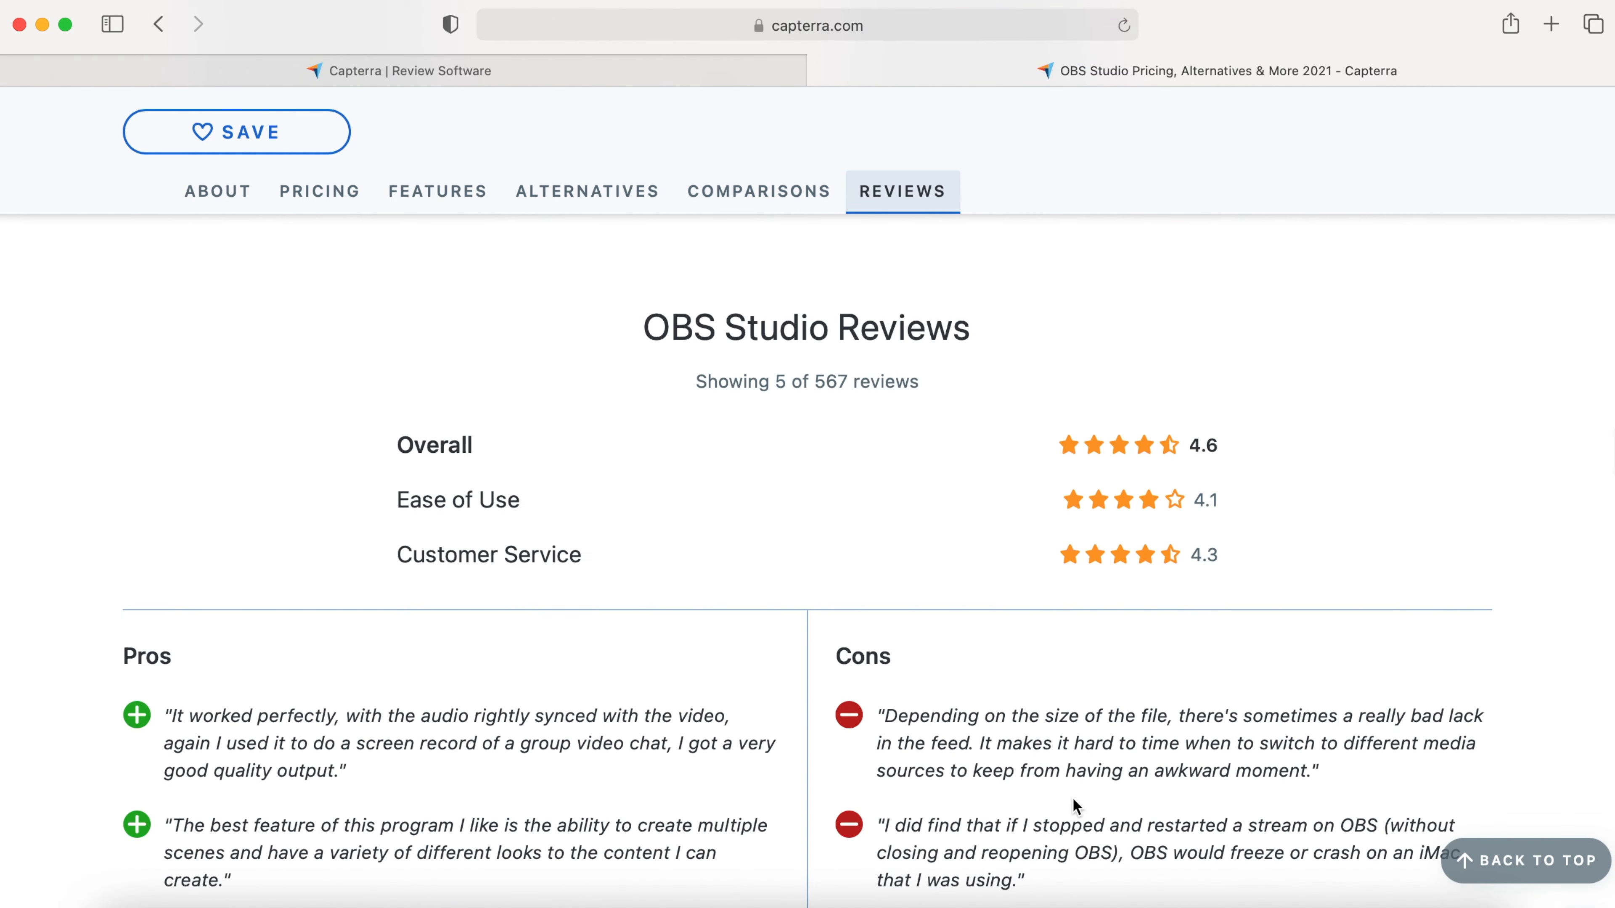
{"action": "scroll", "scroll_direction": "down", "scroll_amount": 3}
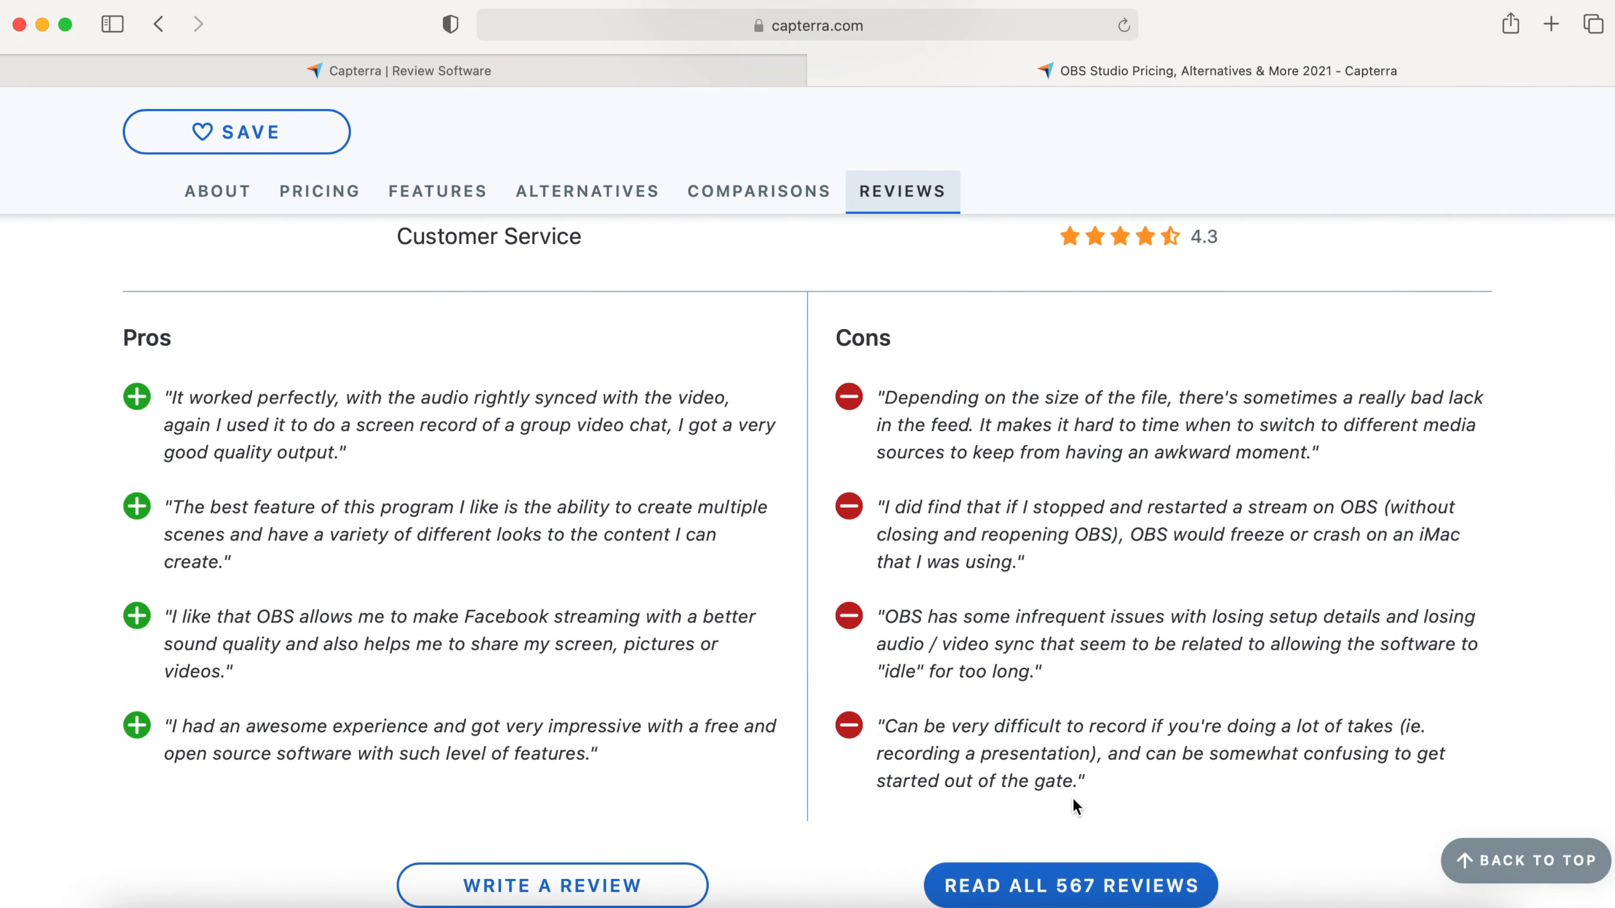
{"action": "scroll", "scroll_direction": "down", "scroll_amount": 3}
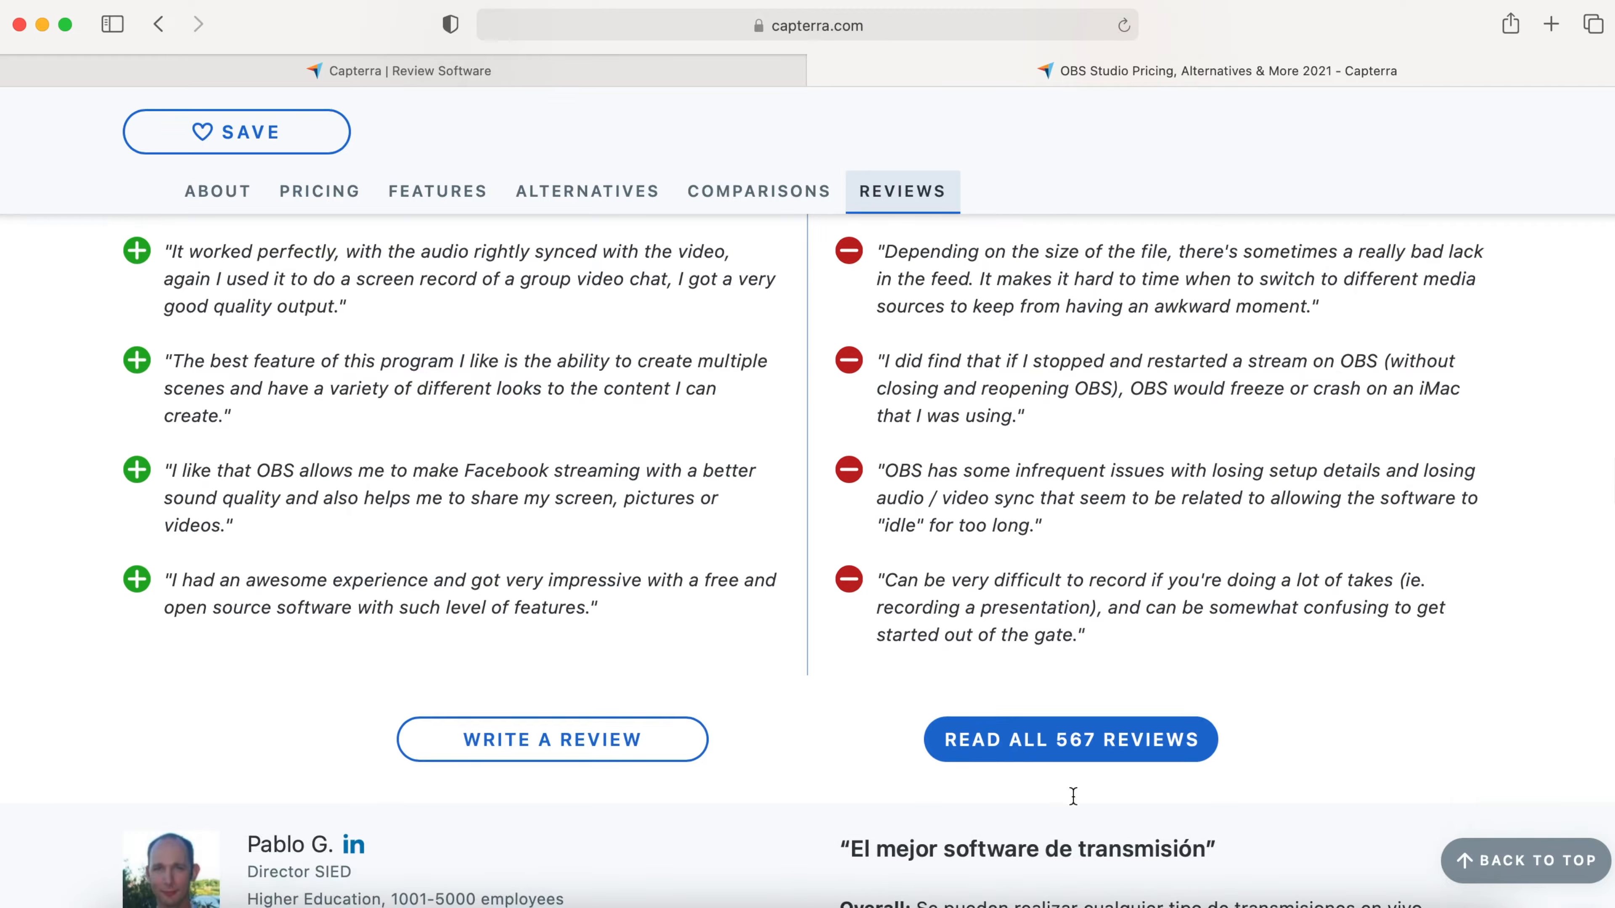
{"action": "scroll", "scroll_direction": "down", "scroll_amount": 3}
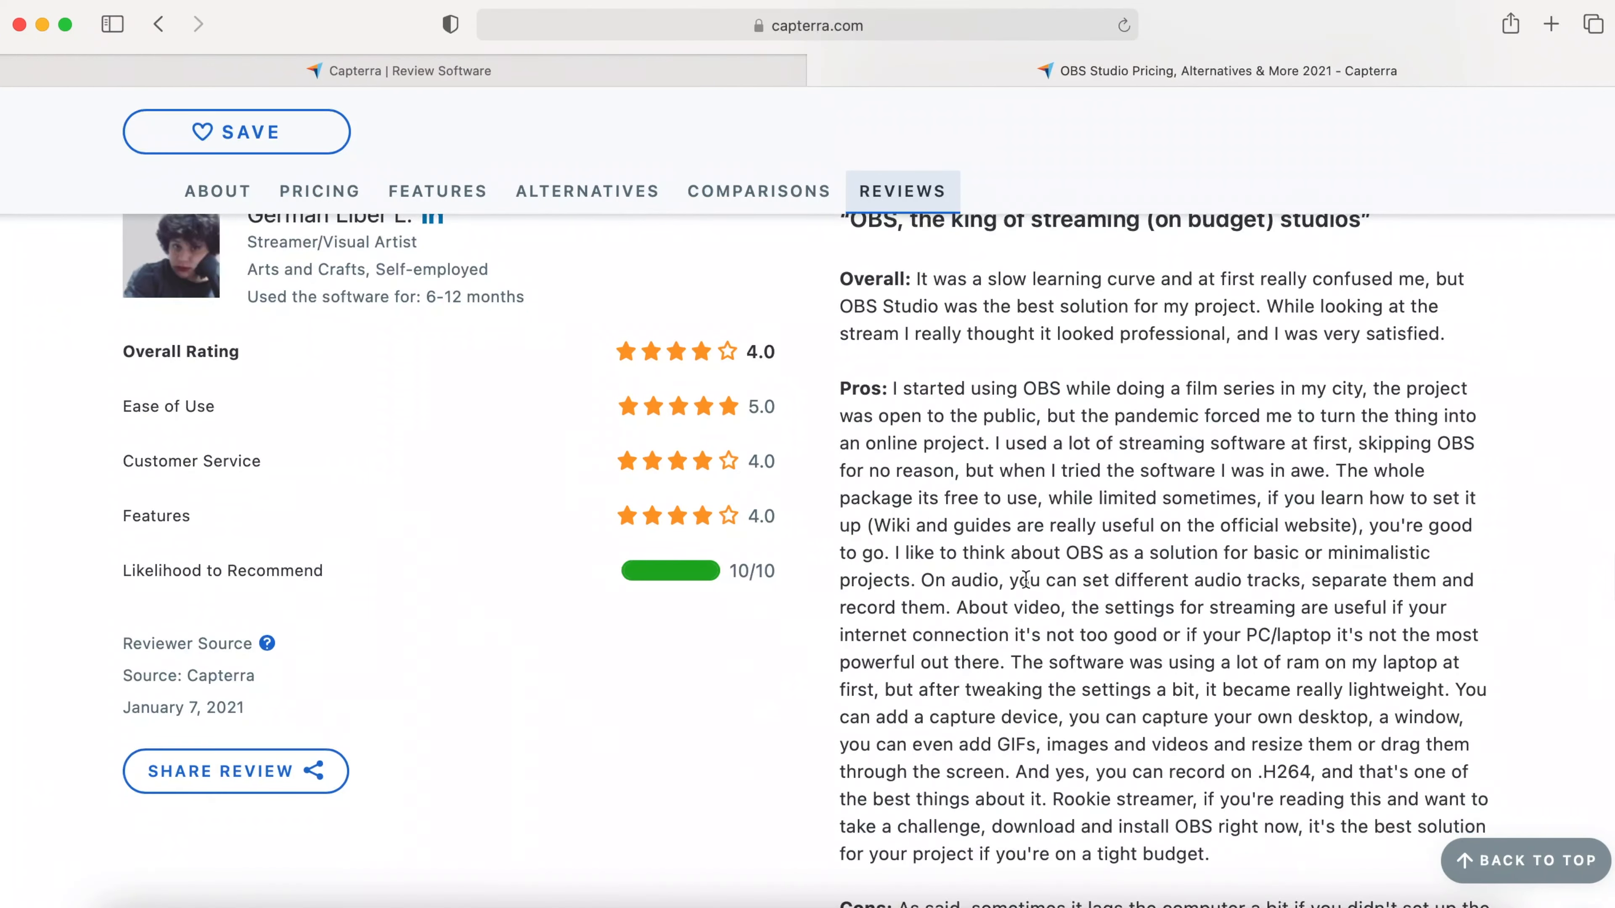
Step: Read further through the existing OBS Studio reviews
{"action": "scroll", "scroll_direction": "down", "scroll_amount": 3}
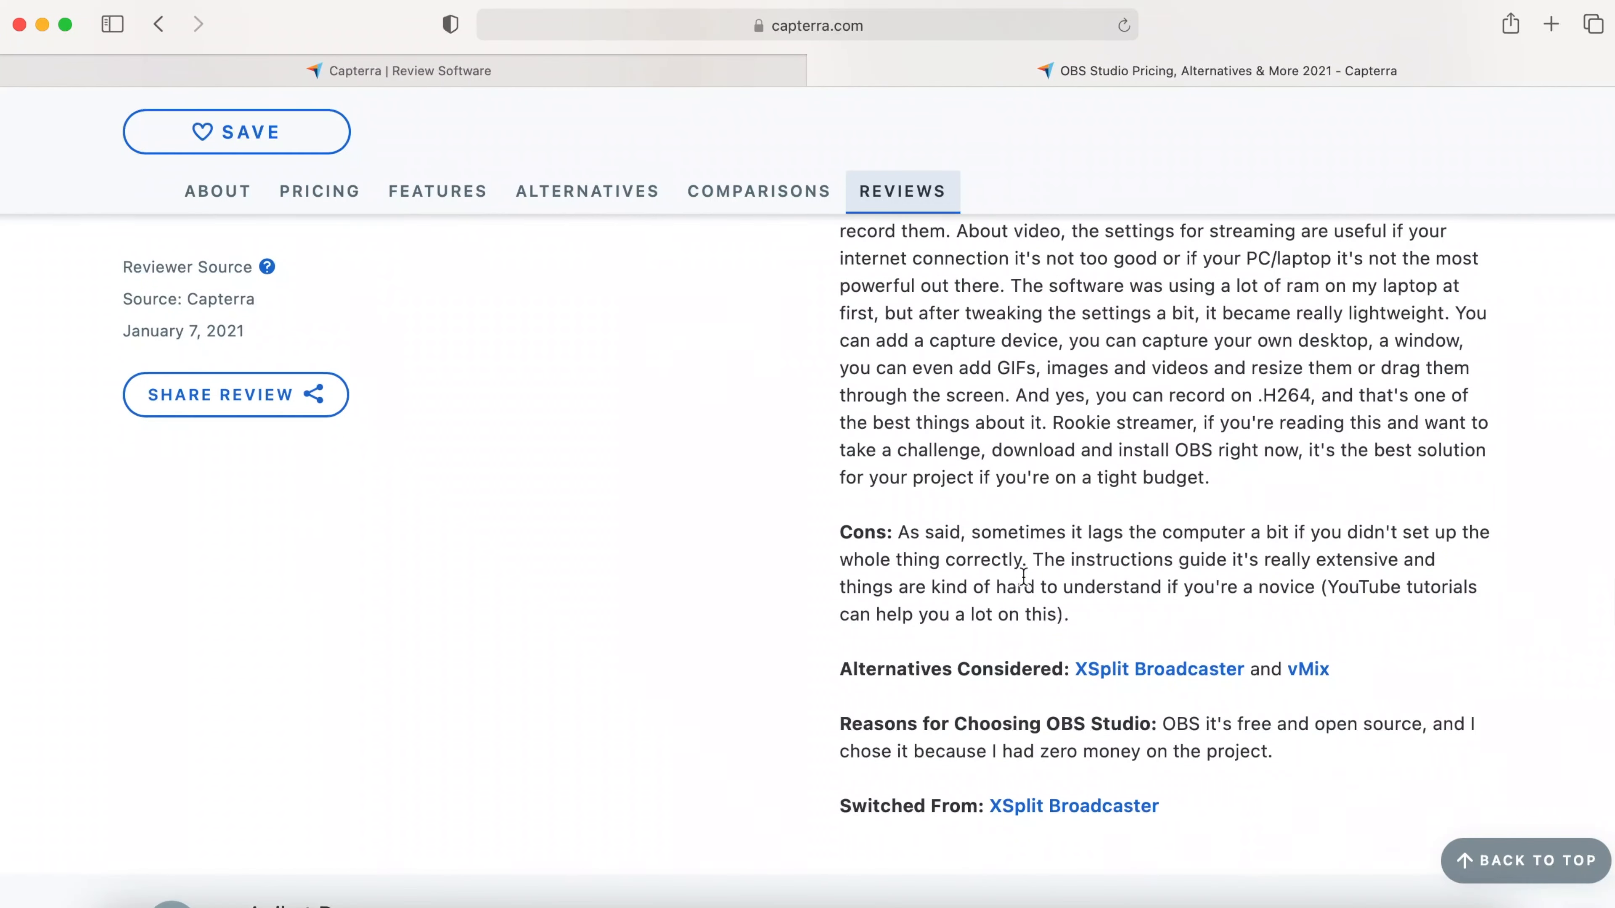
{"action": "scroll", "scroll_direction": "down", "scroll_amount": 3}
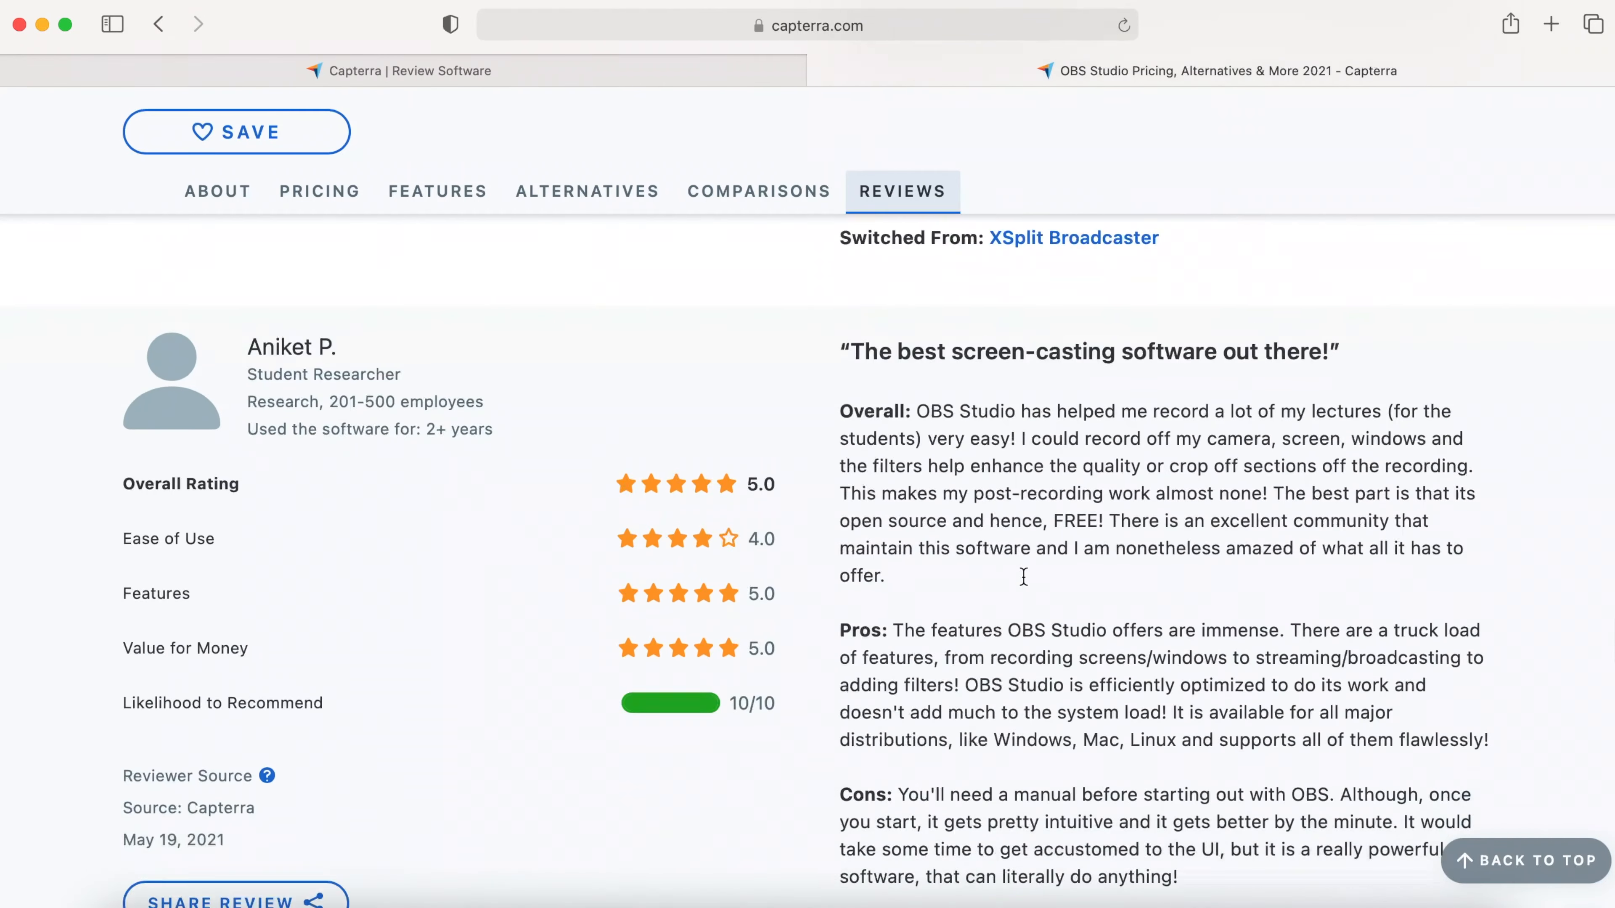
{"action": "scroll", "scroll_direction": "down", "scroll_amount": 3}
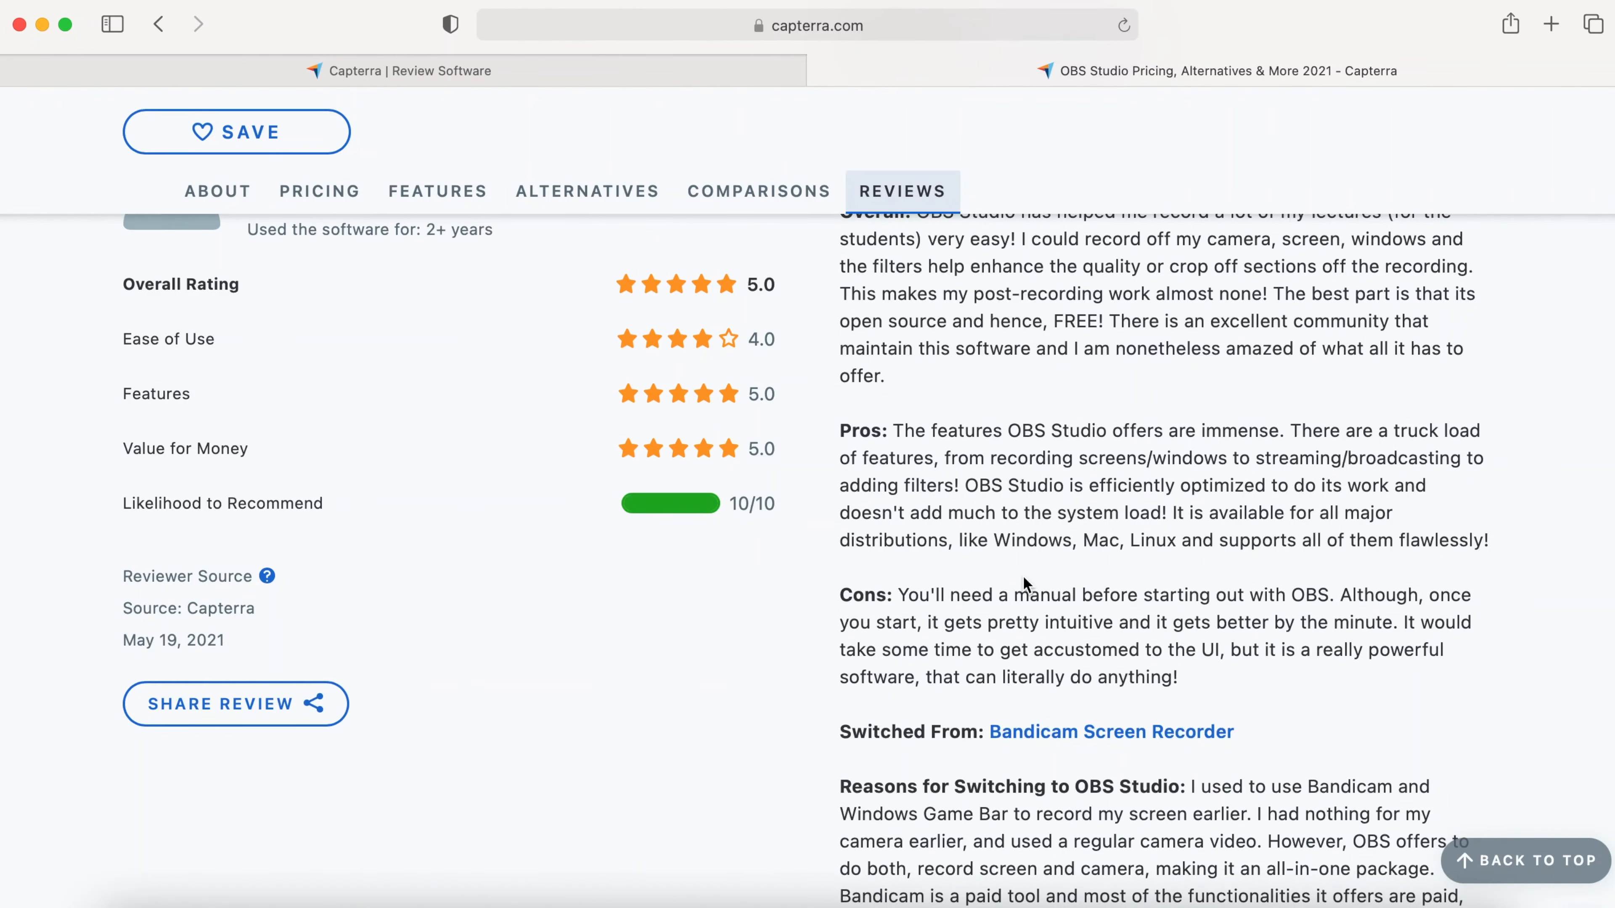
{"action": "scroll", "scroll_direction": "down", "scroll_amount": 3}
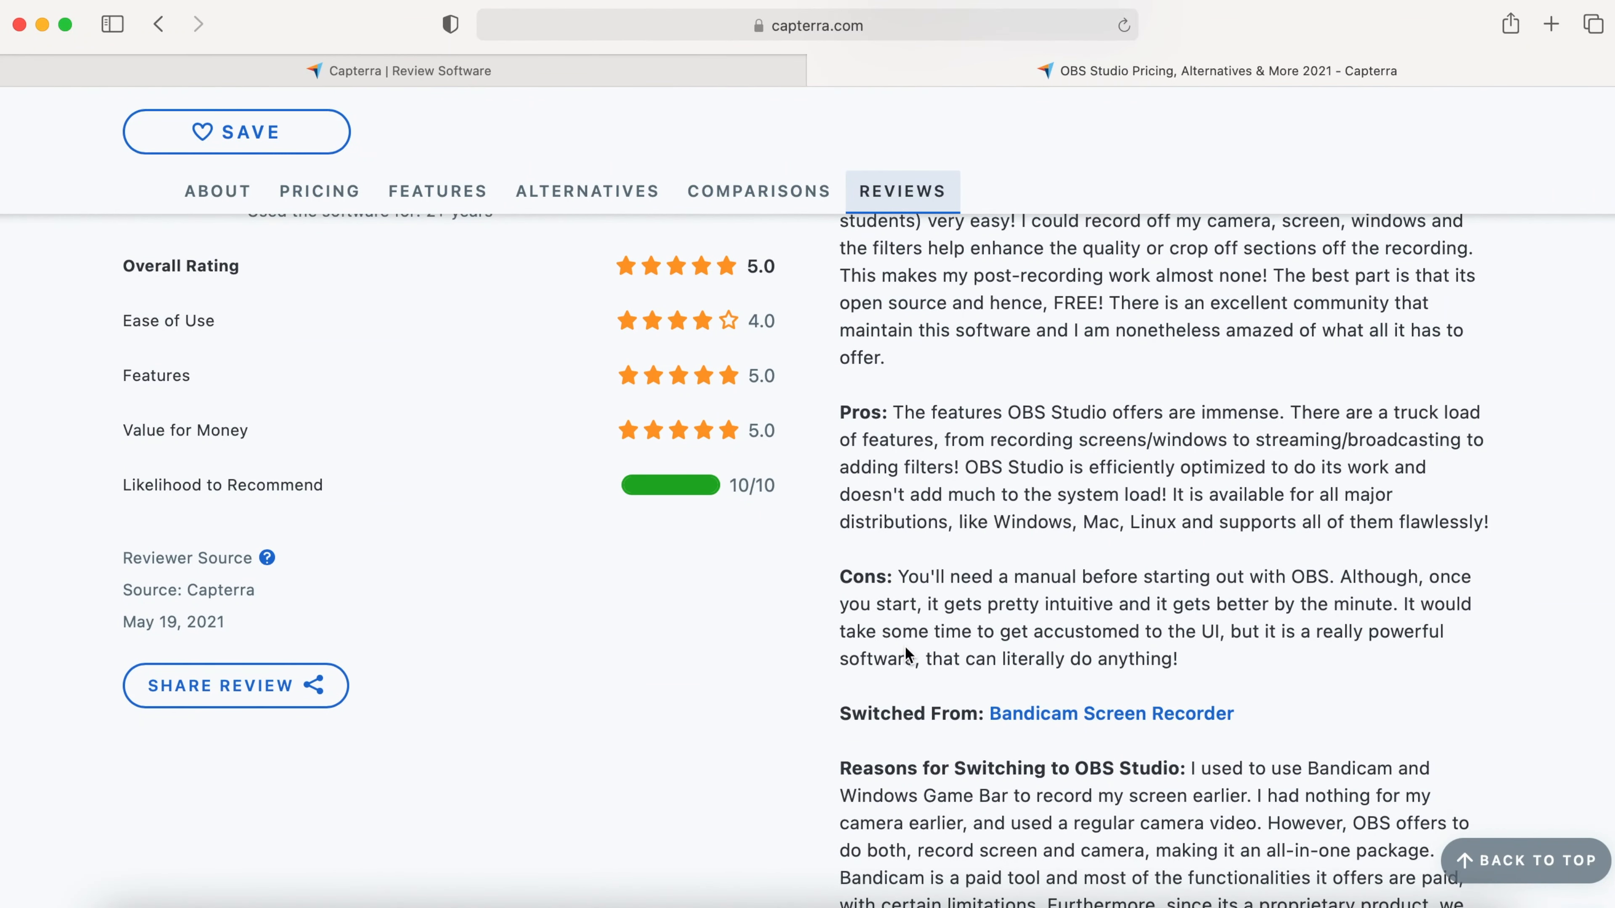
{"action": "scroll", "scroll_direction": "down", "scroll_amount": 3}
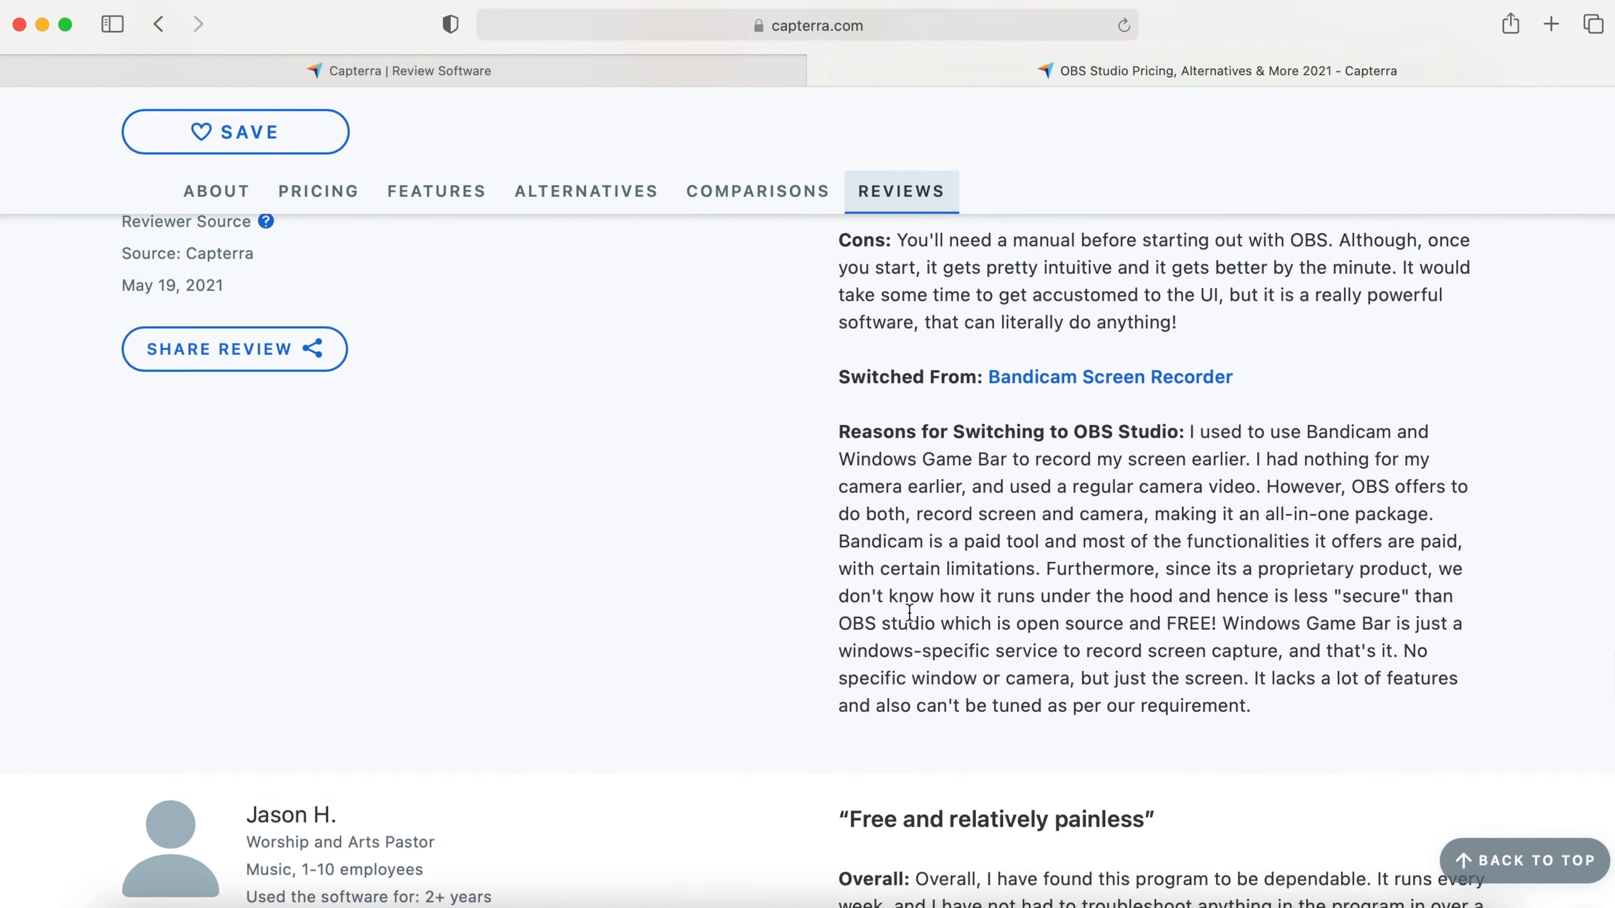
{"action": "scroll", "scroll_direction": "down", "scroll_amount": 3}
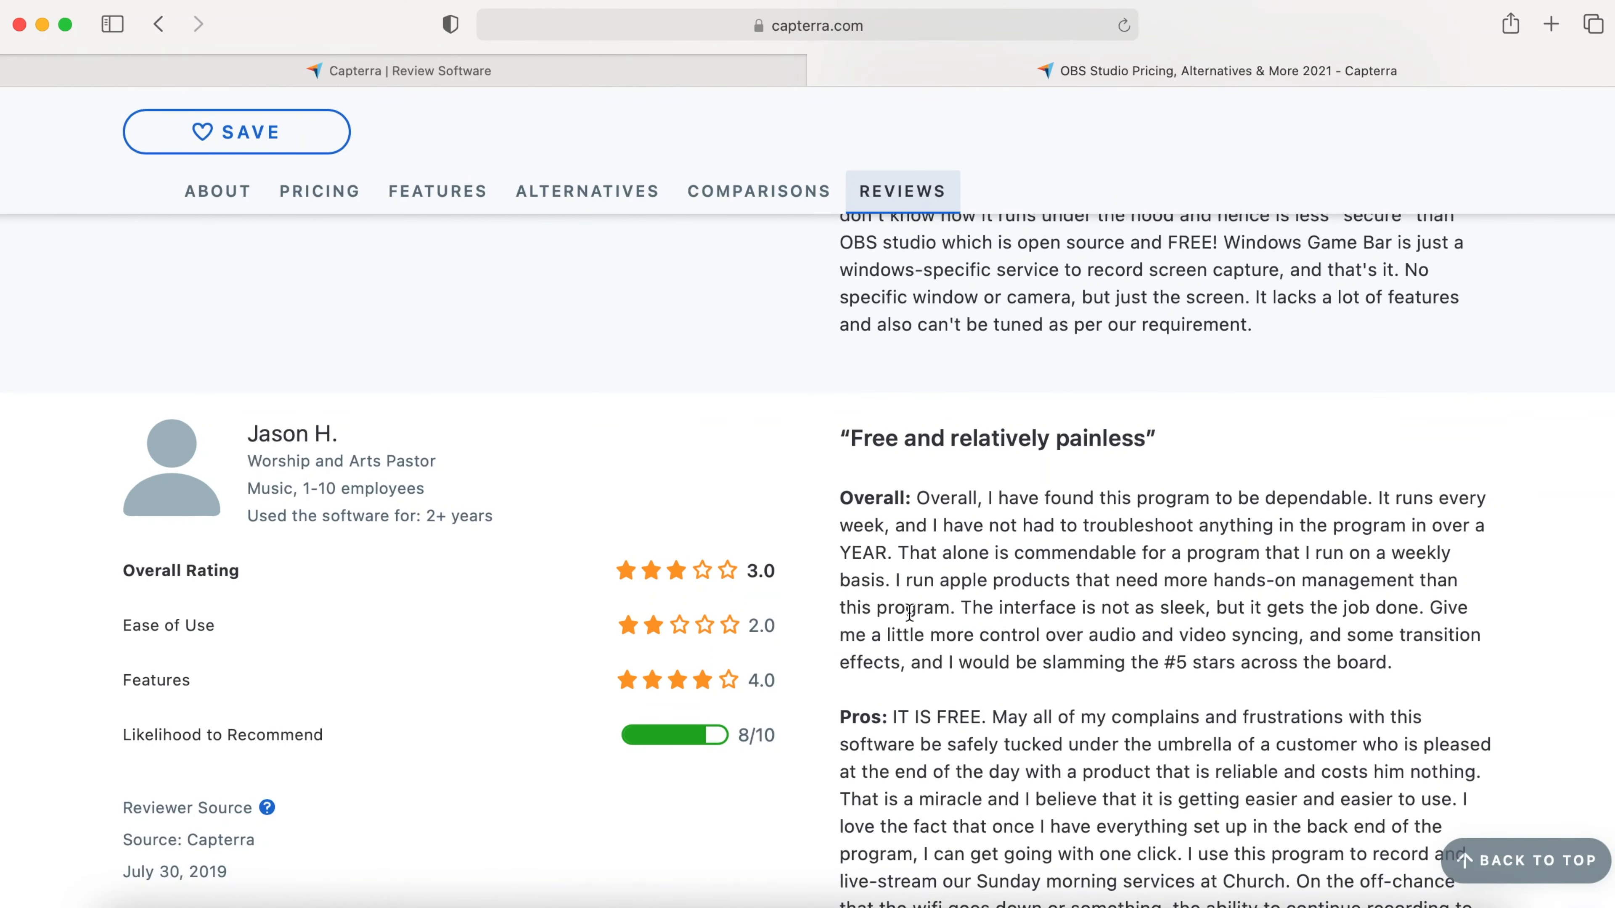
{"action": "scroll", "scroll_direction": "down", "scroll_amount": 3}
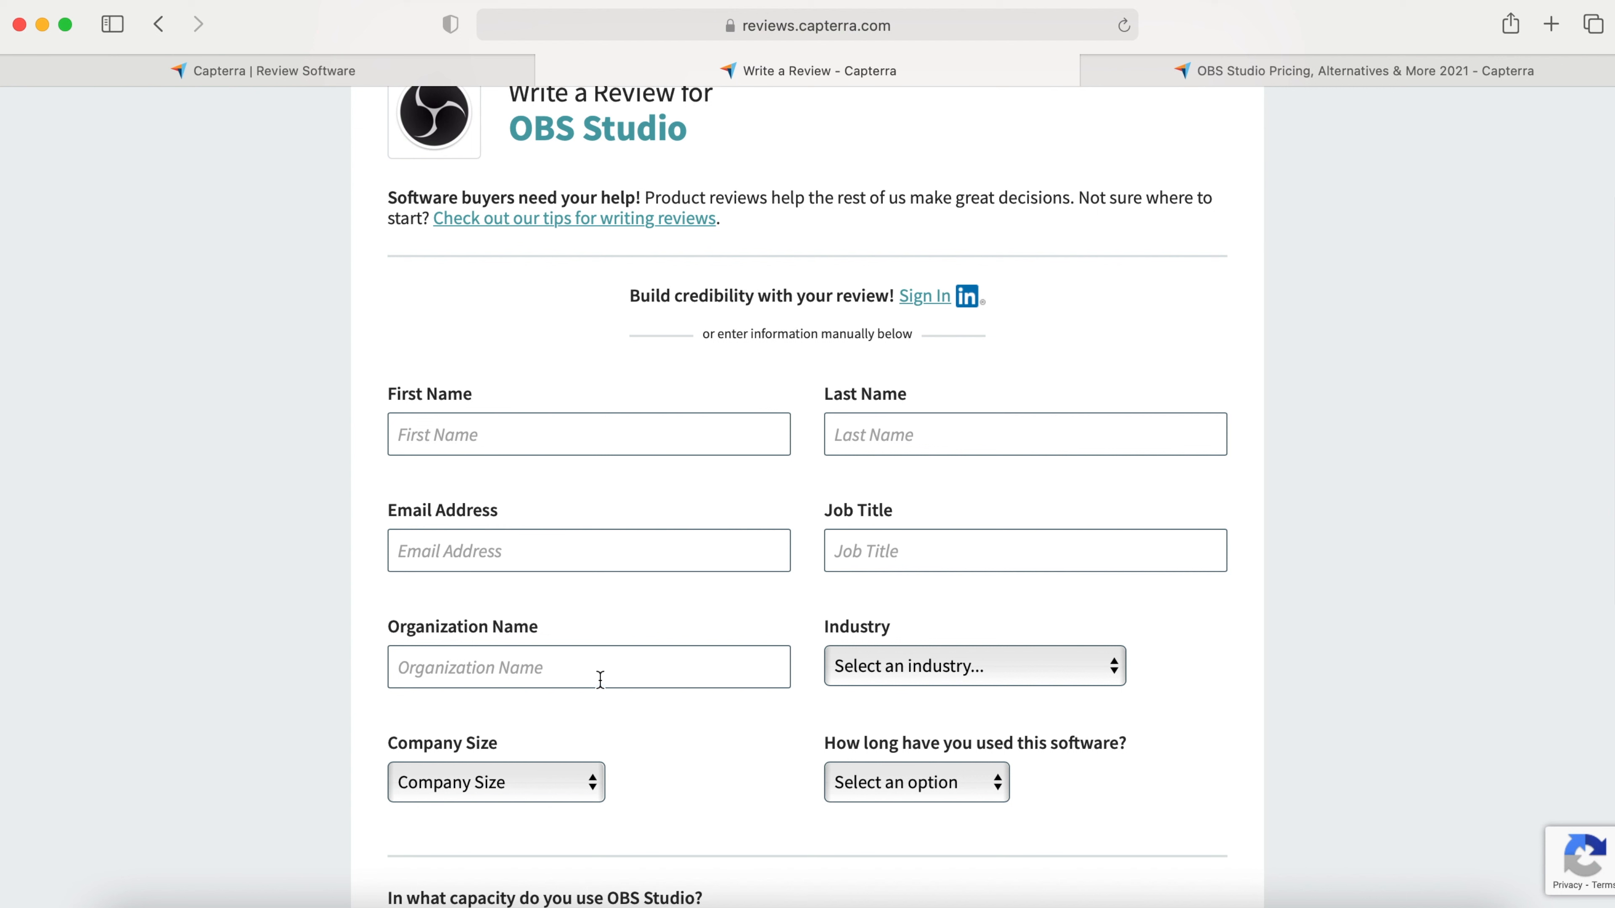
{"action": "mouse_move", "coordinate": [831, 715]}
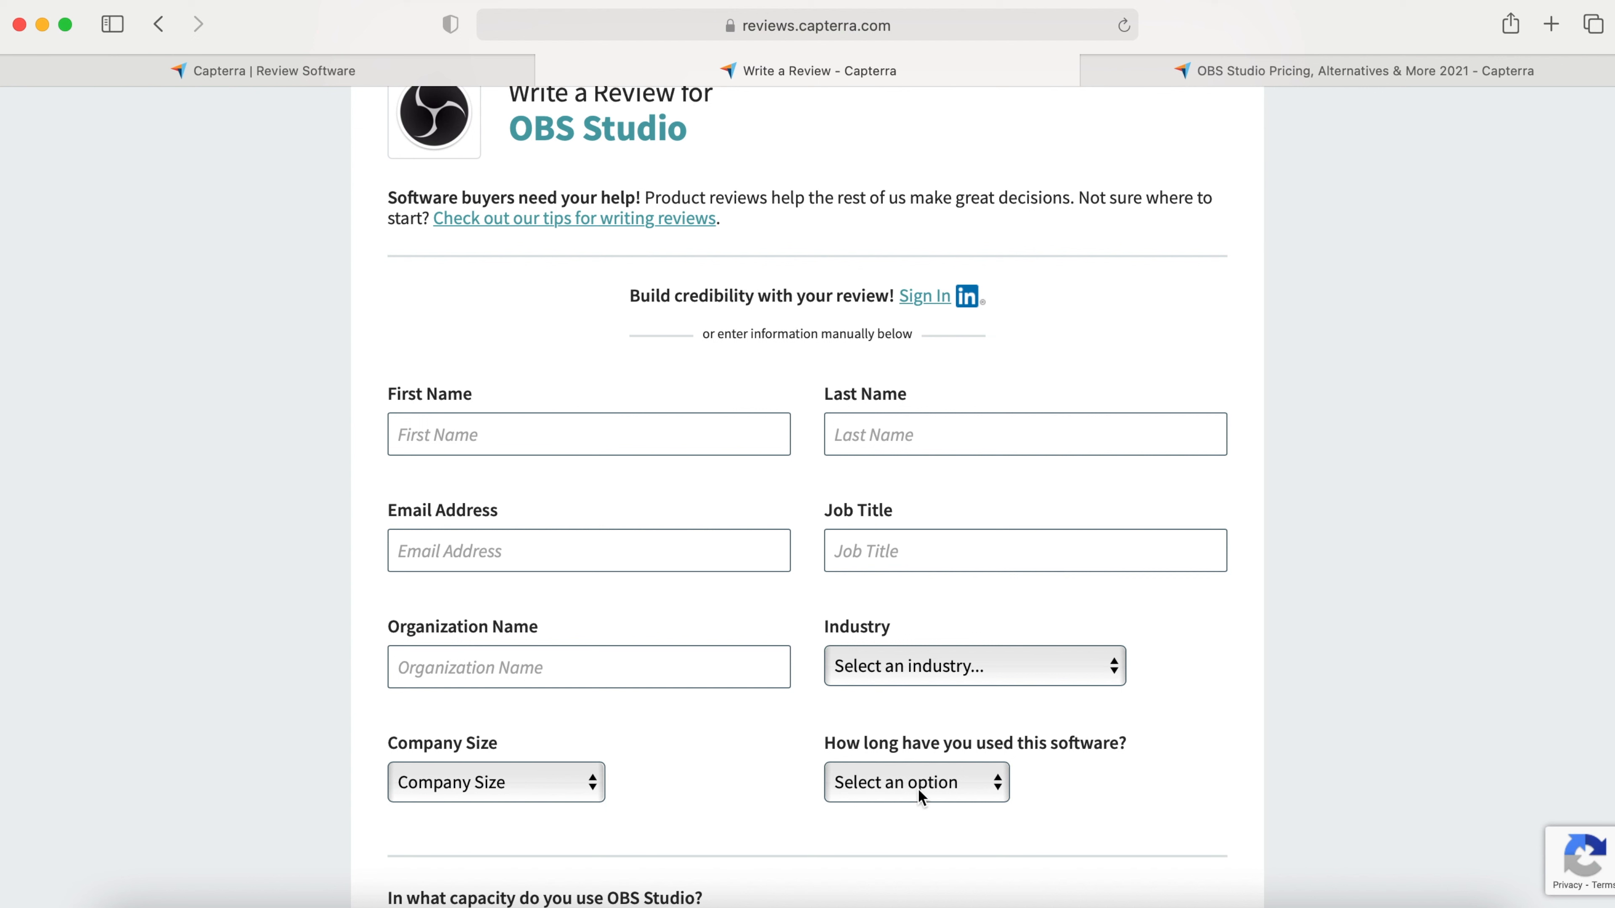
{"action": "left_click", "coordinate": [917, 782]}
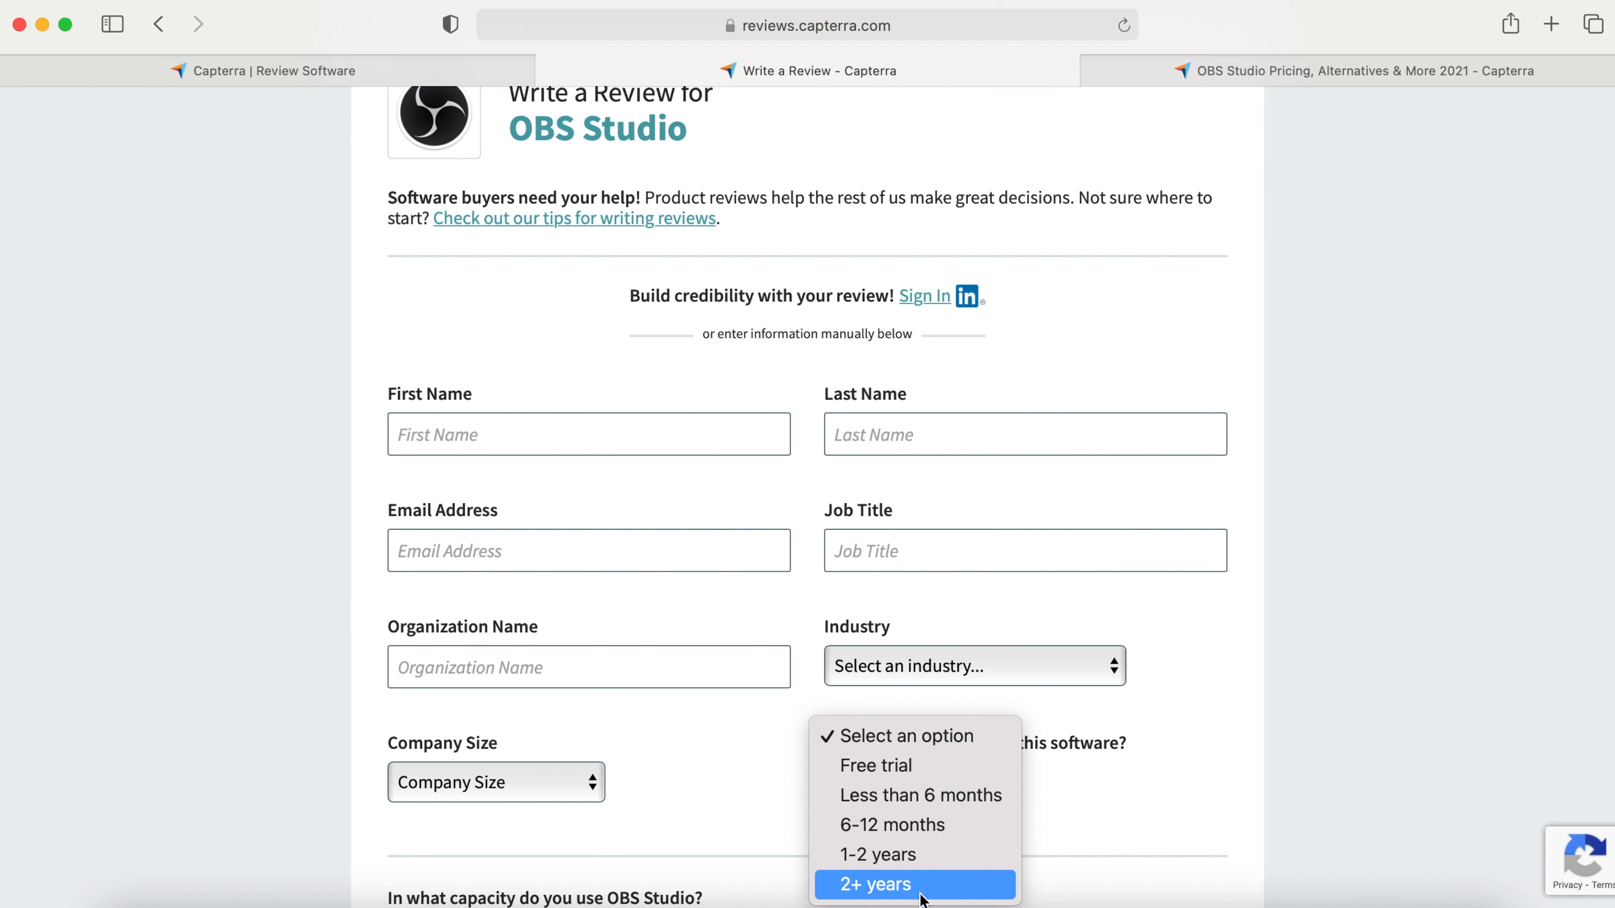
{"action": "mouse_move", "coordinate": [904, 796]}
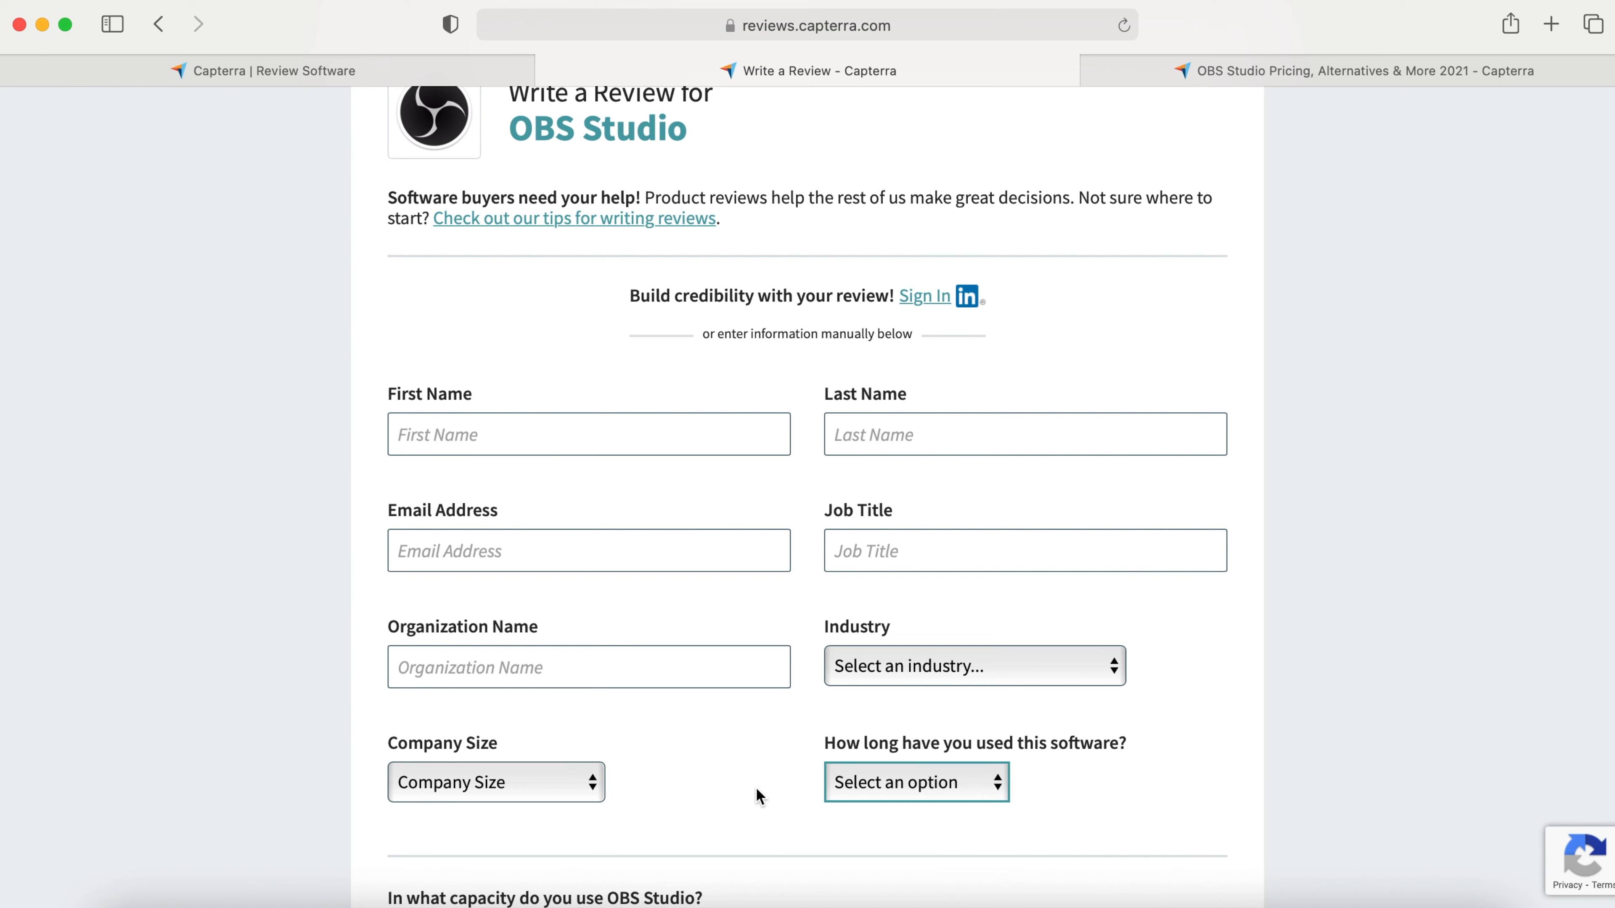
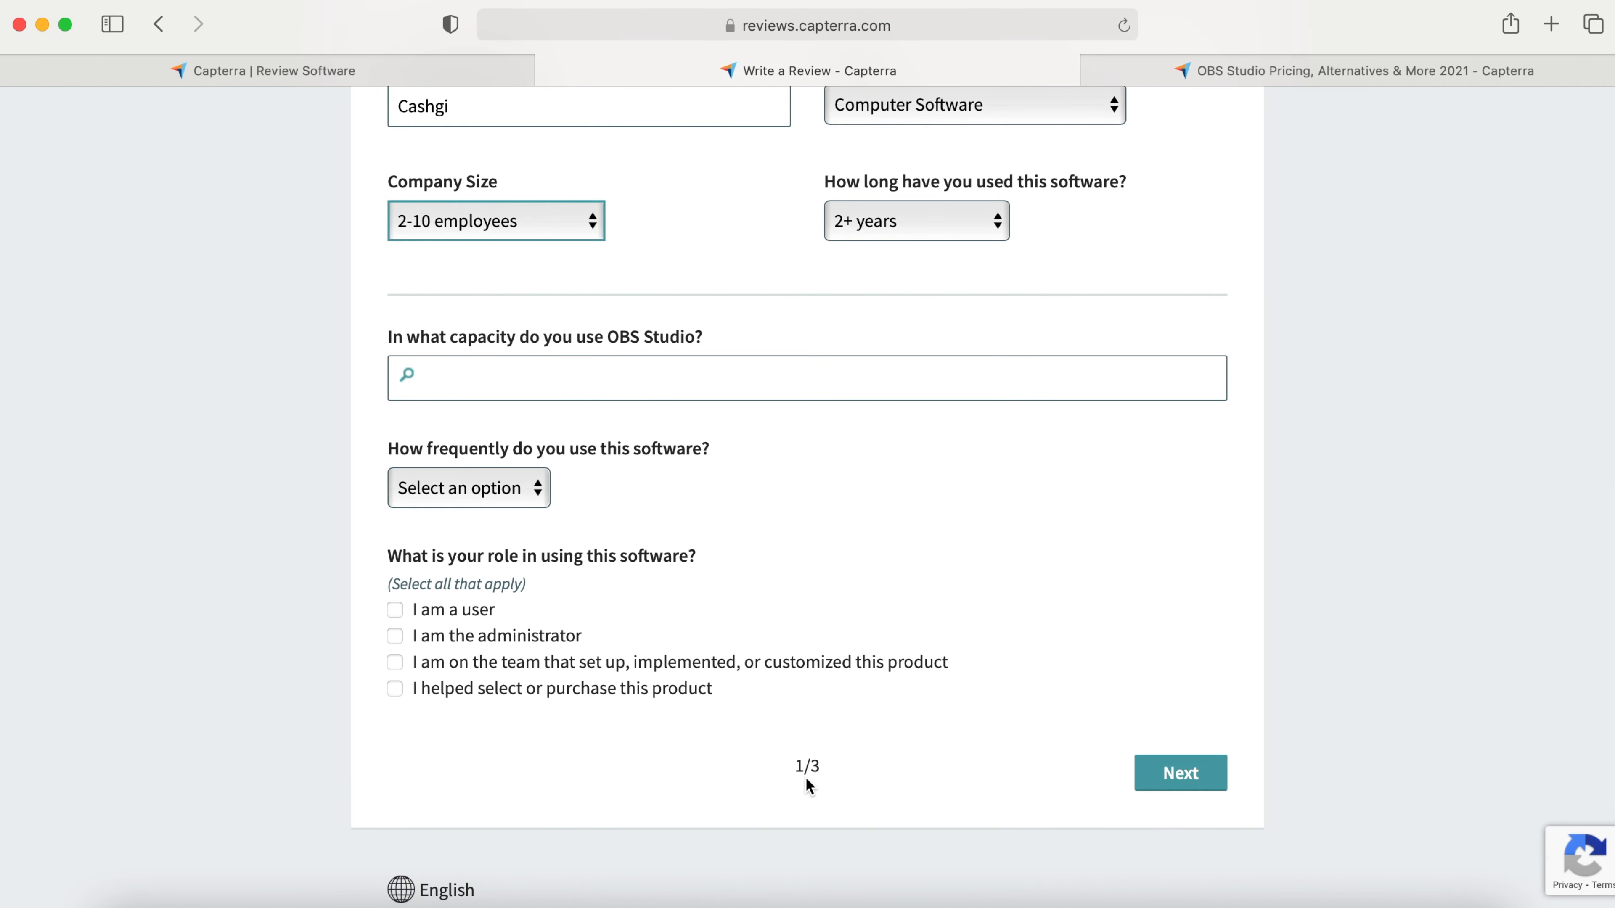
{"action": "mouse_move", "coordinate": [519, 360]}
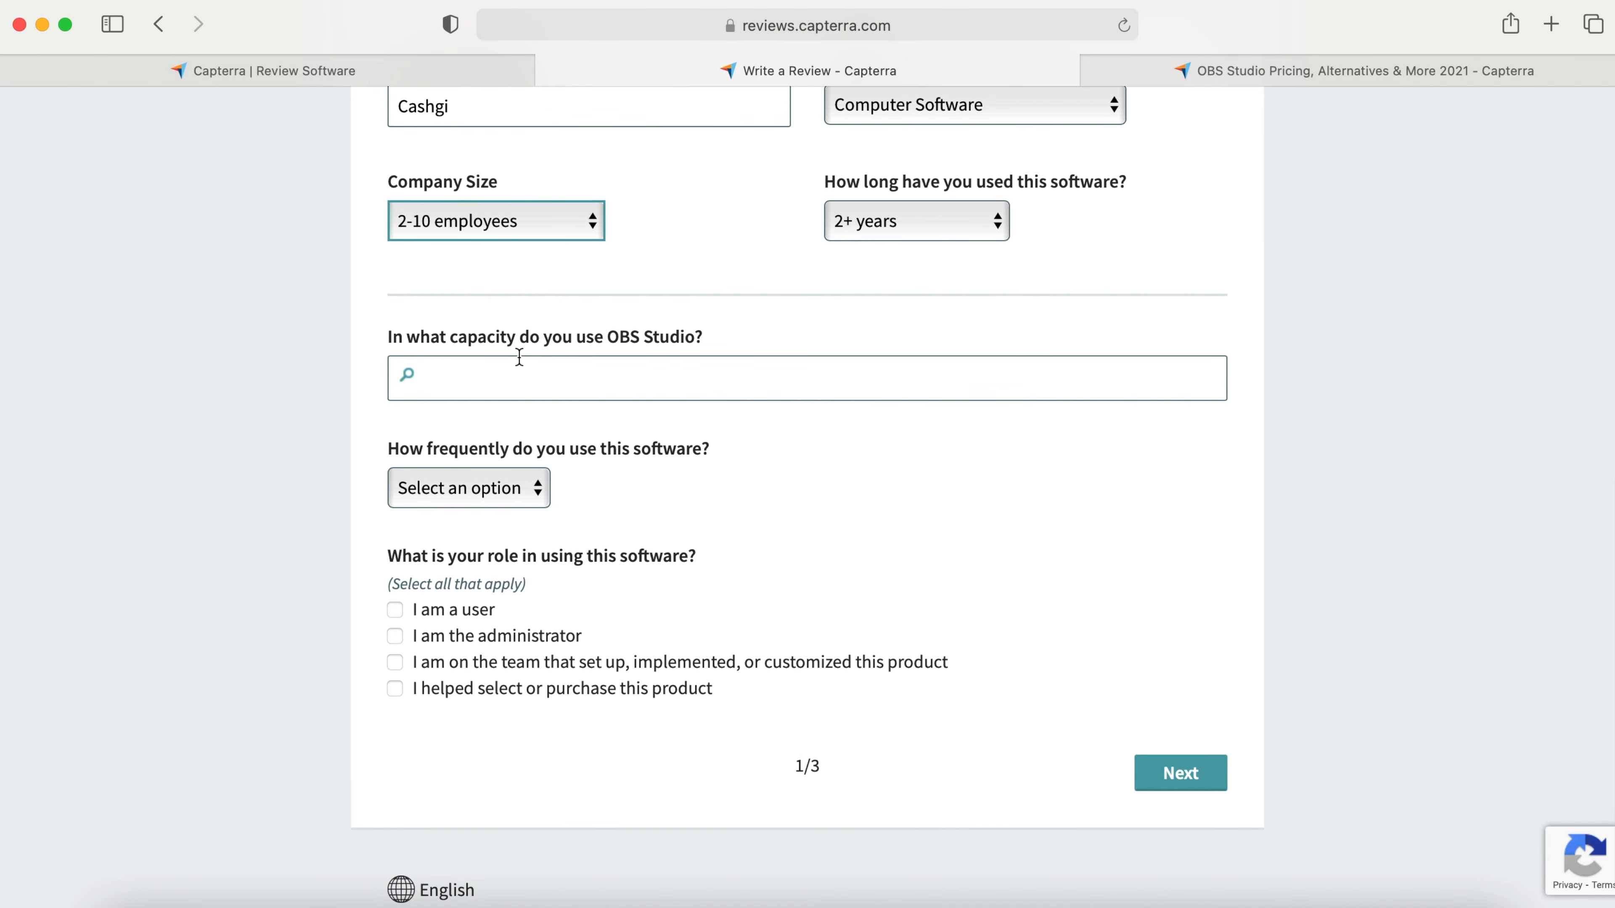
Step: Add Video Editing as a usage, set frequency to Monthly and mark 'I am a user'
{"action": "left_click", "coordinate": [806, 385]}
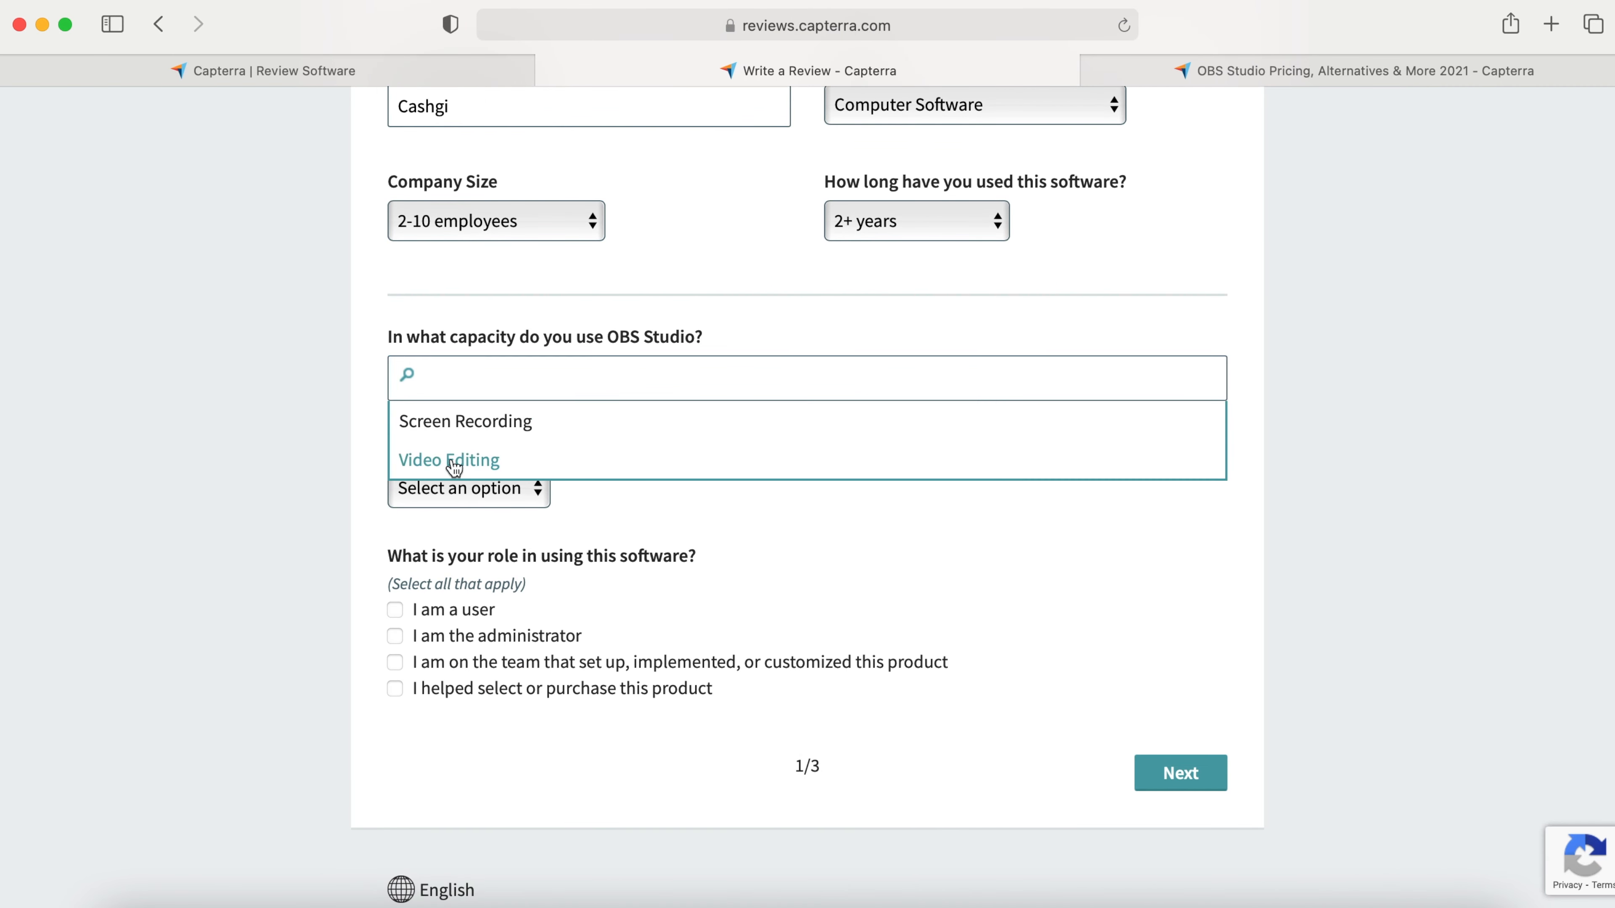
{"action": "left_click", "coordinate": [449, 460]}
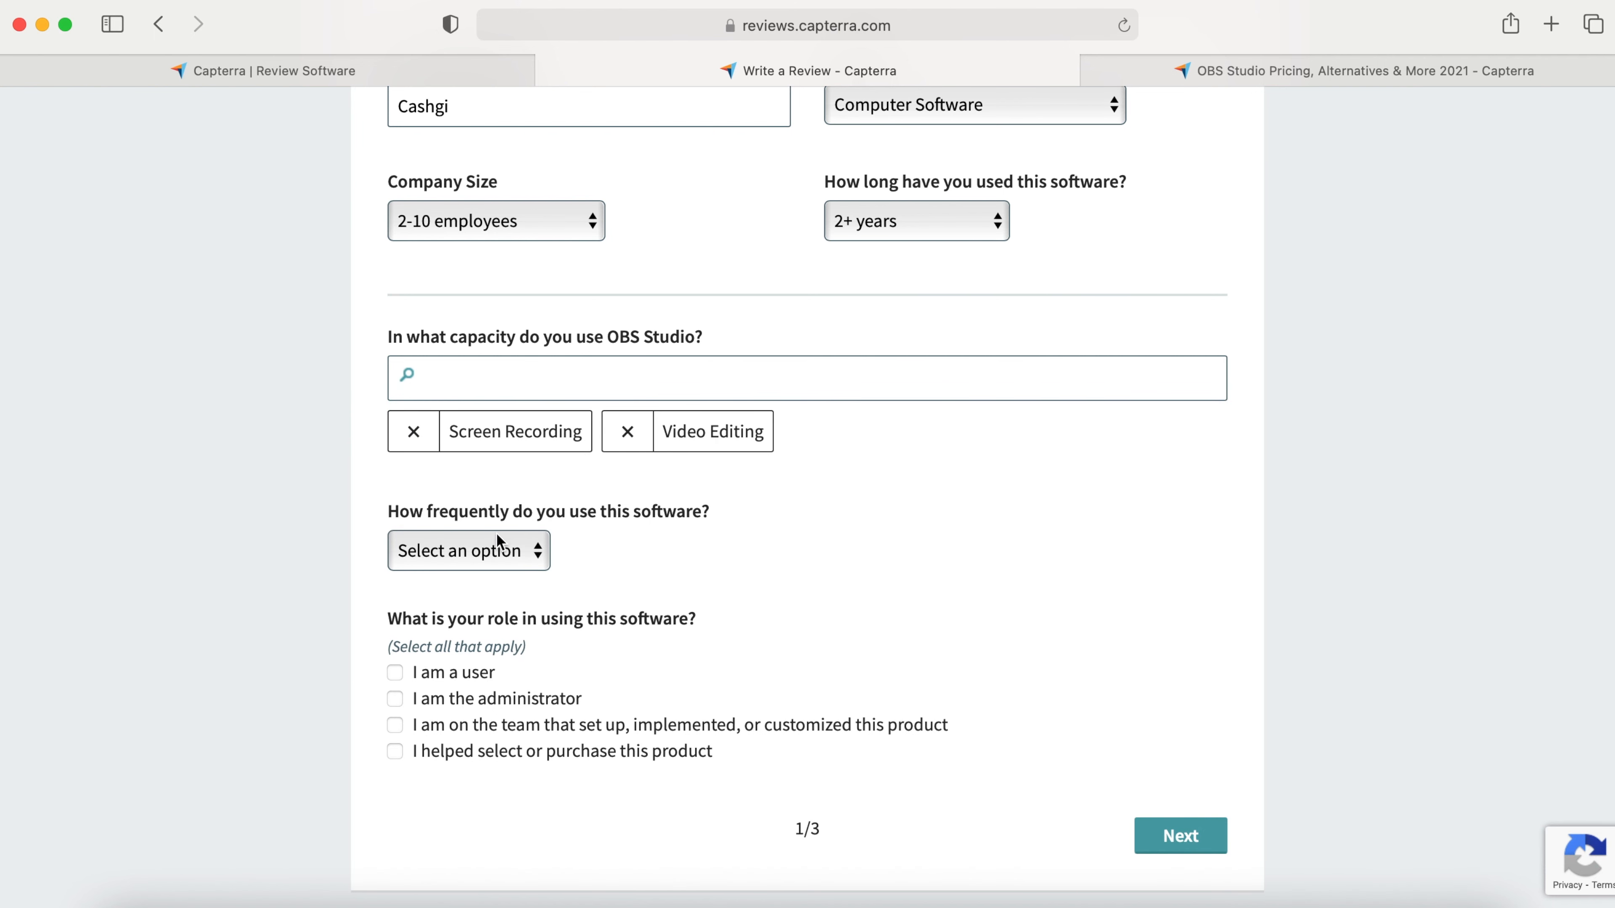
{"action": "left_click", "coordinate": [470, 550]}
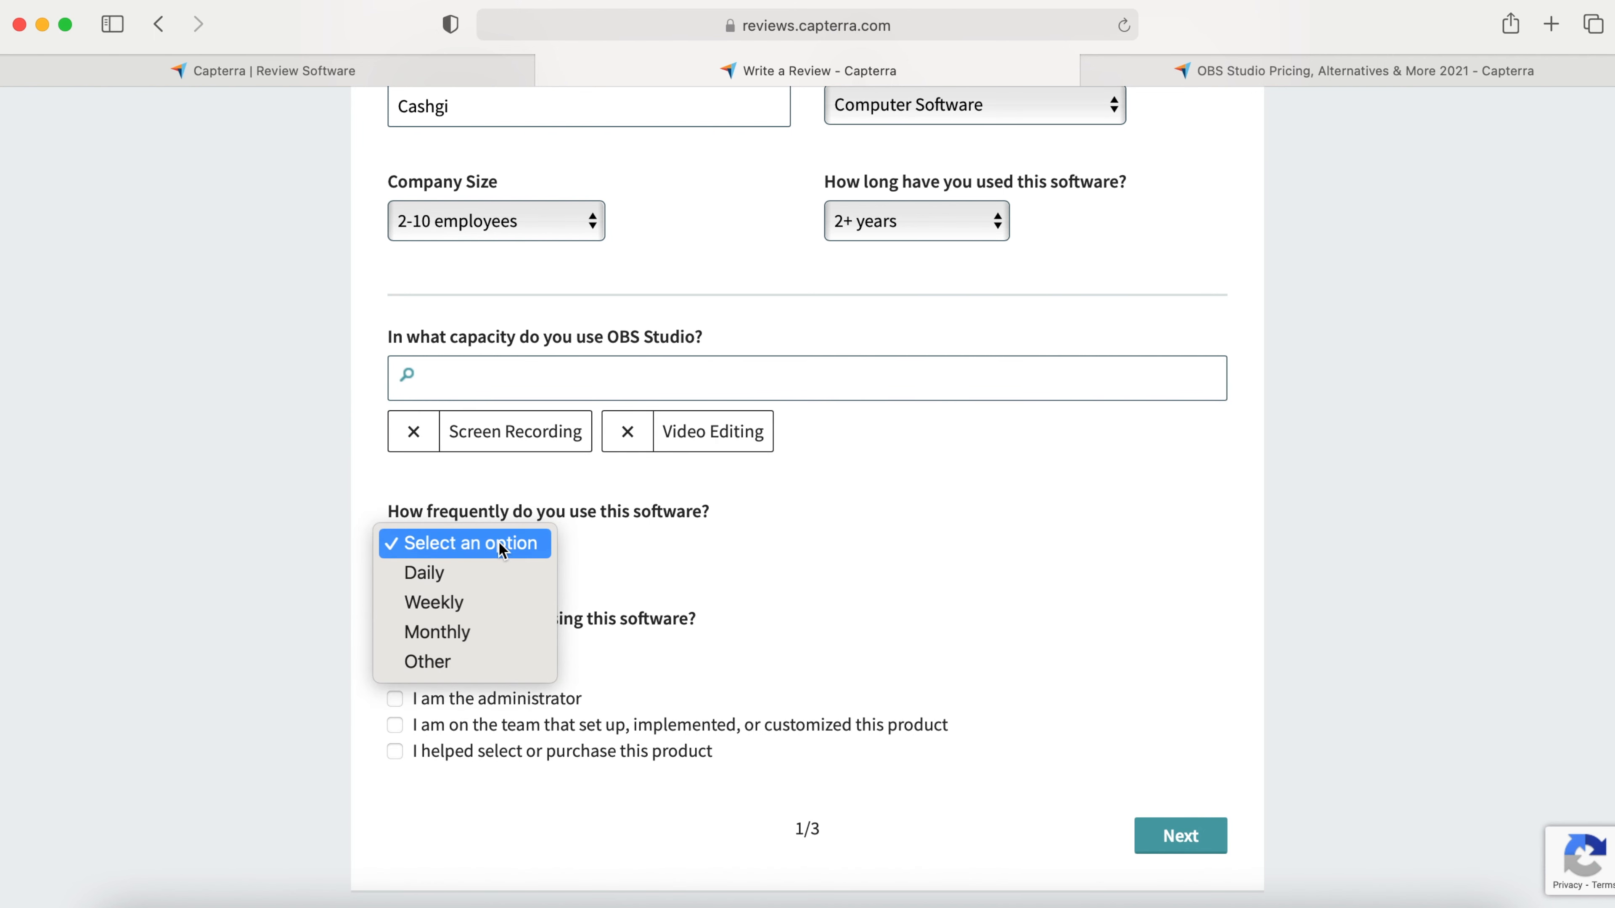
{"action": "mouse_move", "coordinate": [498, 574]}
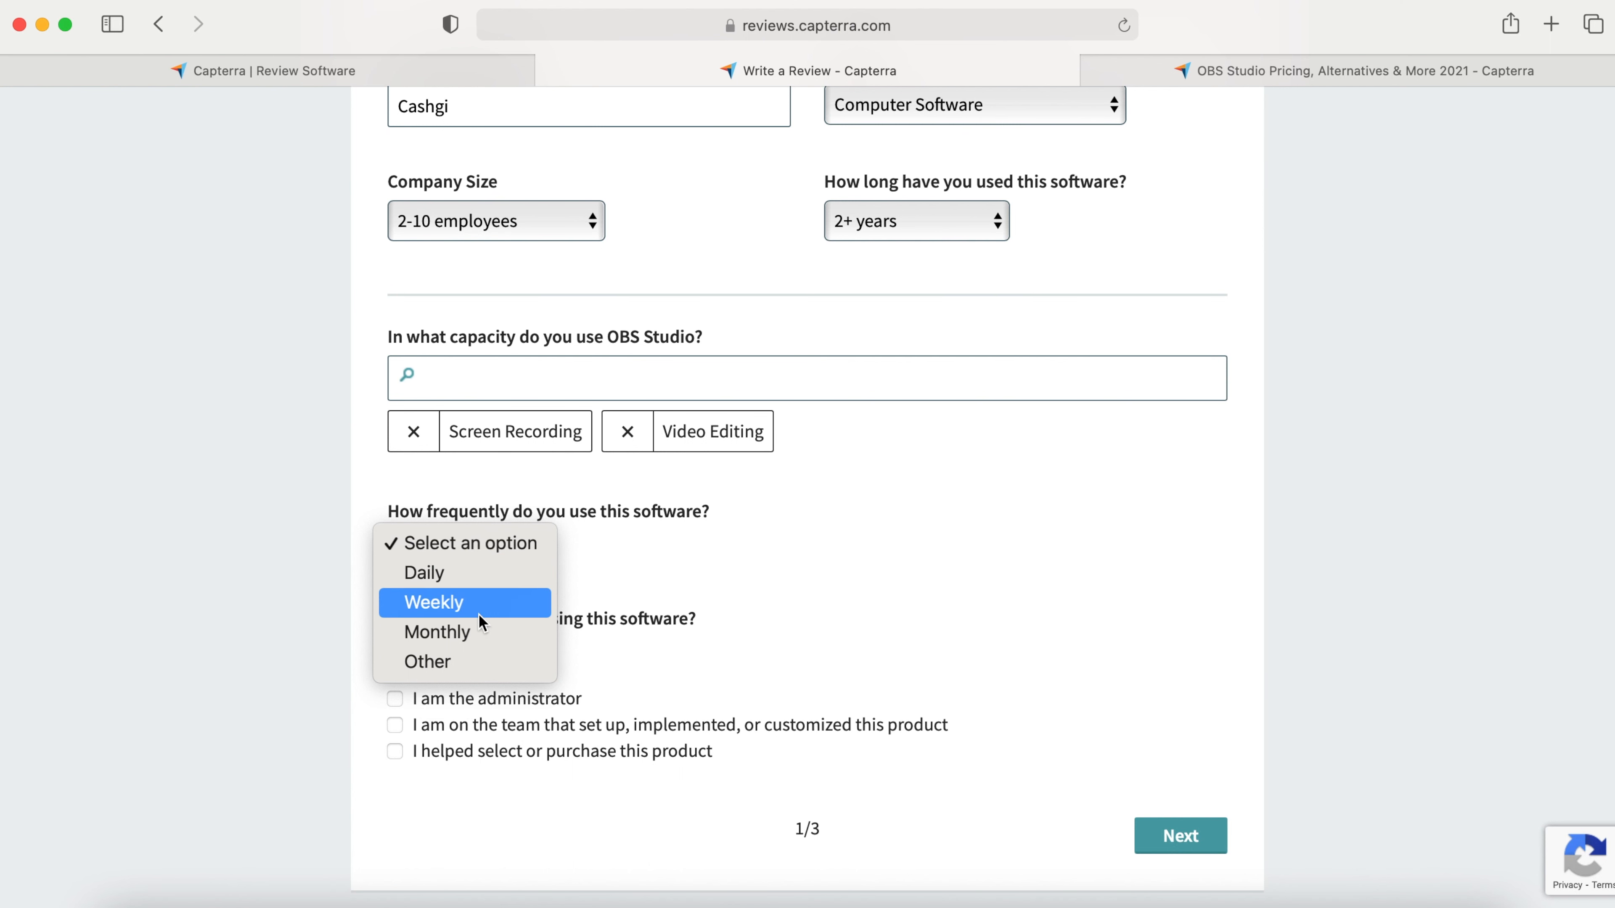
{"action": "mouse_move", "coordinate": [488, 629]}
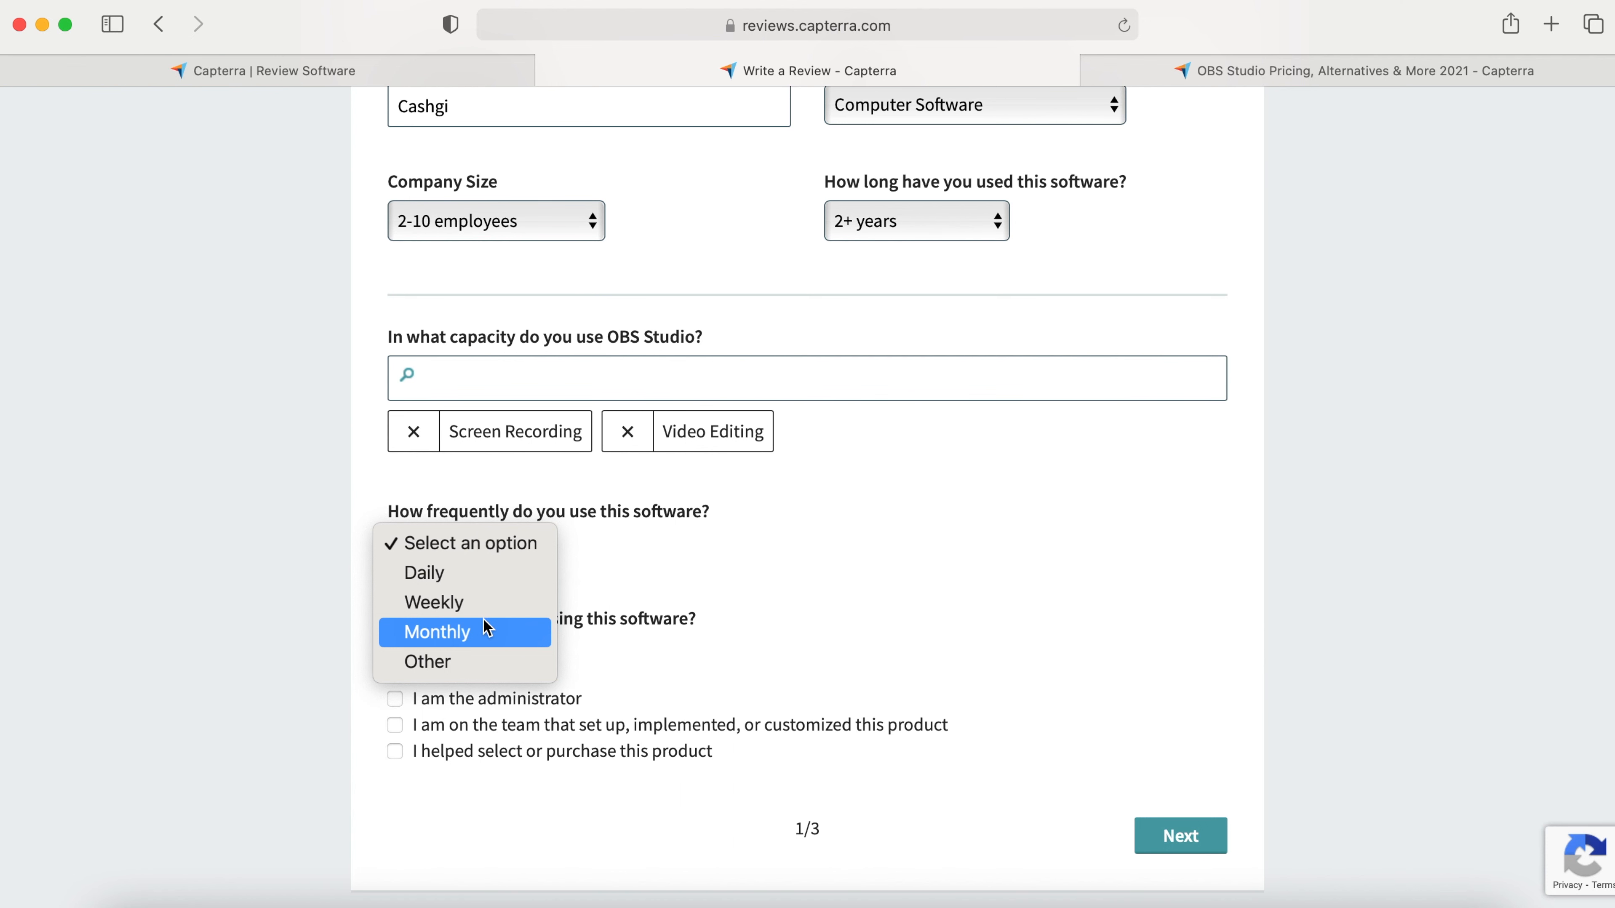
{"action": "mouse_move", "coordinate": [455, 644]}
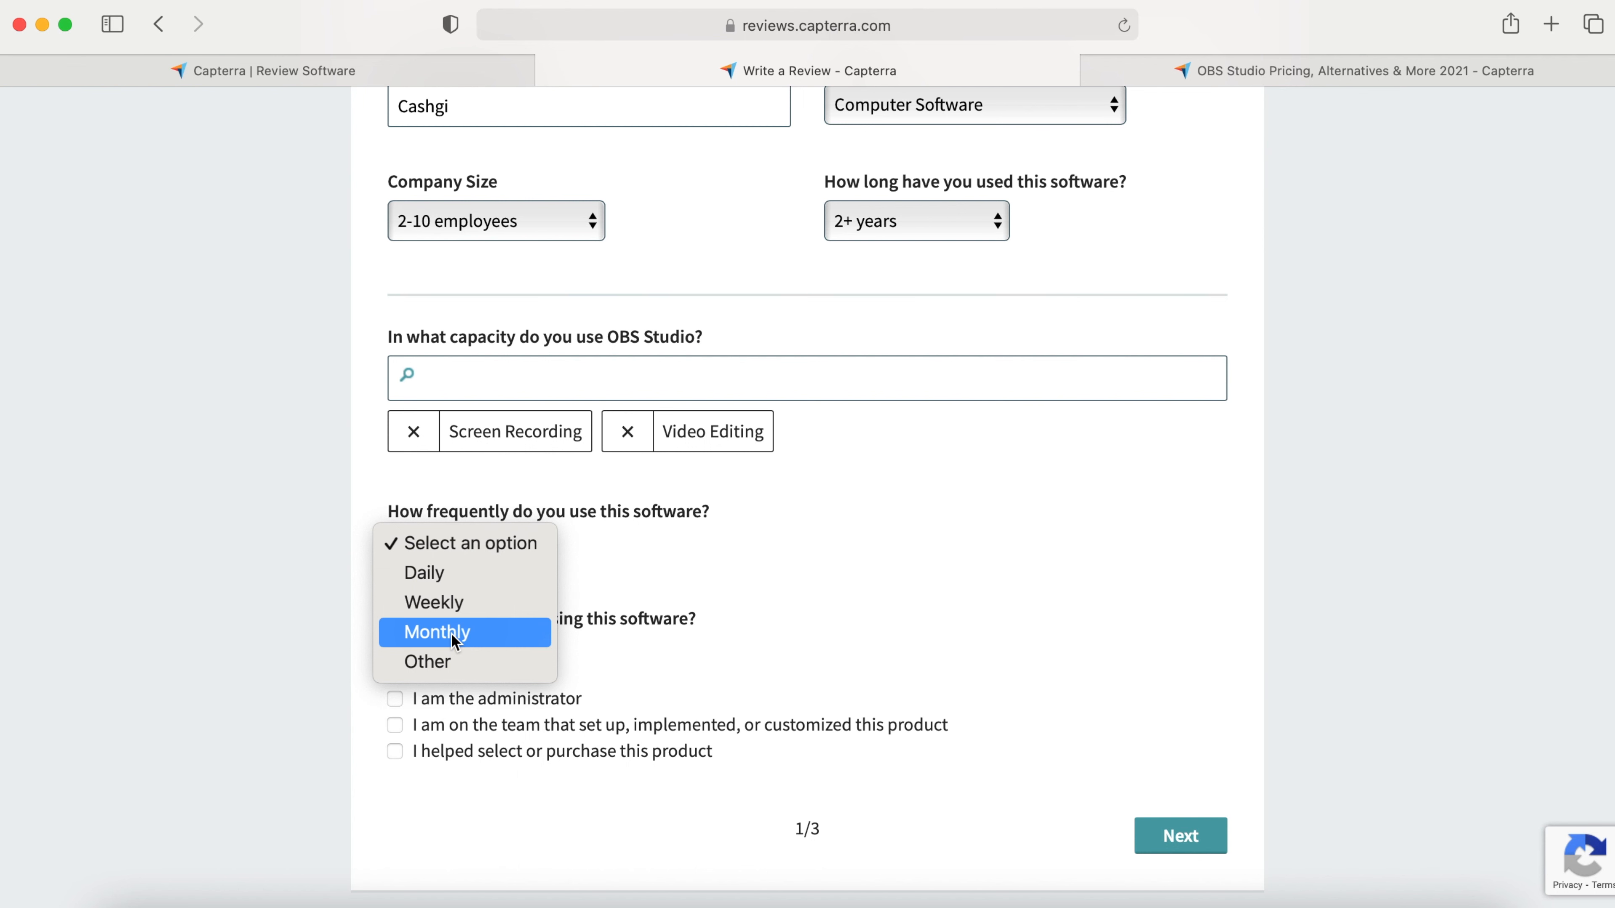
{"action": "left_click", "coordinate": [437, 632]}
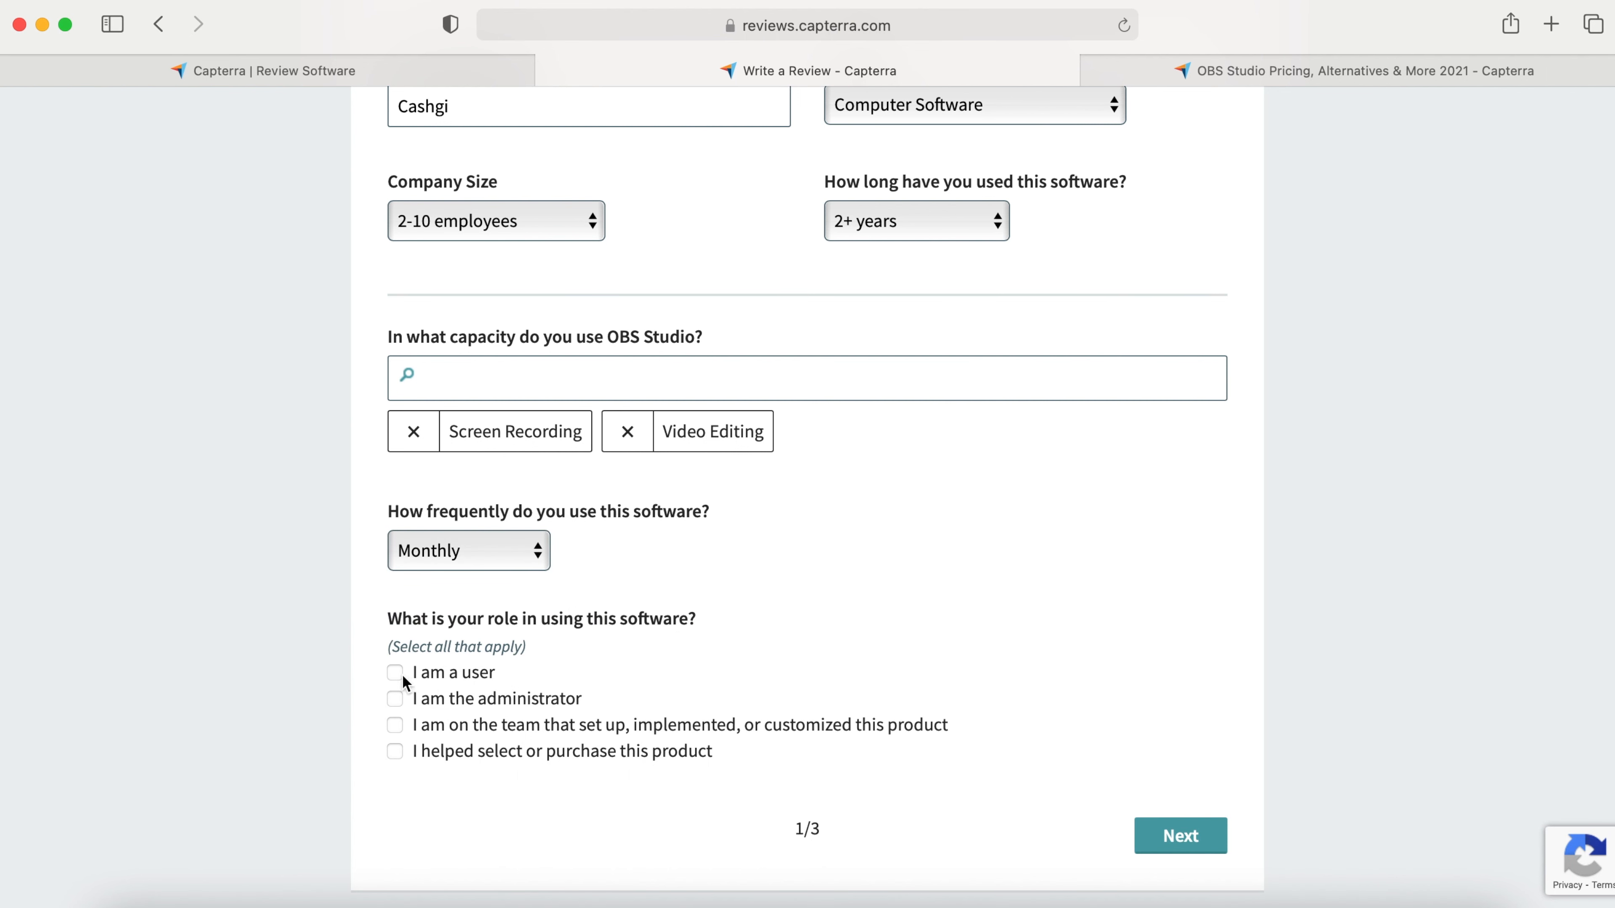
{"action": "left_click", "coordinate": [394, 673]}
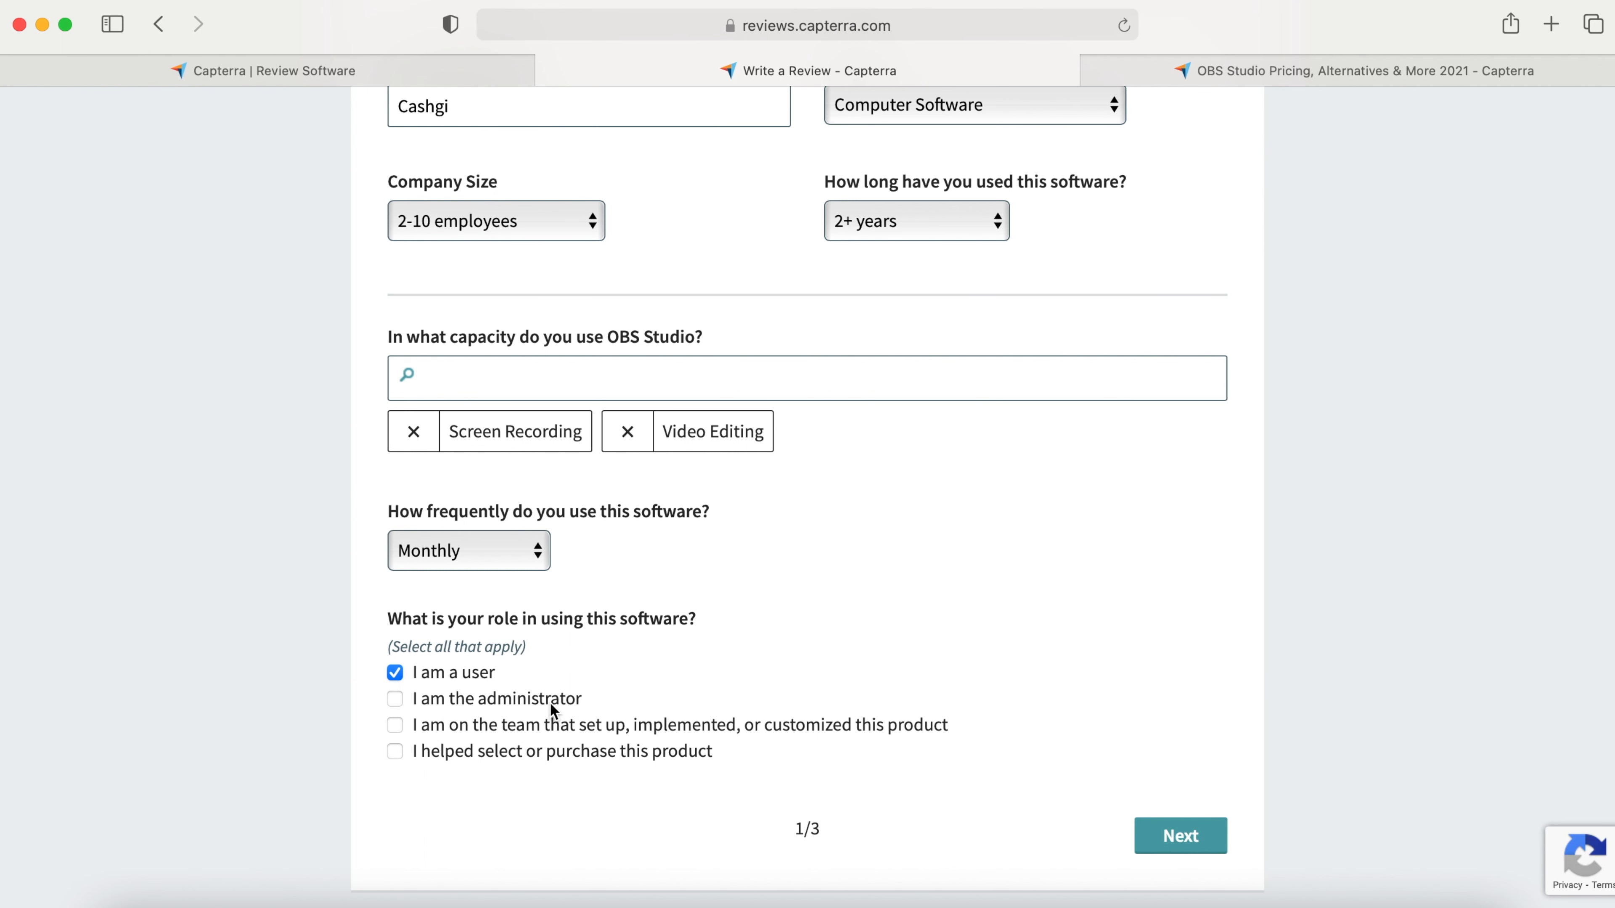
{"action": "mouse_move", "coordinate": [511, 769]}
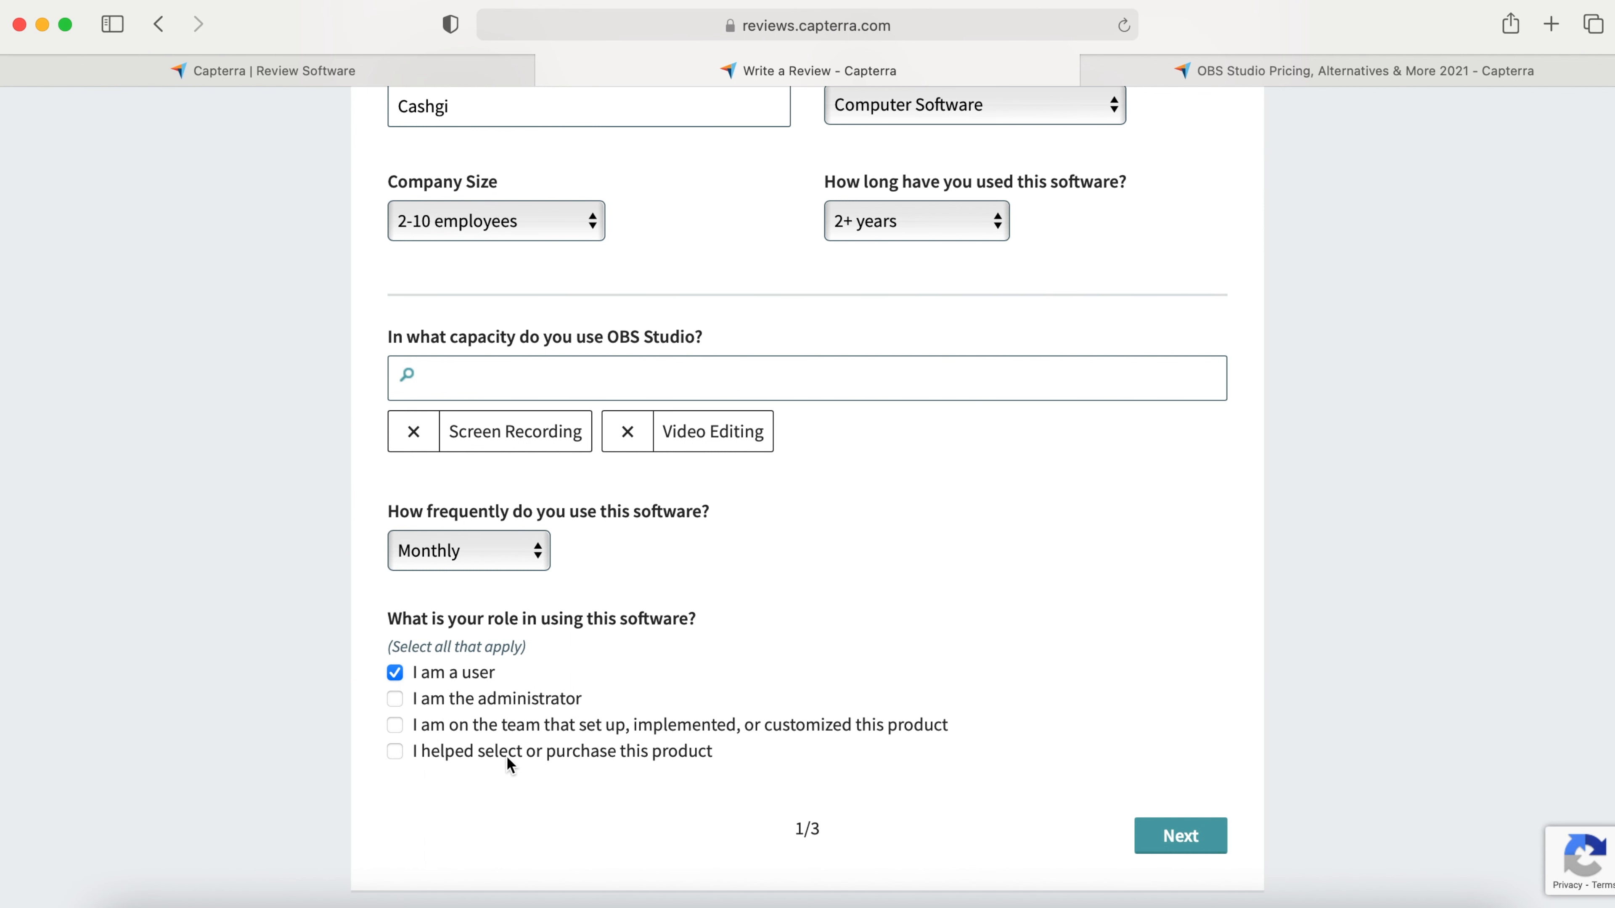
{"action": "mouse_move", "coordinate": [931, 751]}
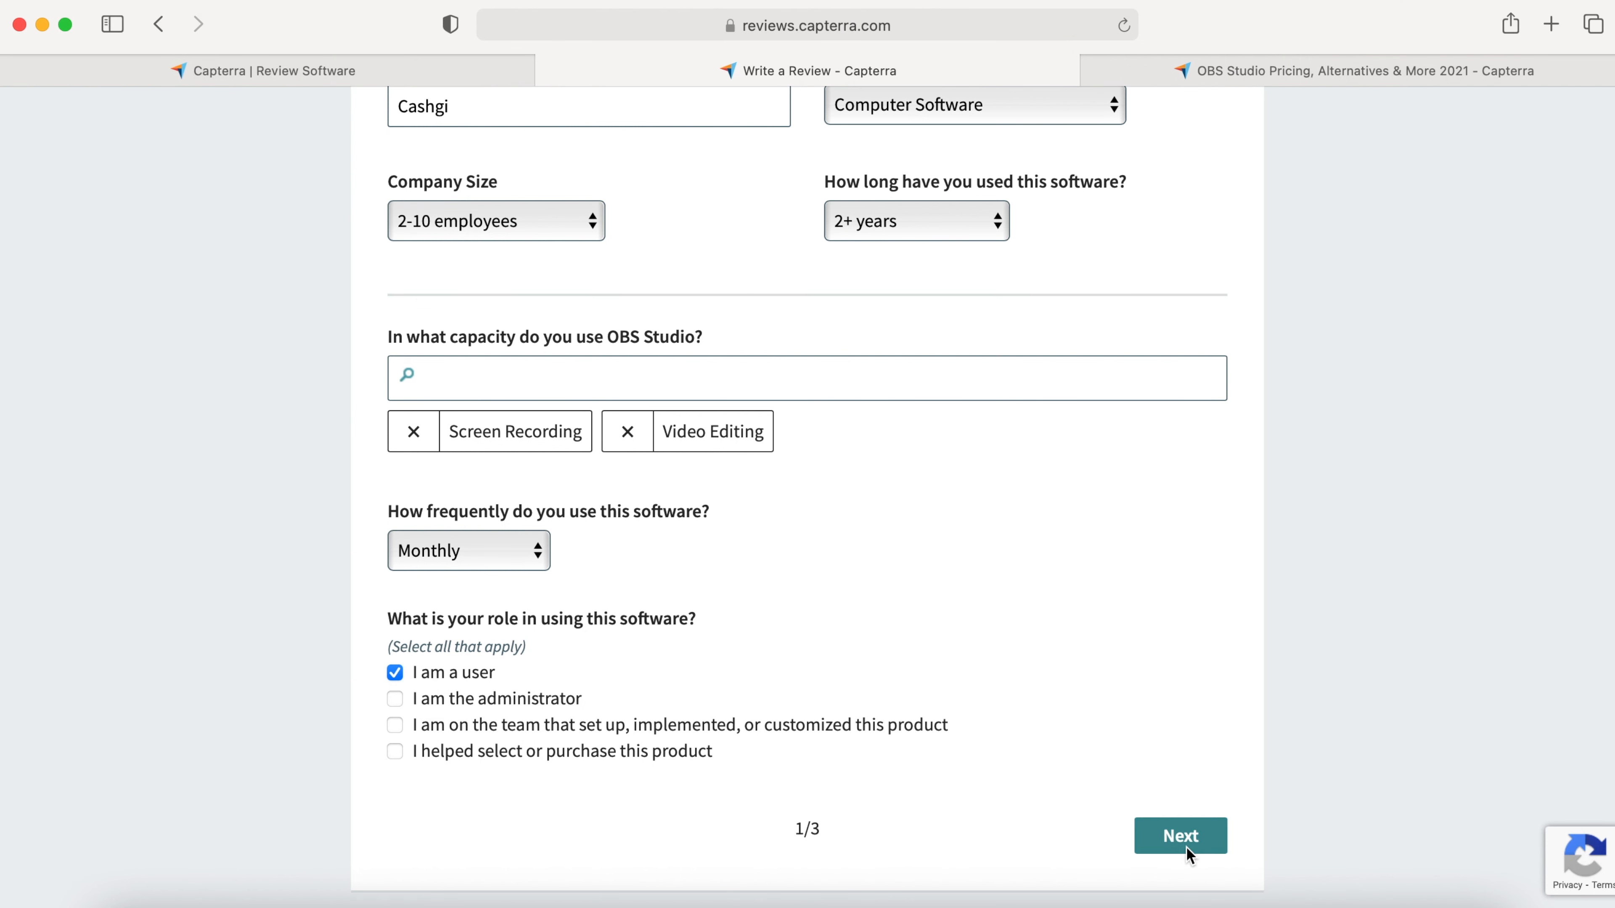
Step: Continue to page two, rate YouTube Uploading as Critical and pricing as Inexpensive
{"action": "left_click", "coordinate": [1180, 835]}
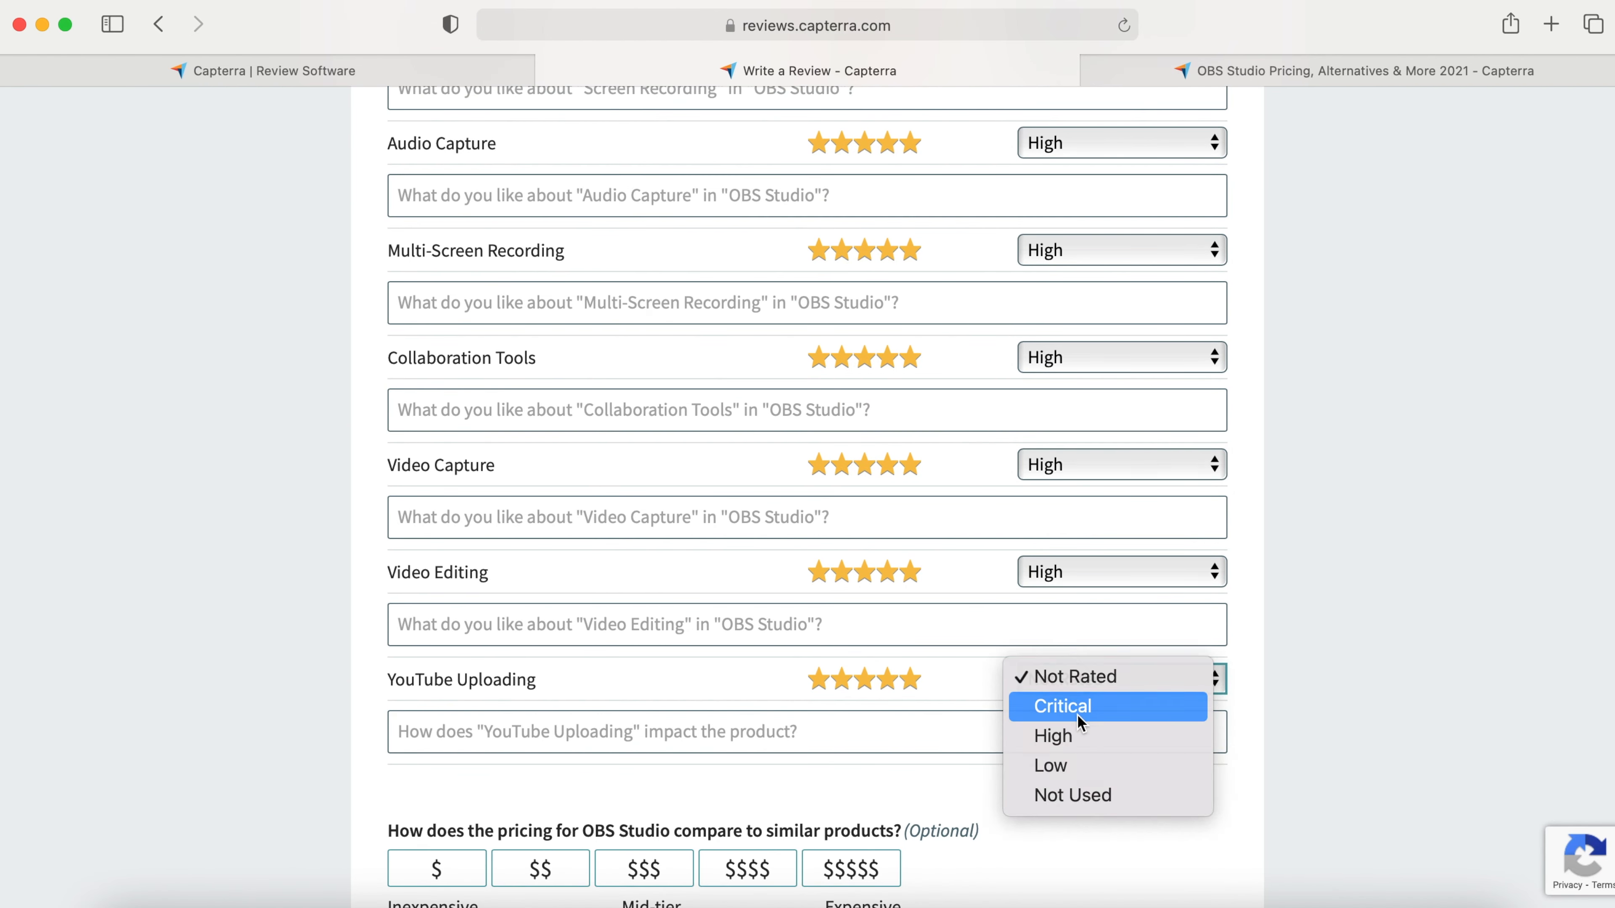
{"action": "left_click", "coordinate": [1063, 706]}
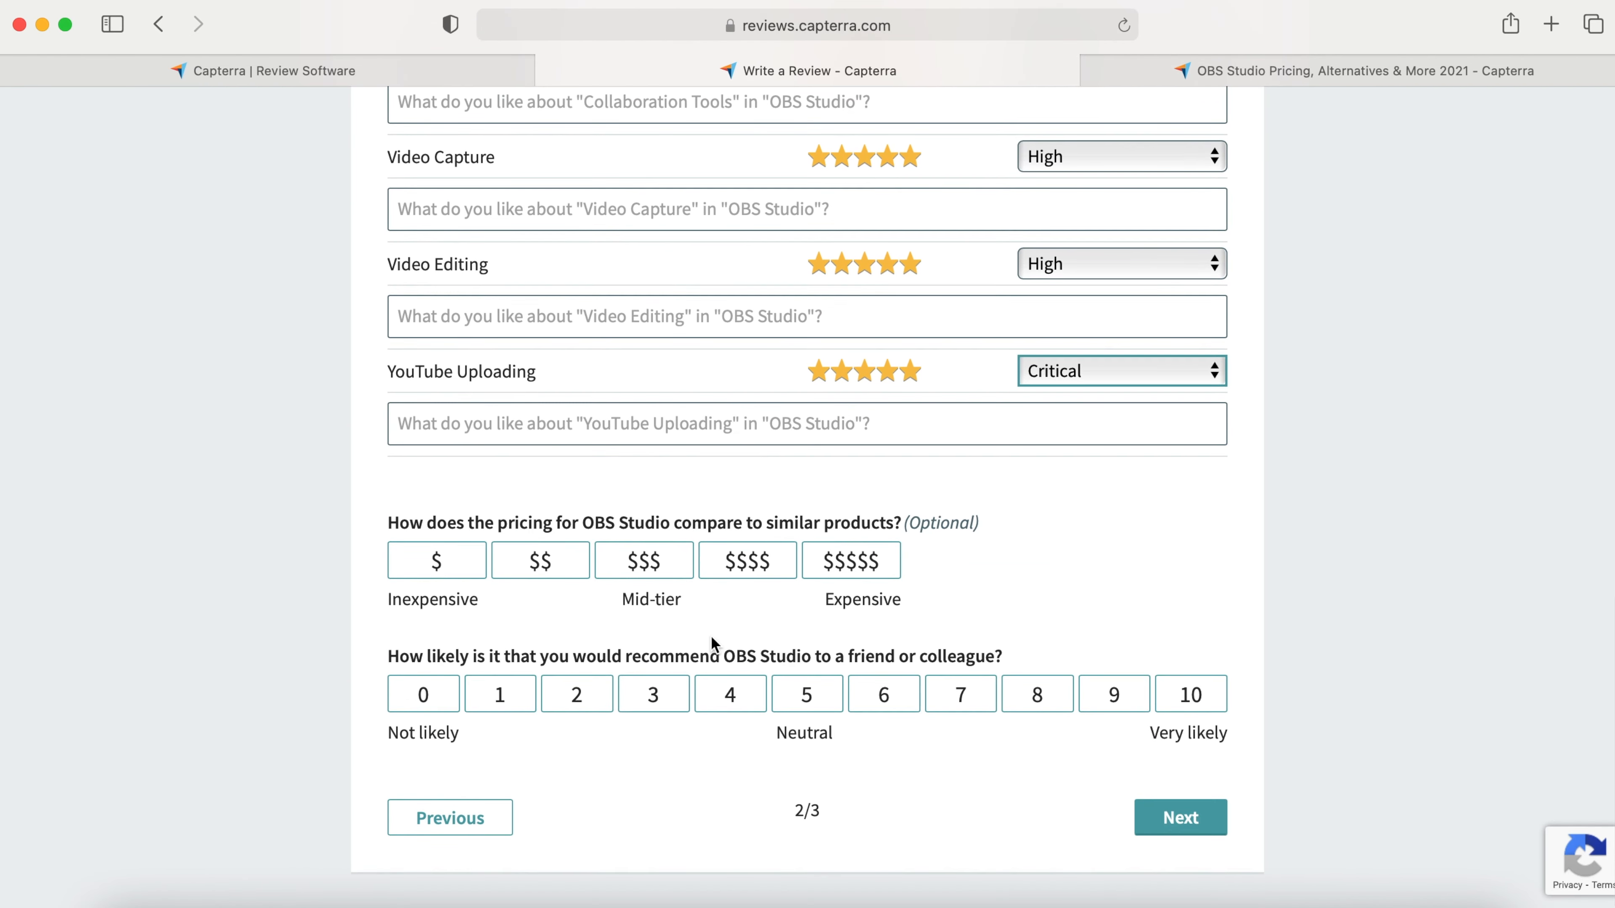
{"action": "left_click", "coordinate": [437, 560]}
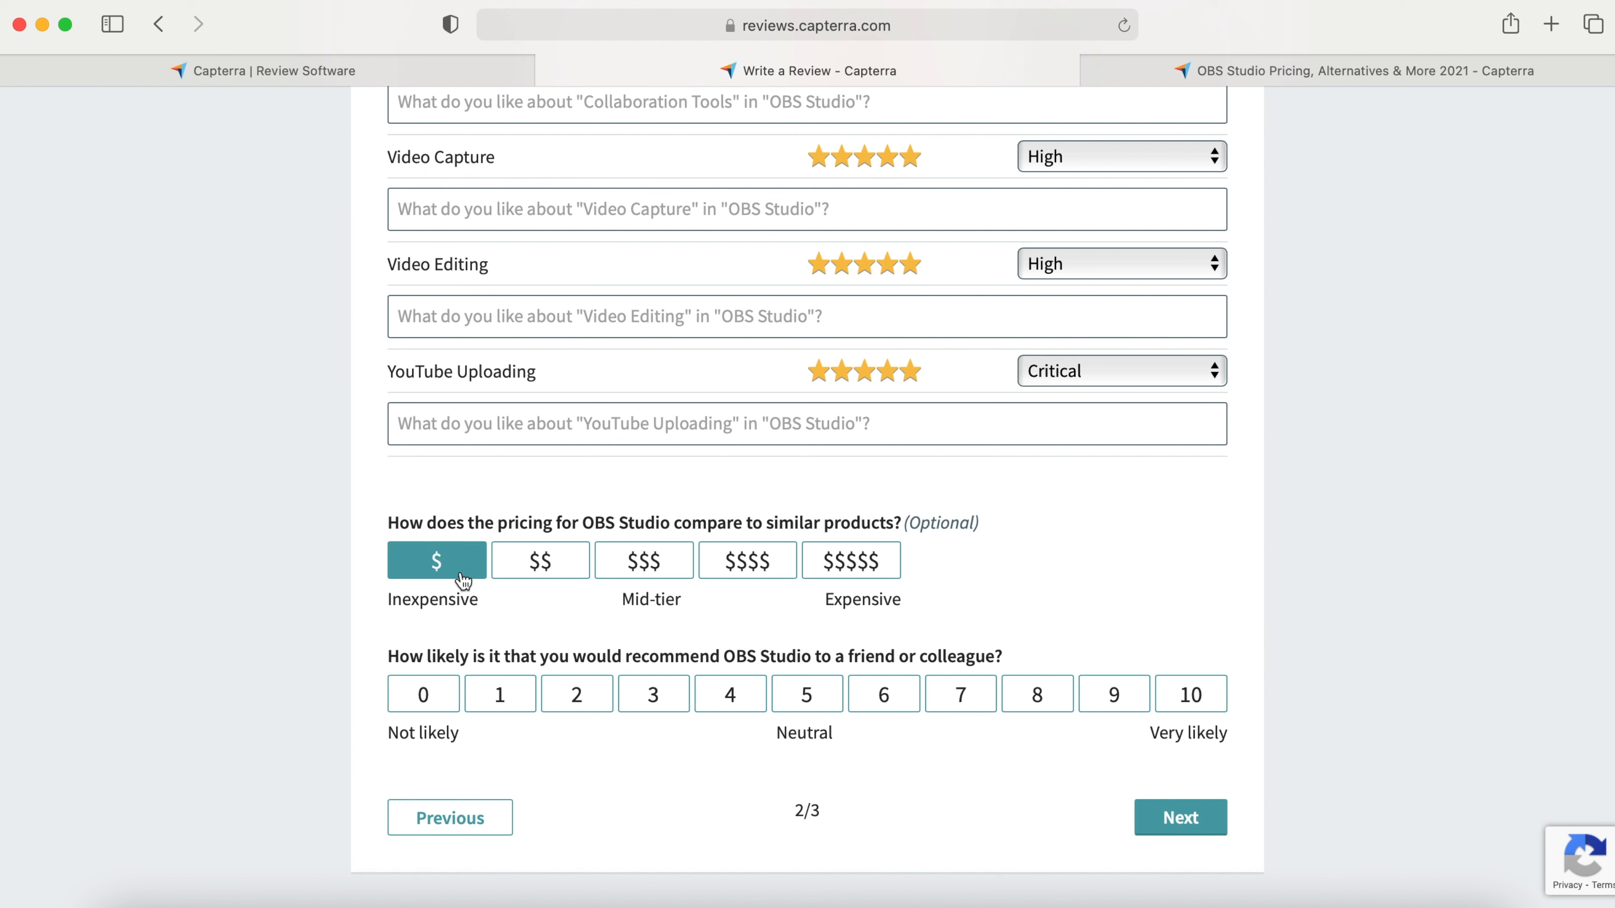
Step: Give a recommendation score of 8 and advance to the final review page
{"action": "left_click", "coordinate": [1036, 694]}
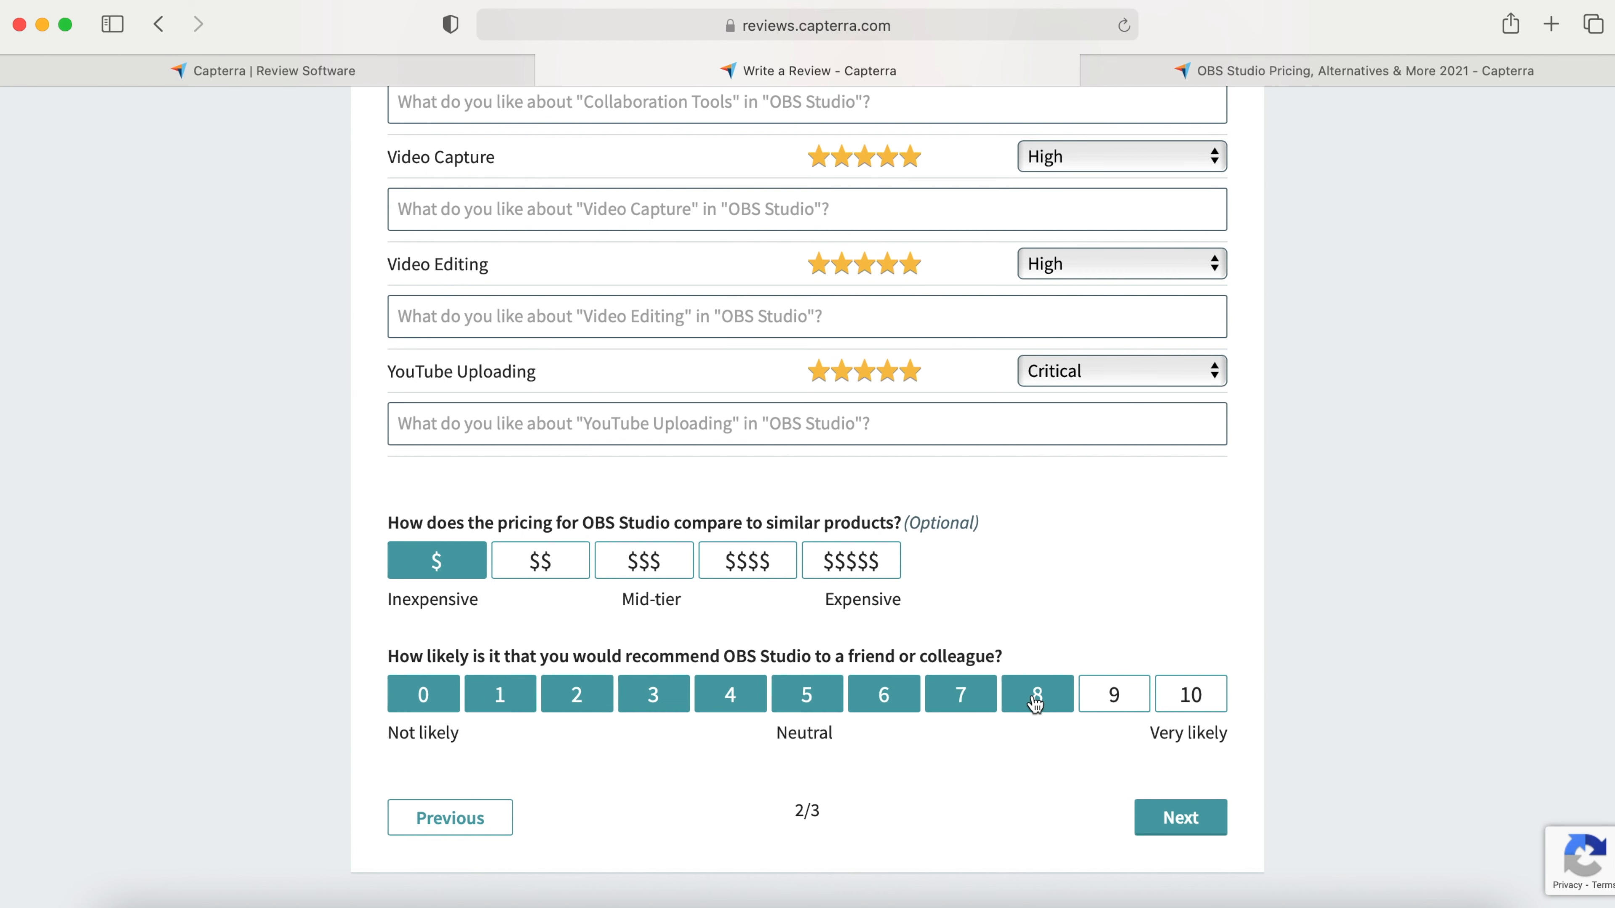
{"action": "left_click", "coordinate": [888, 263]}
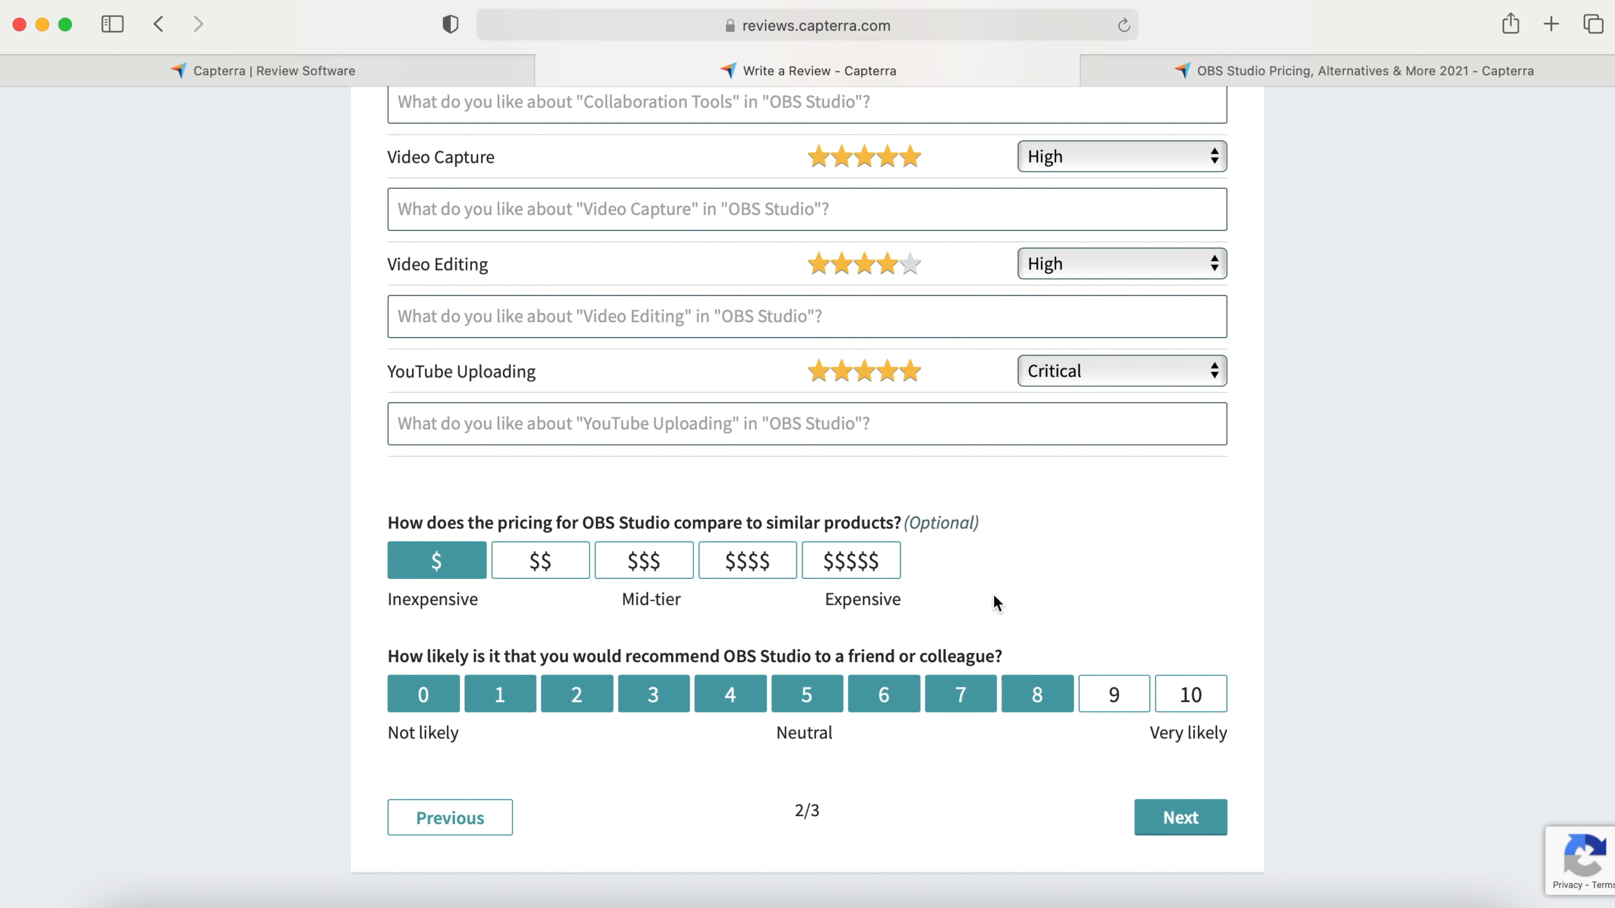
{"action": "left_click", "coordinate": [1180, 818]}
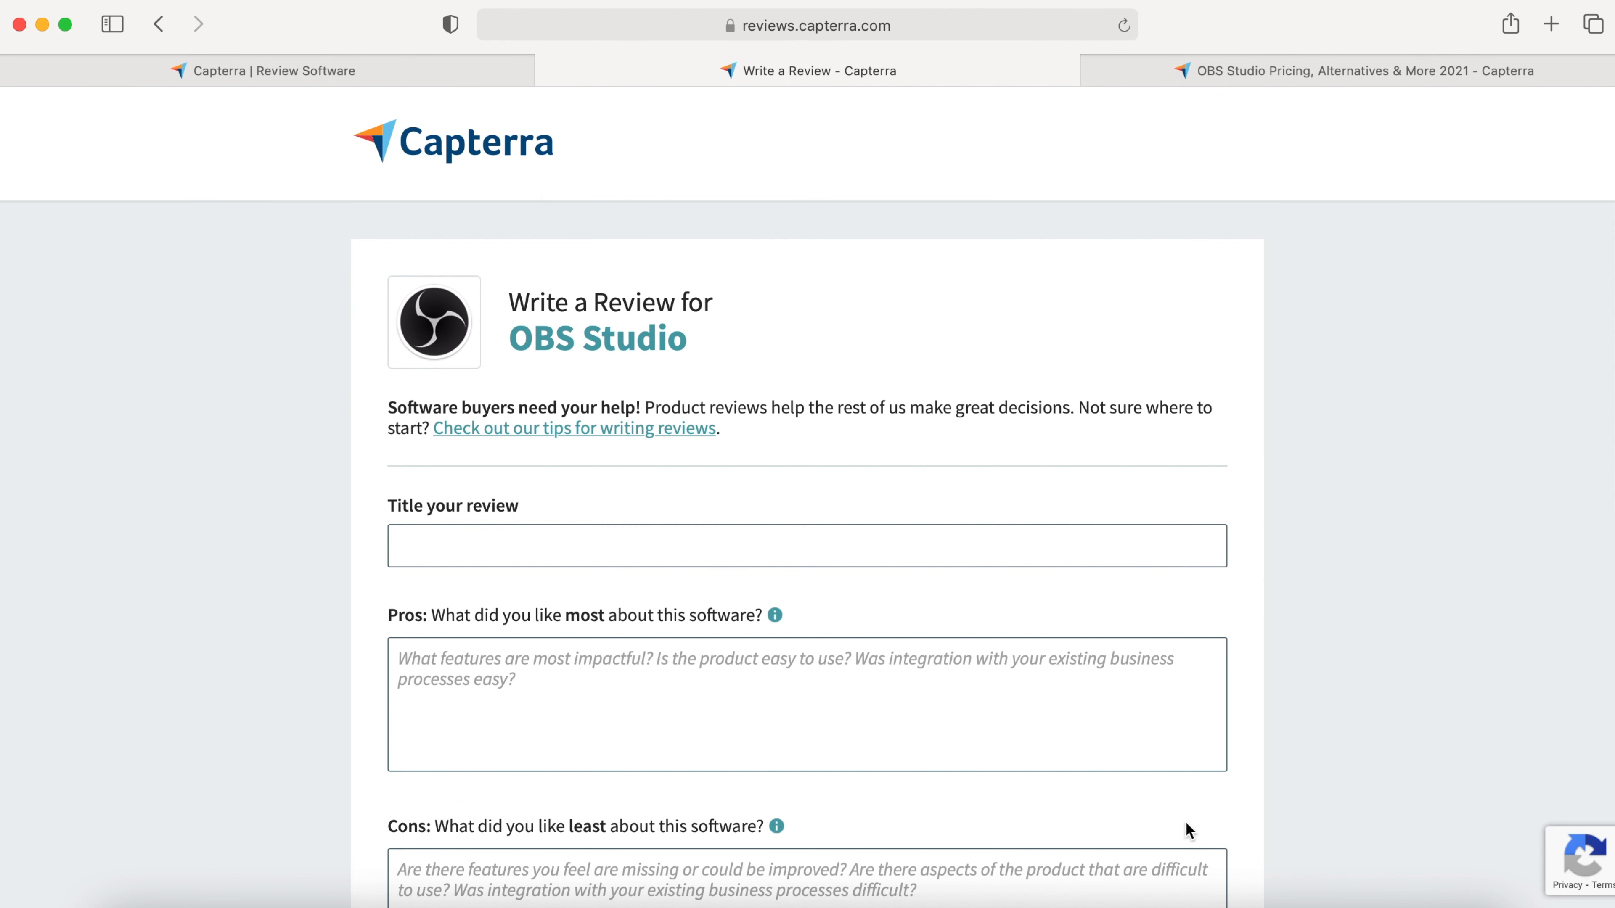
{"action": "mouse_move", "coordinate": [907, 644]}
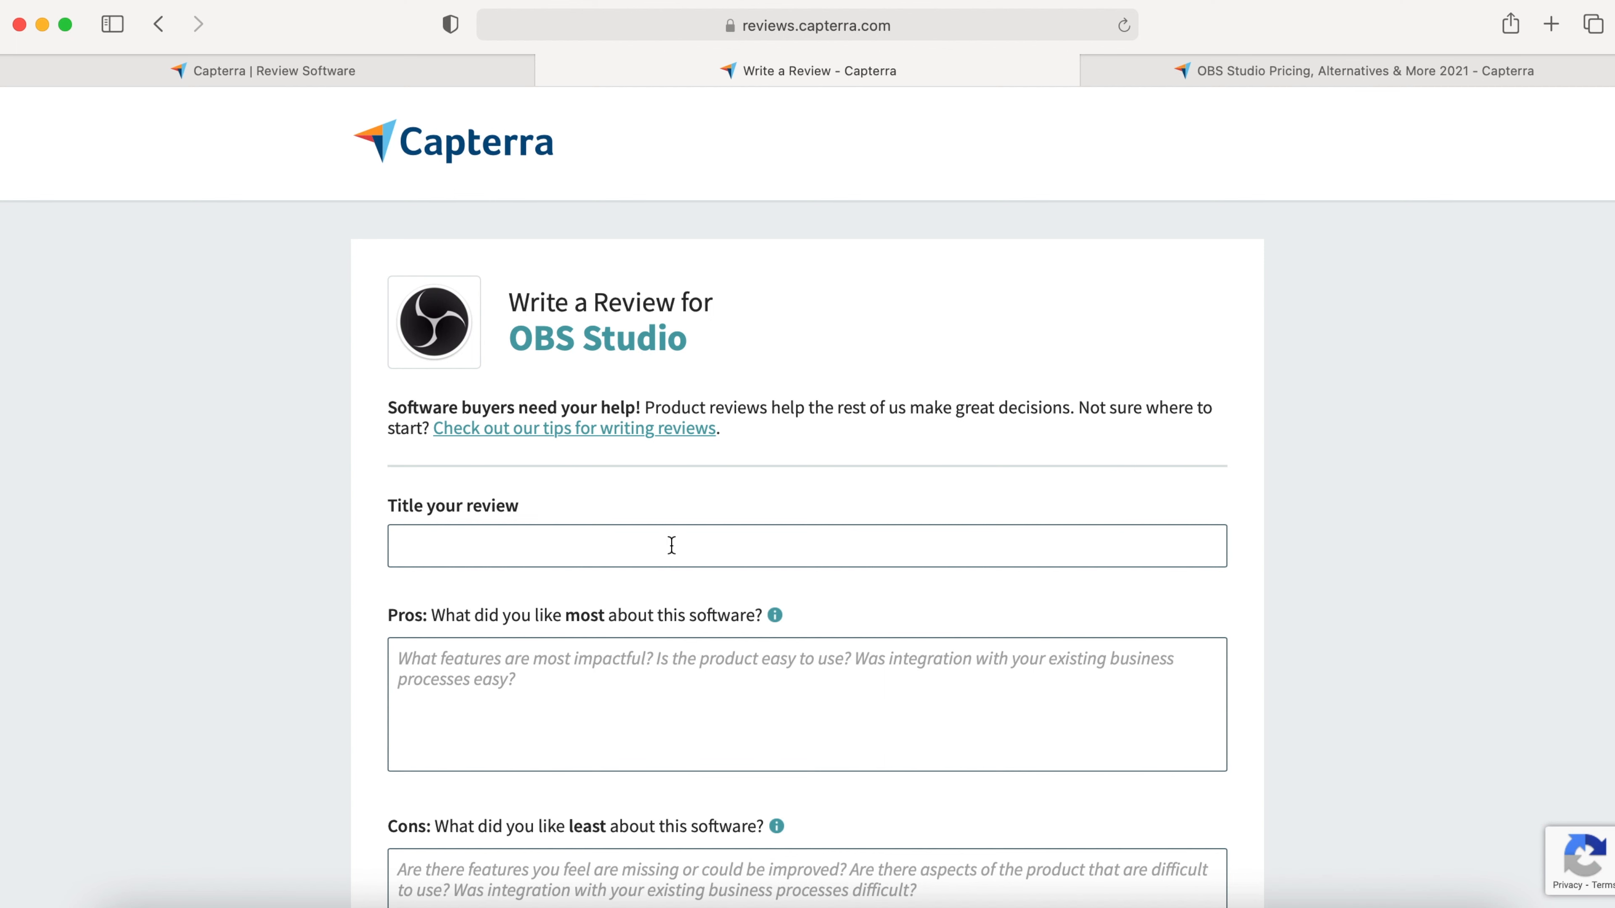
Step: Start the review title 'The Best Sreen Castinf' in the title field
{"action": "scroll", "scroll_direction": "down", "scroll_amount": 3}
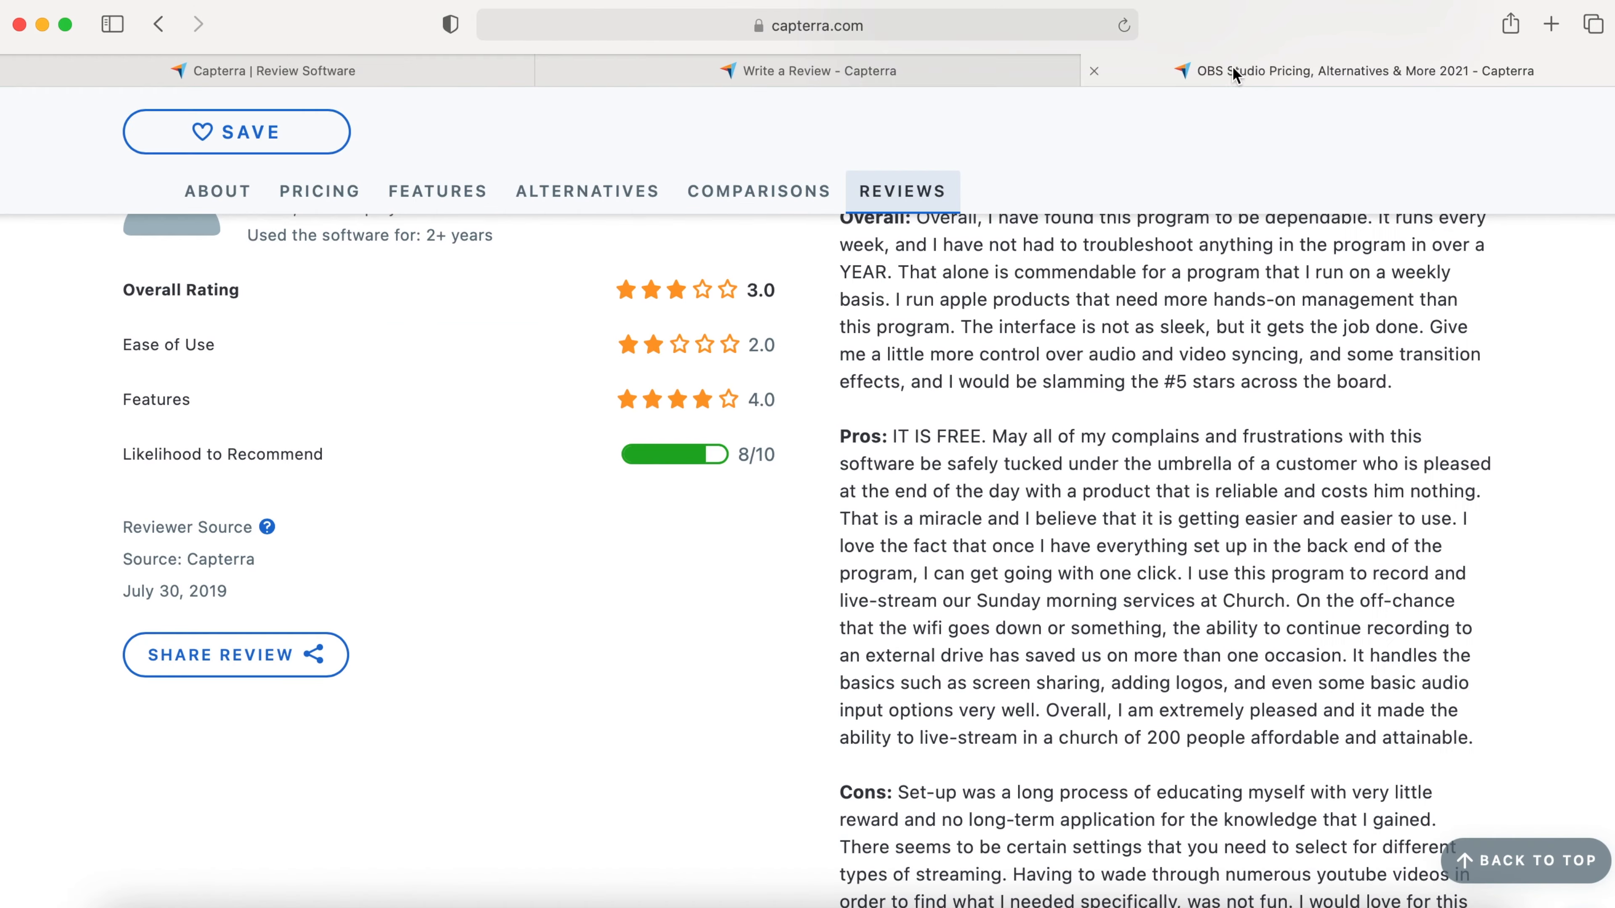
{"action": "scroll", "scroll_direction": "down", "scroll_amount": 3}
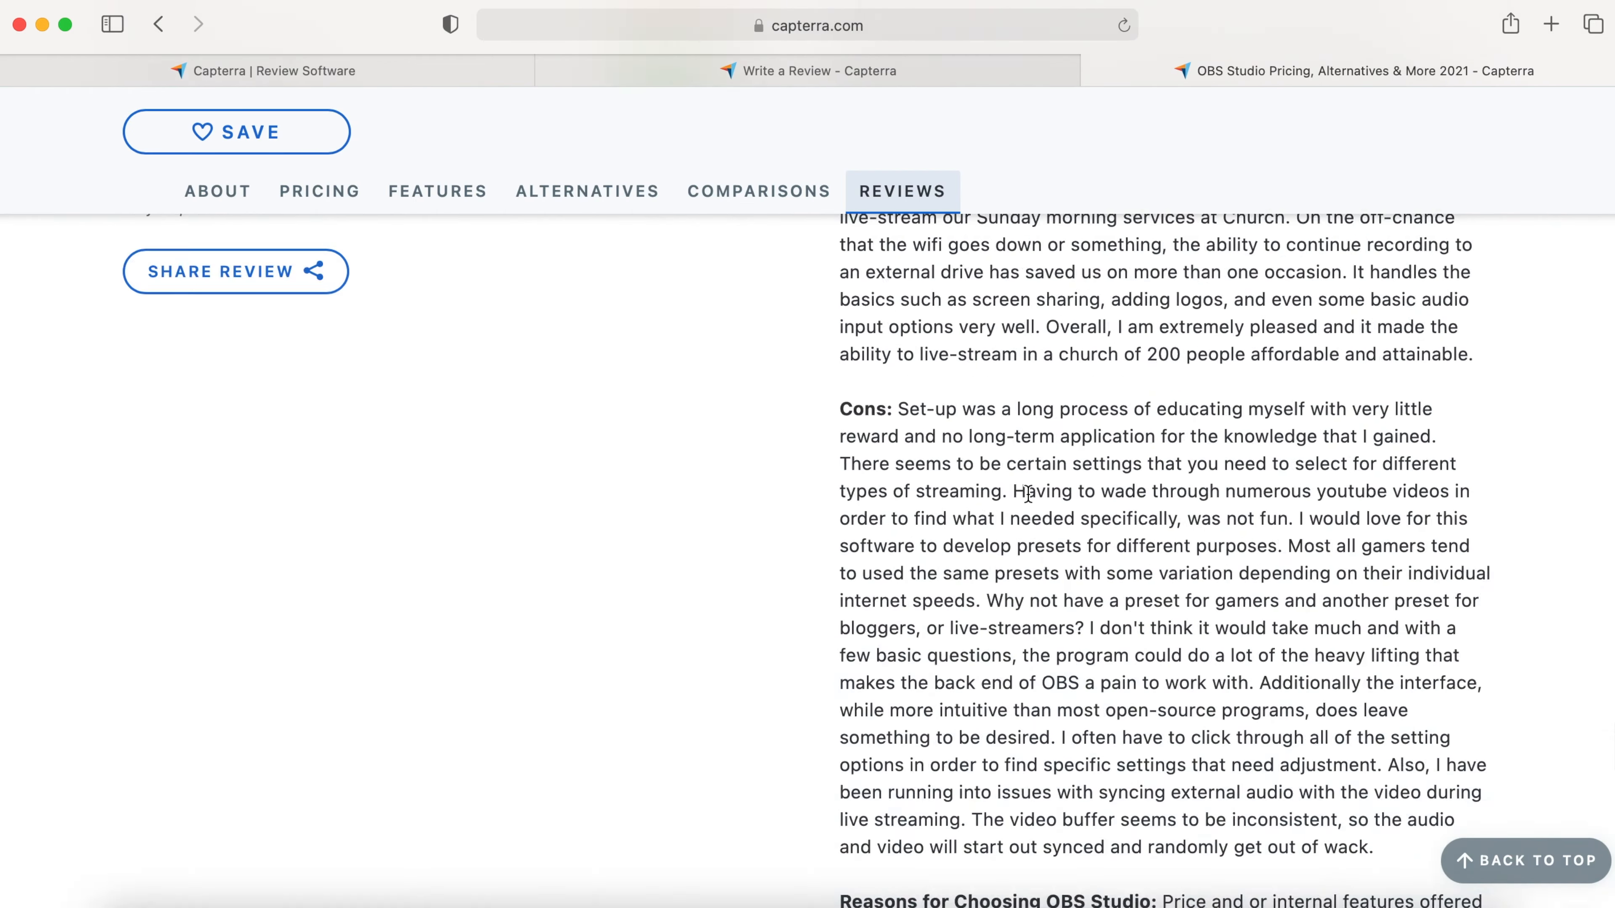
{"action": "scroll", "scroll_direction": "down", "scroll_amount": 3}
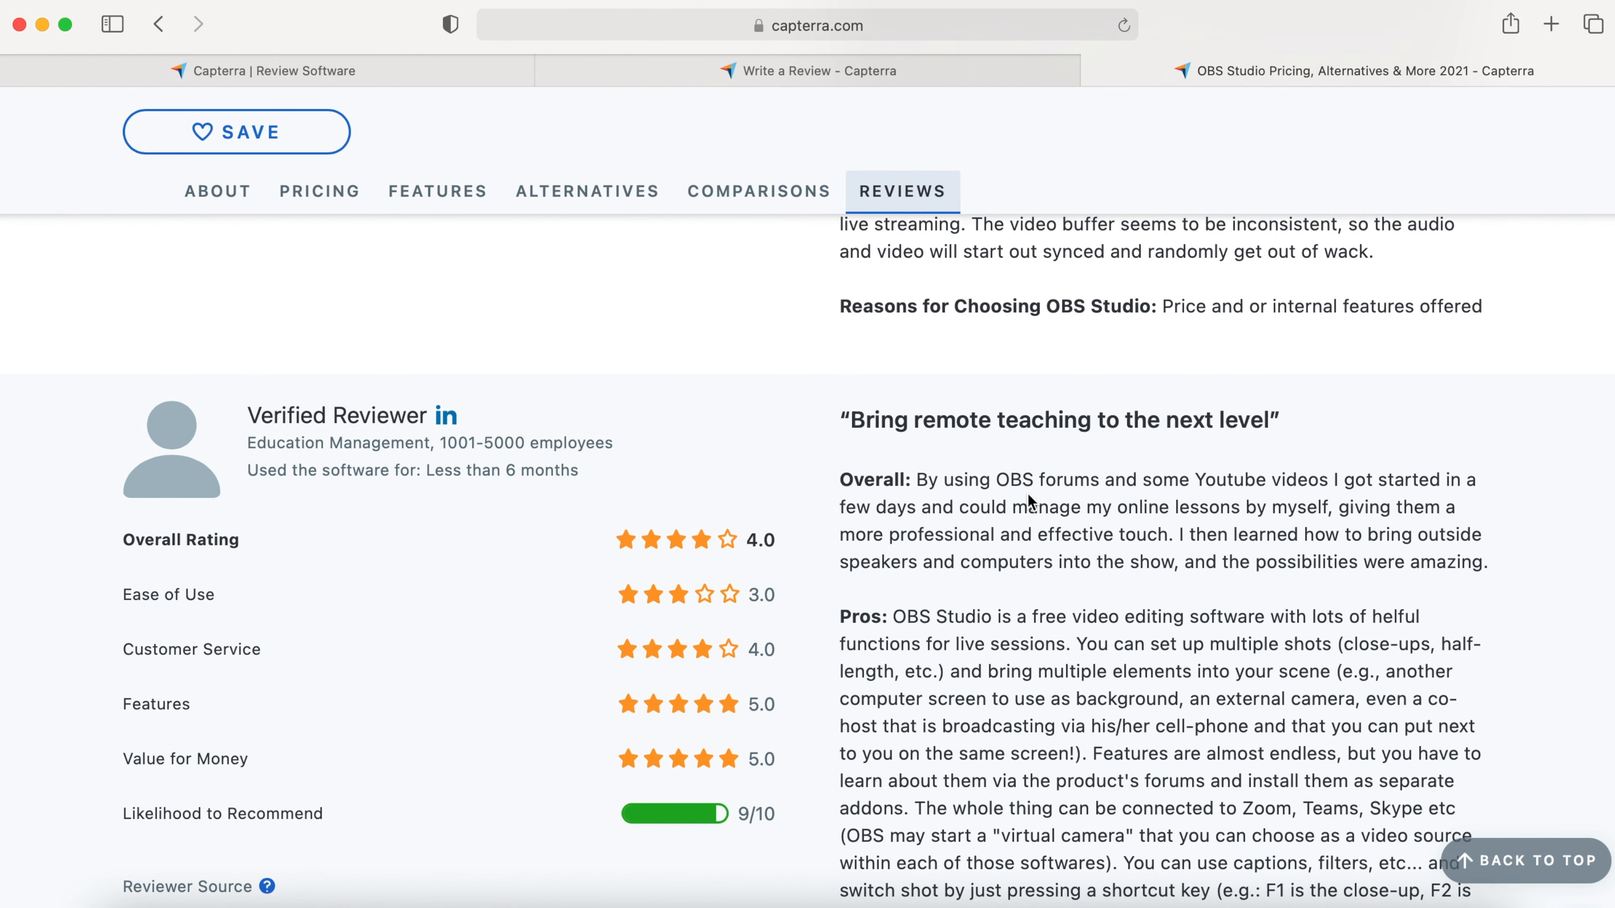
{"action": "scroll", "scroll_direction": "down", "scroll_amount": 3}
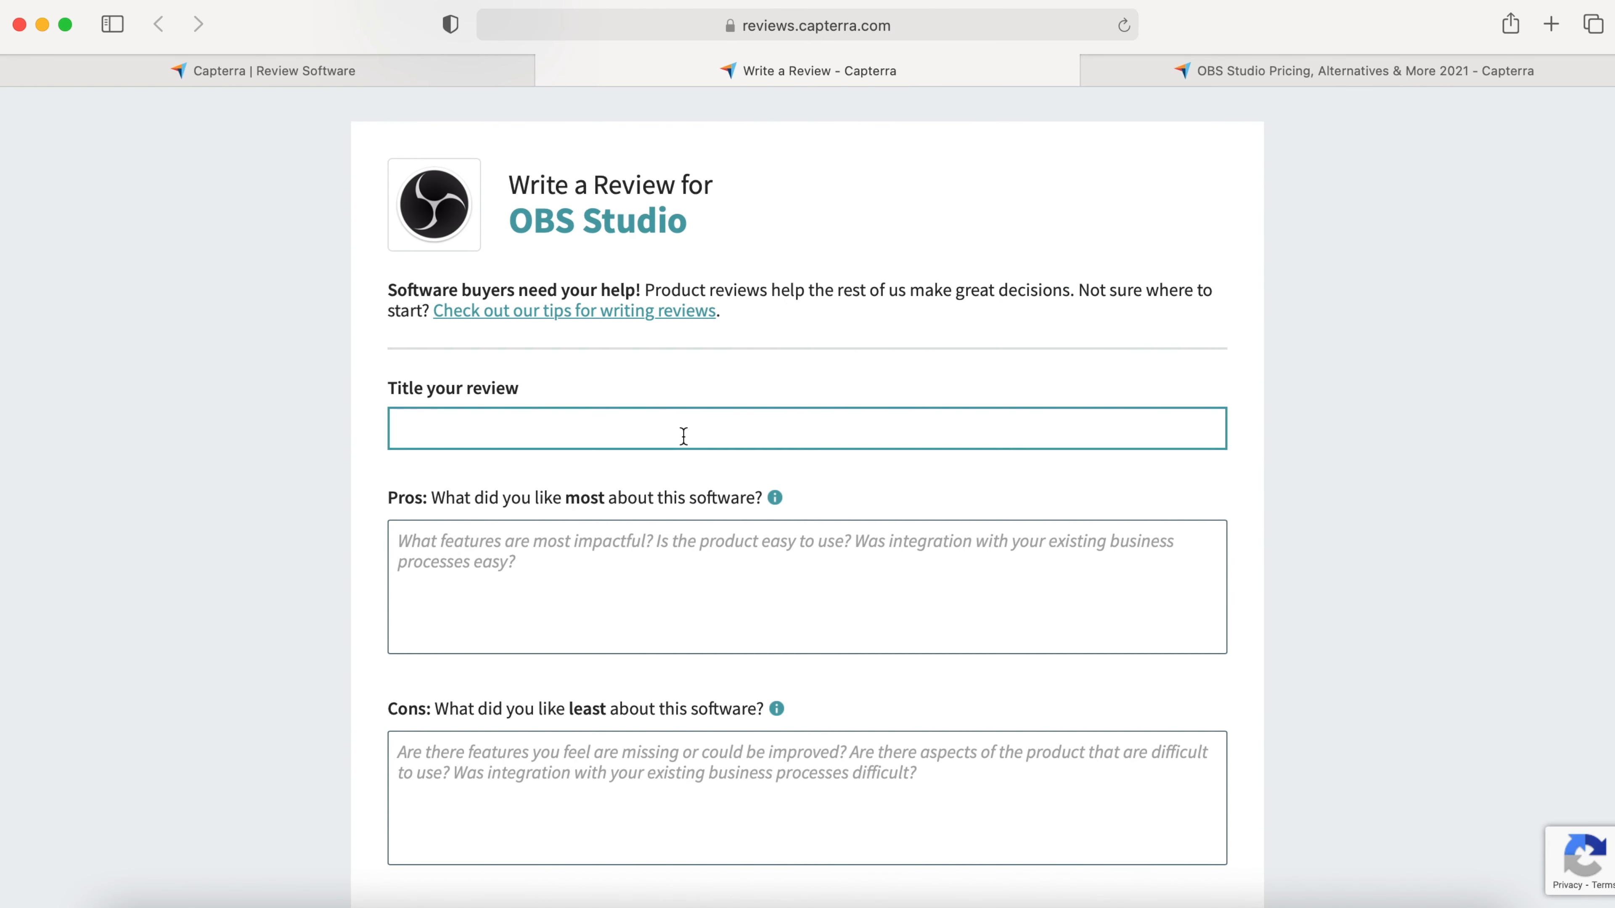
{"action": "type", "text": "The Best Sree"}
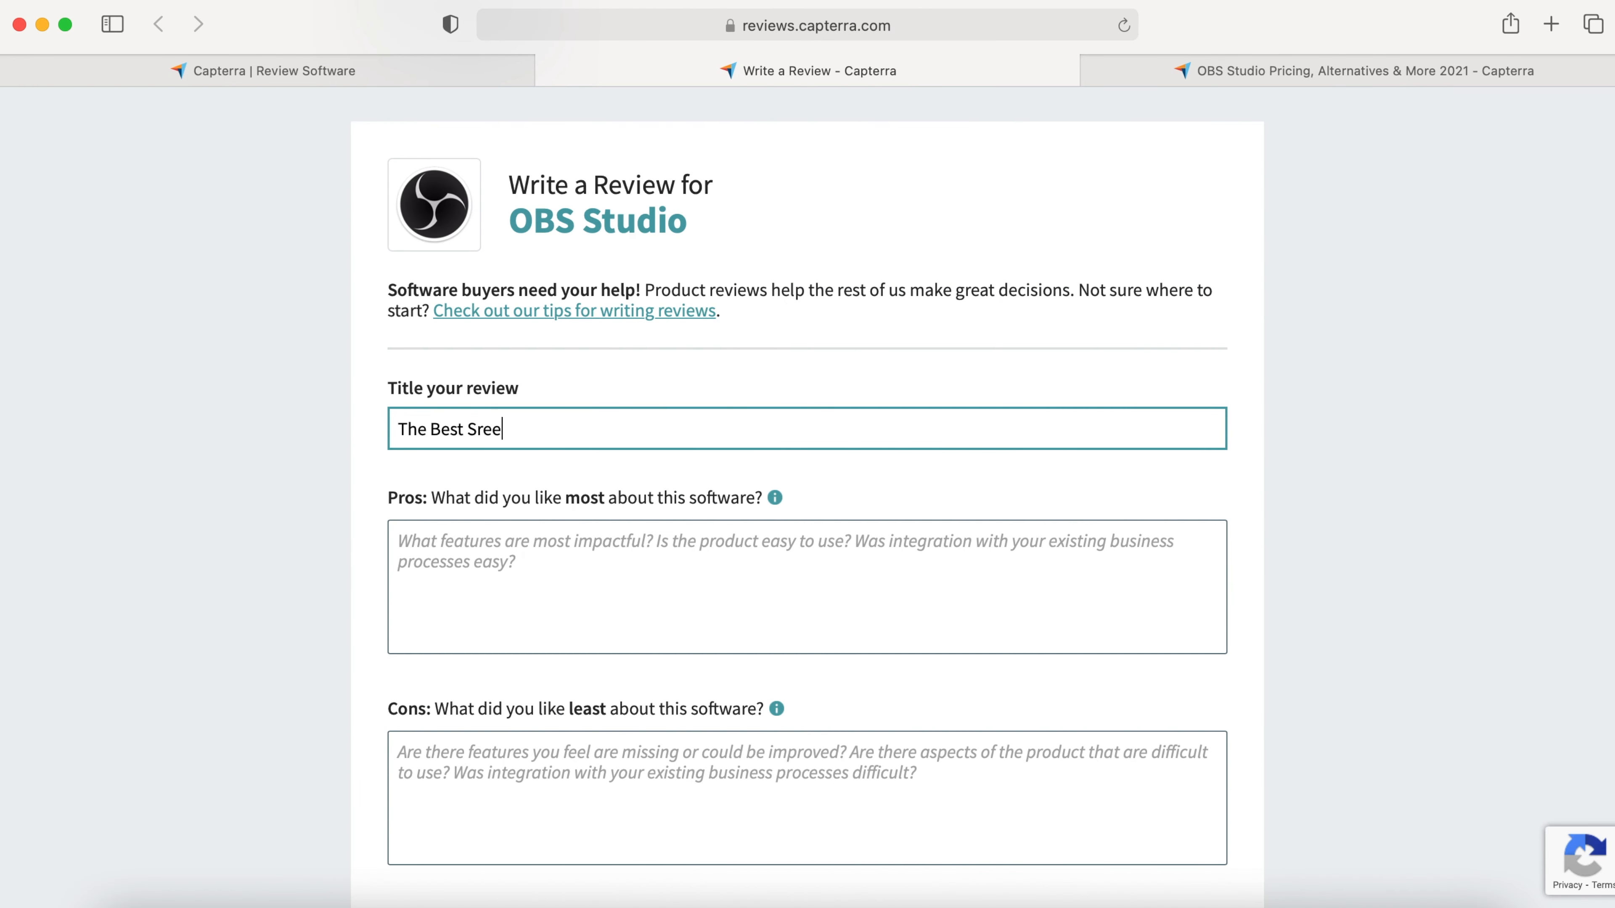
{"action": "type", "text": "n Castinf"}
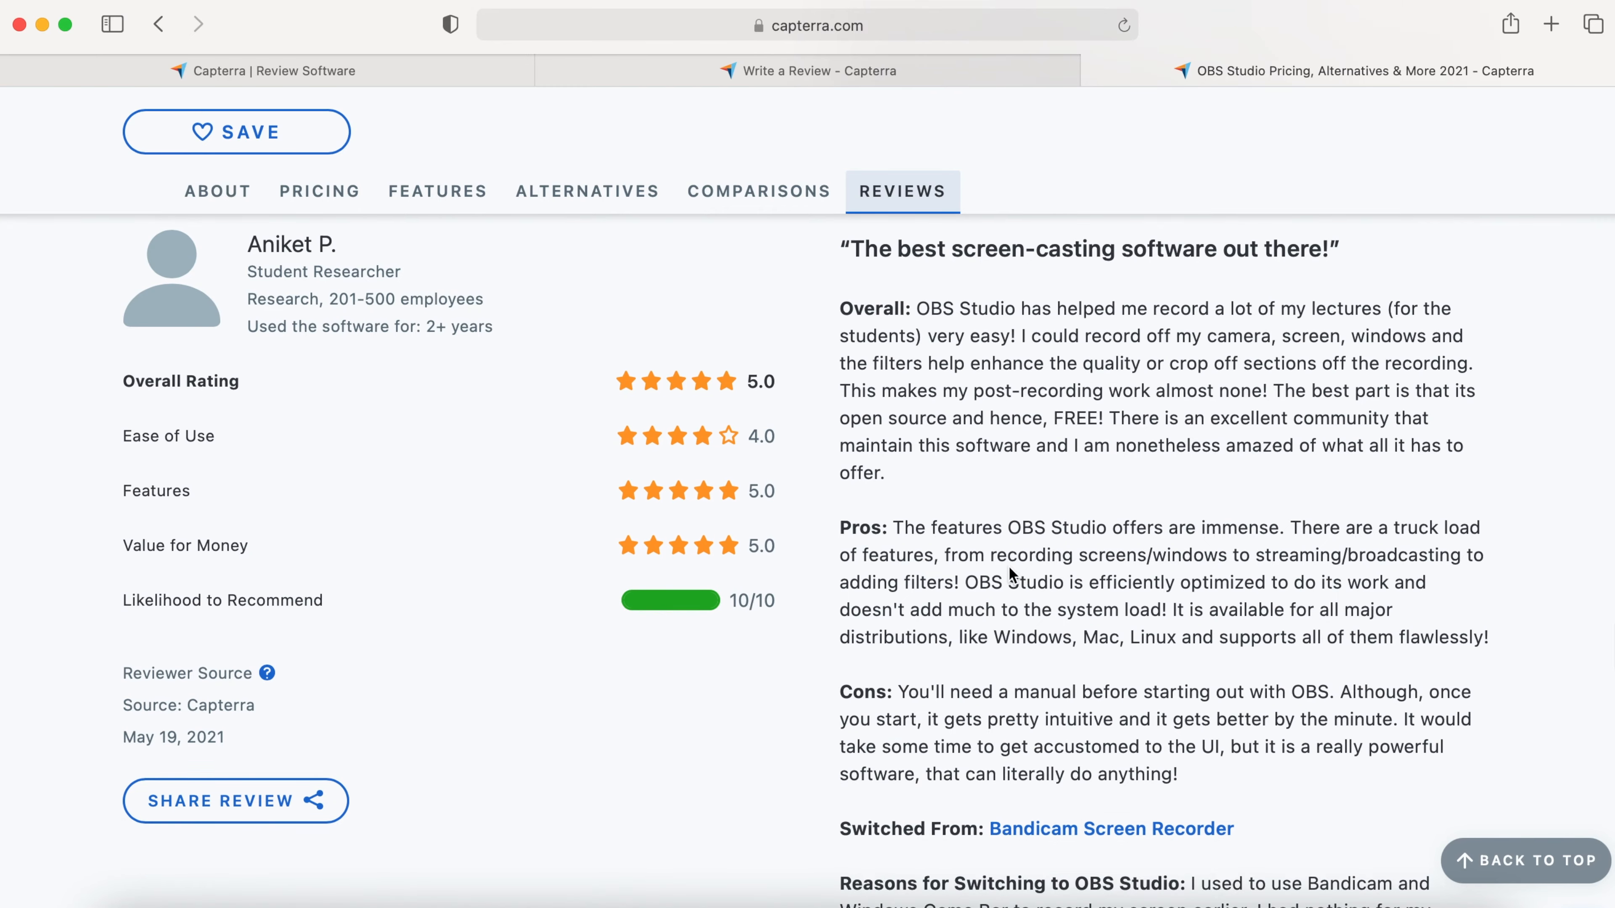
Step: Reread existing OBS Studio reviews down to their 4.6 overall summary
{"action": "scroll", "scroll_direction": "down", "scroll_amount": 3}
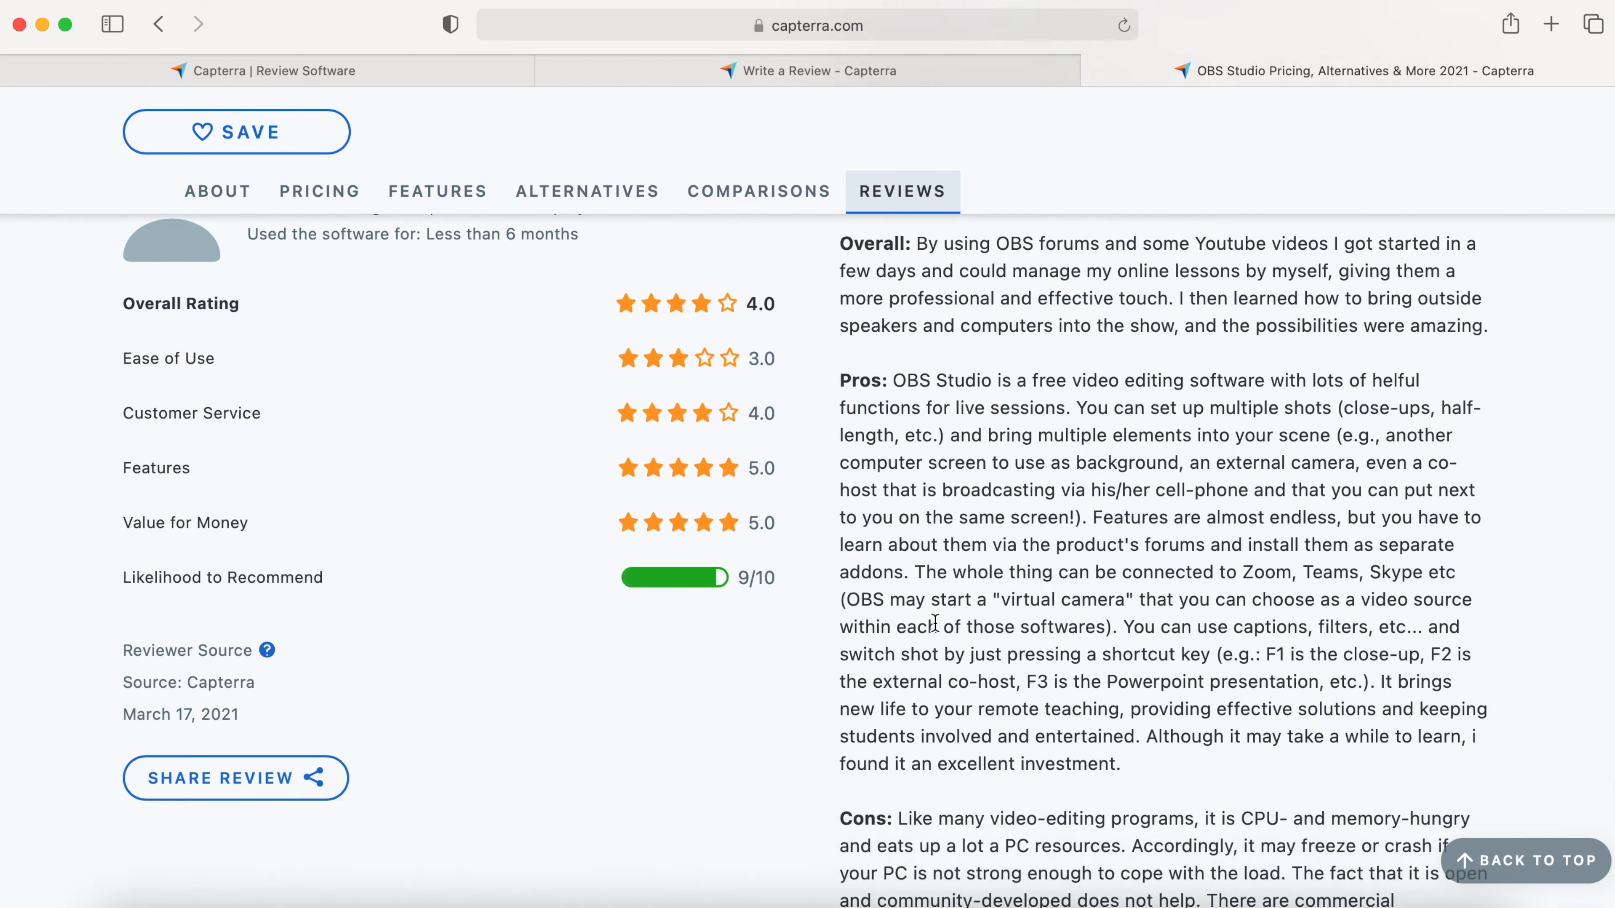
{"action": "scroll", "scroll_direction": "down", "scroll_amount": 3}
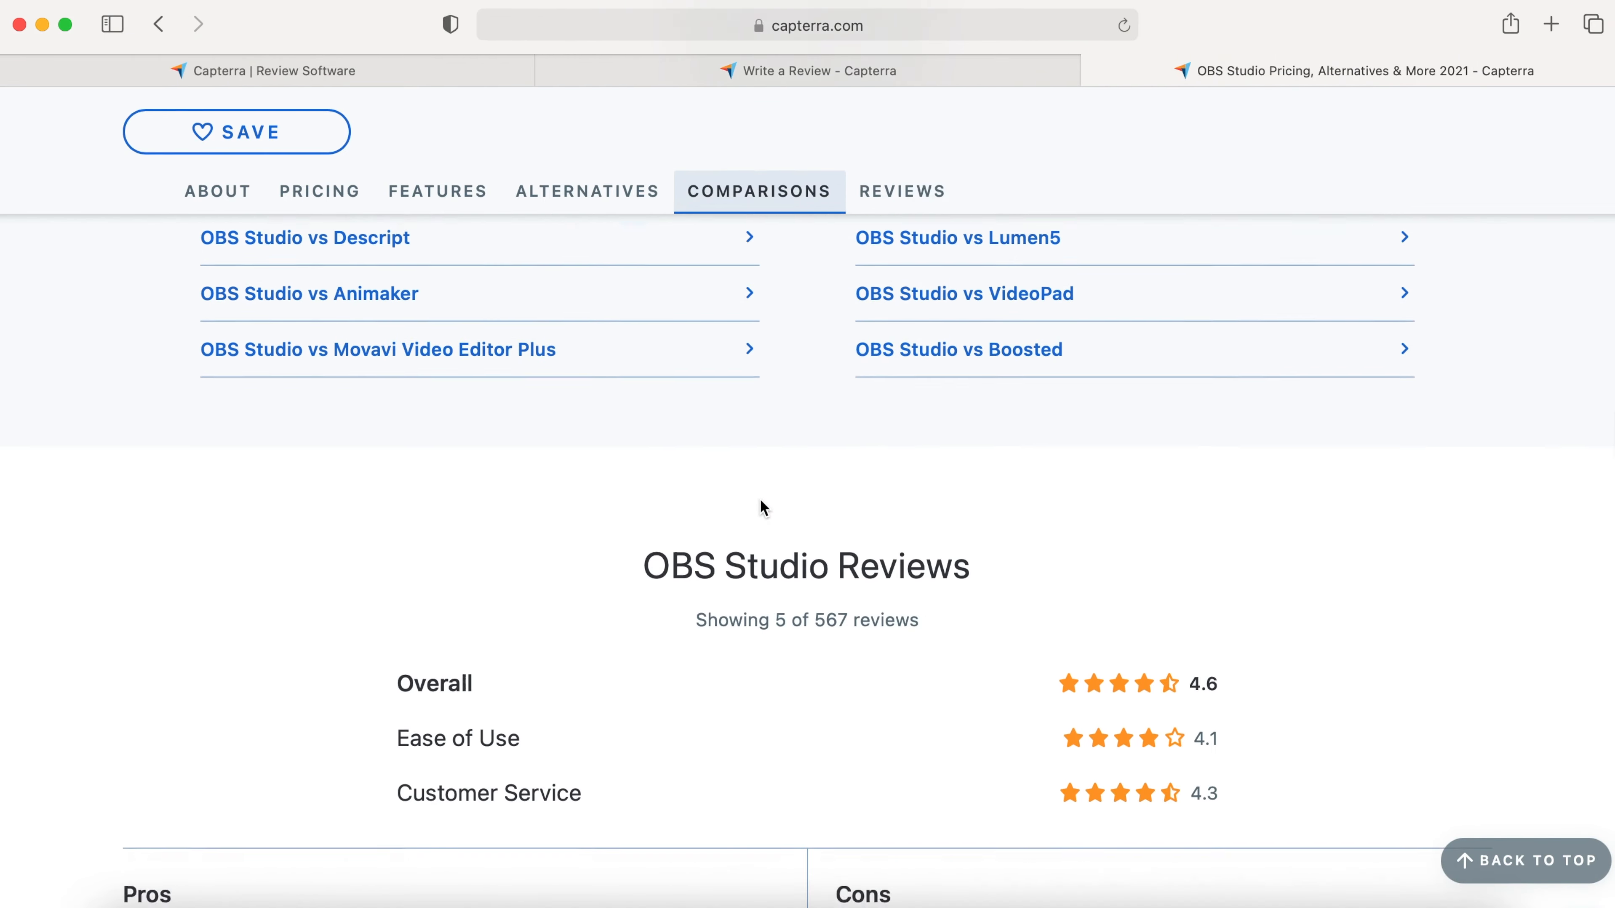
Step: Return to the review form and answer No to switching from another product
{"action": "left_click", "coordinate": [901, 192]}
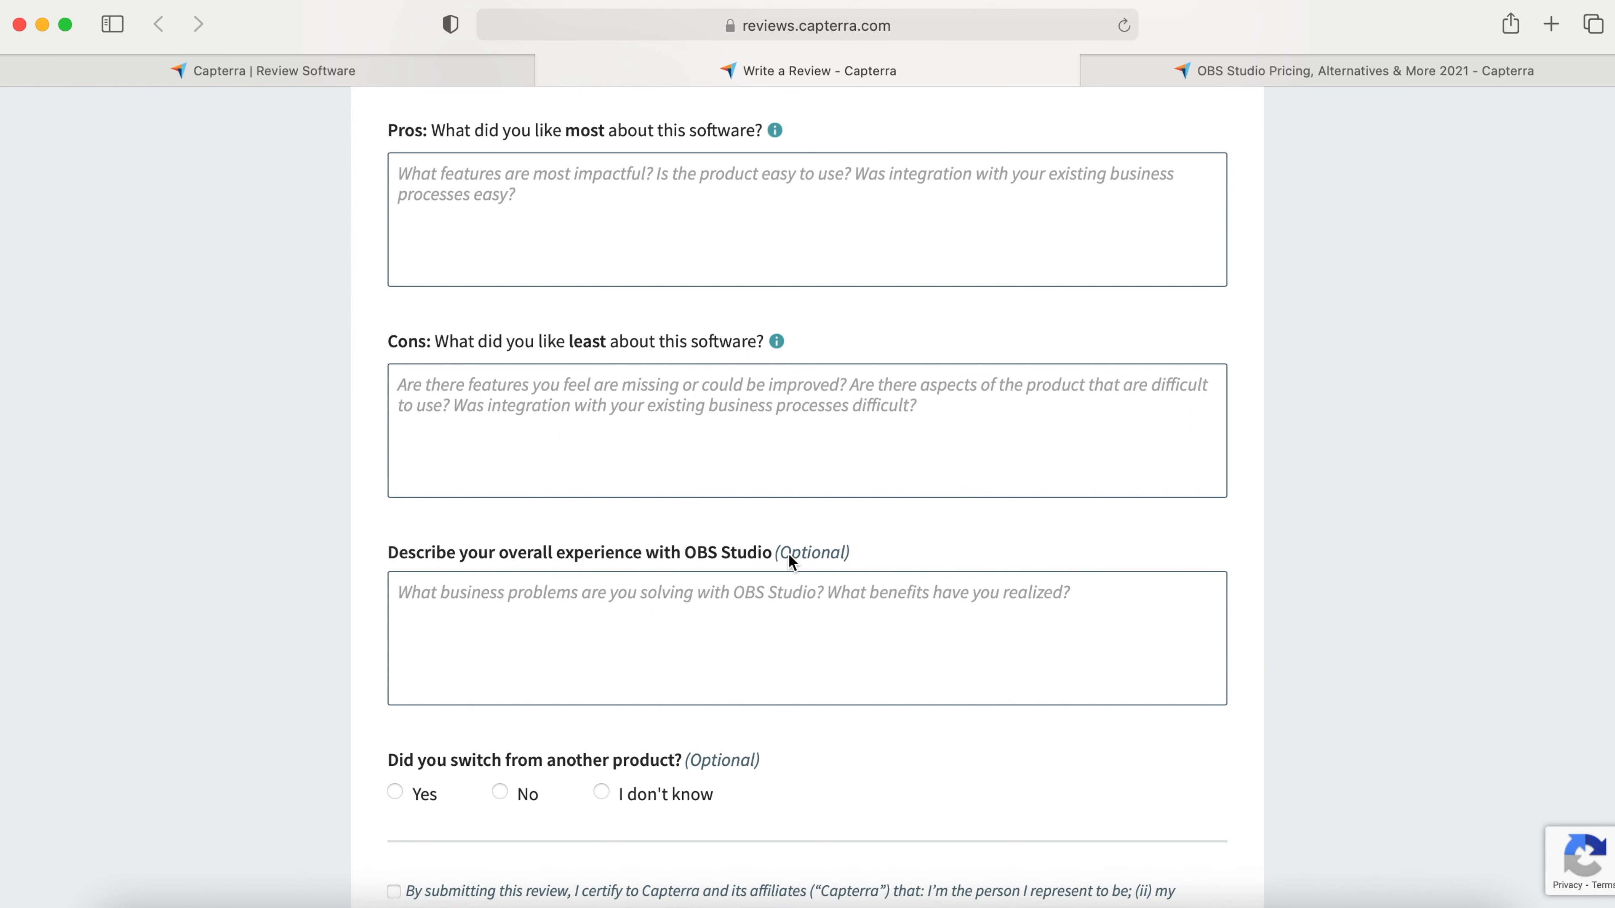
{"action": "left_click", "coordinate": [499, 523]}
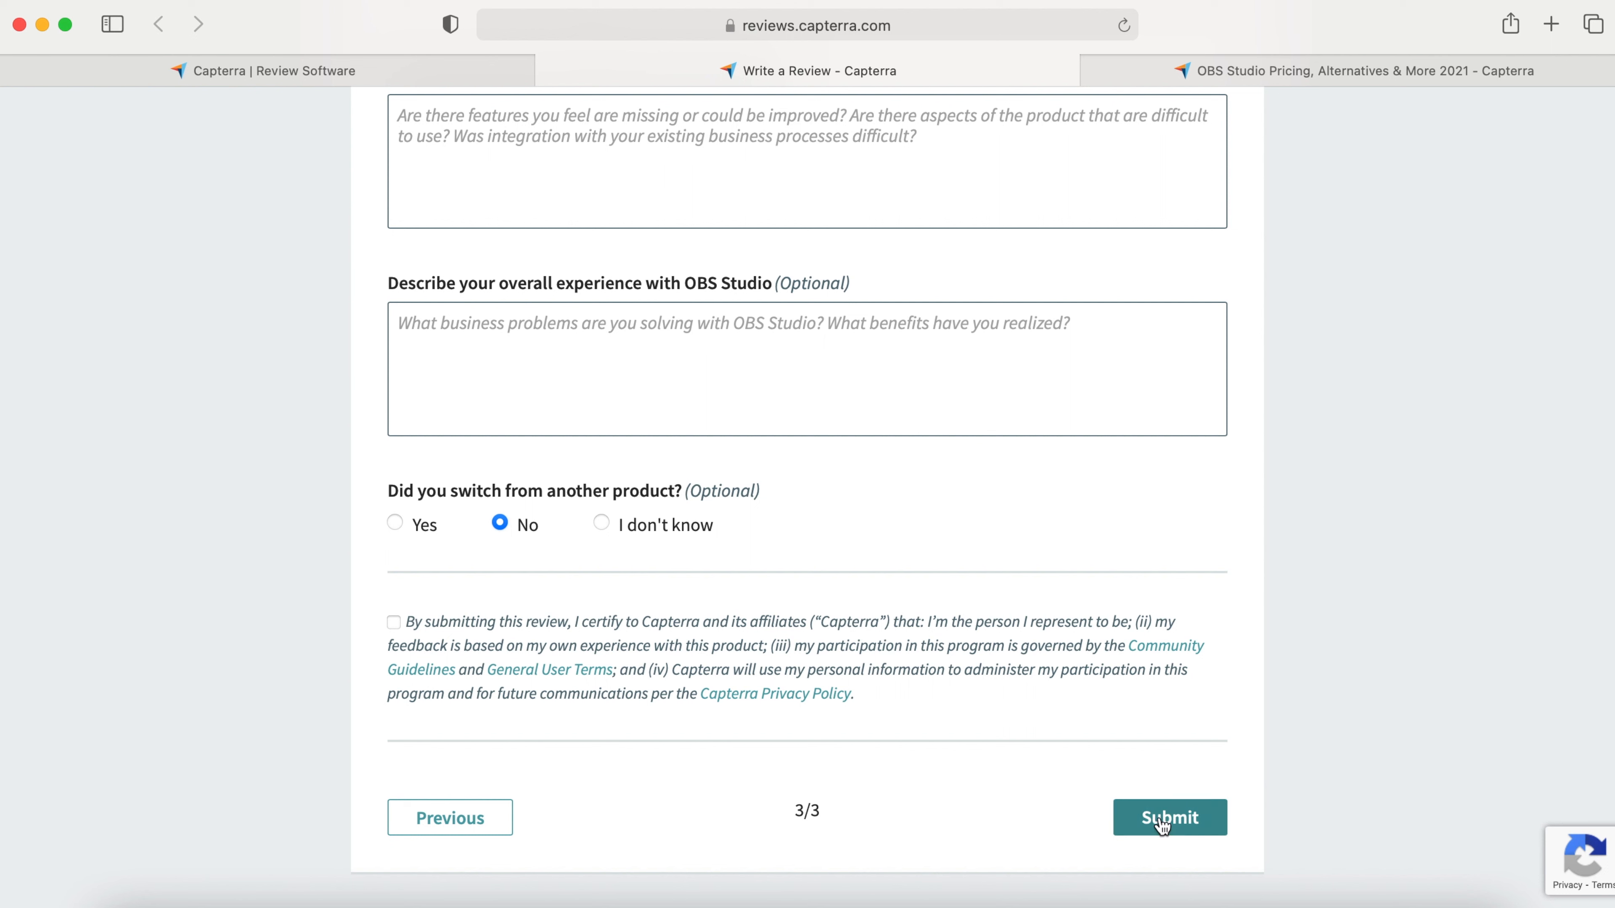
{"action": "mouse_move", "coordinate": [1202, 848]}
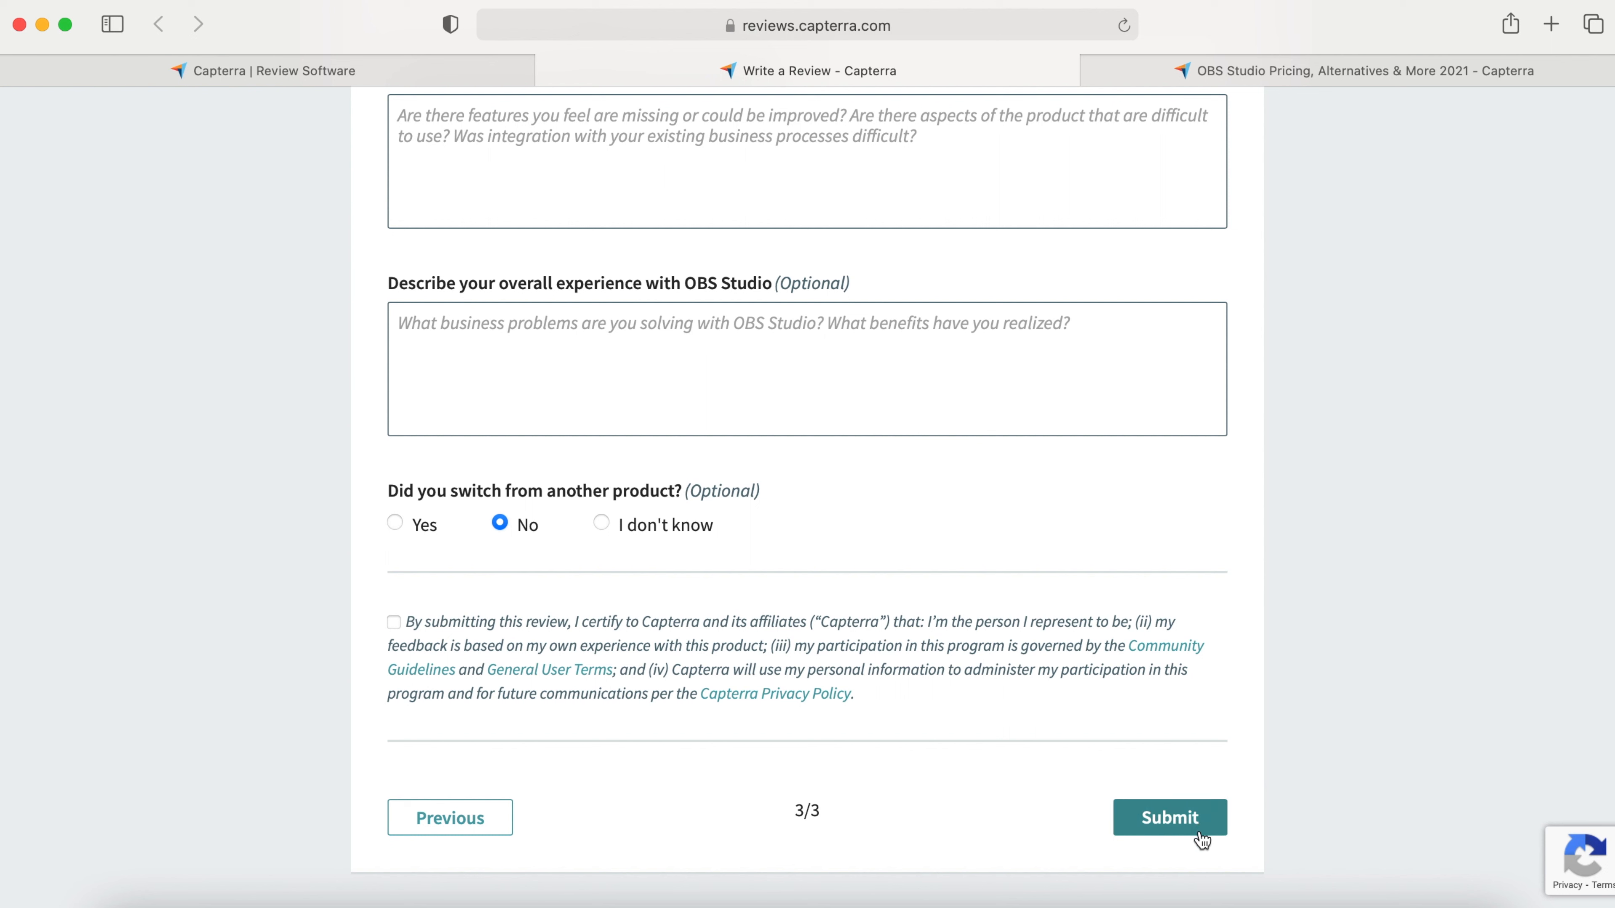